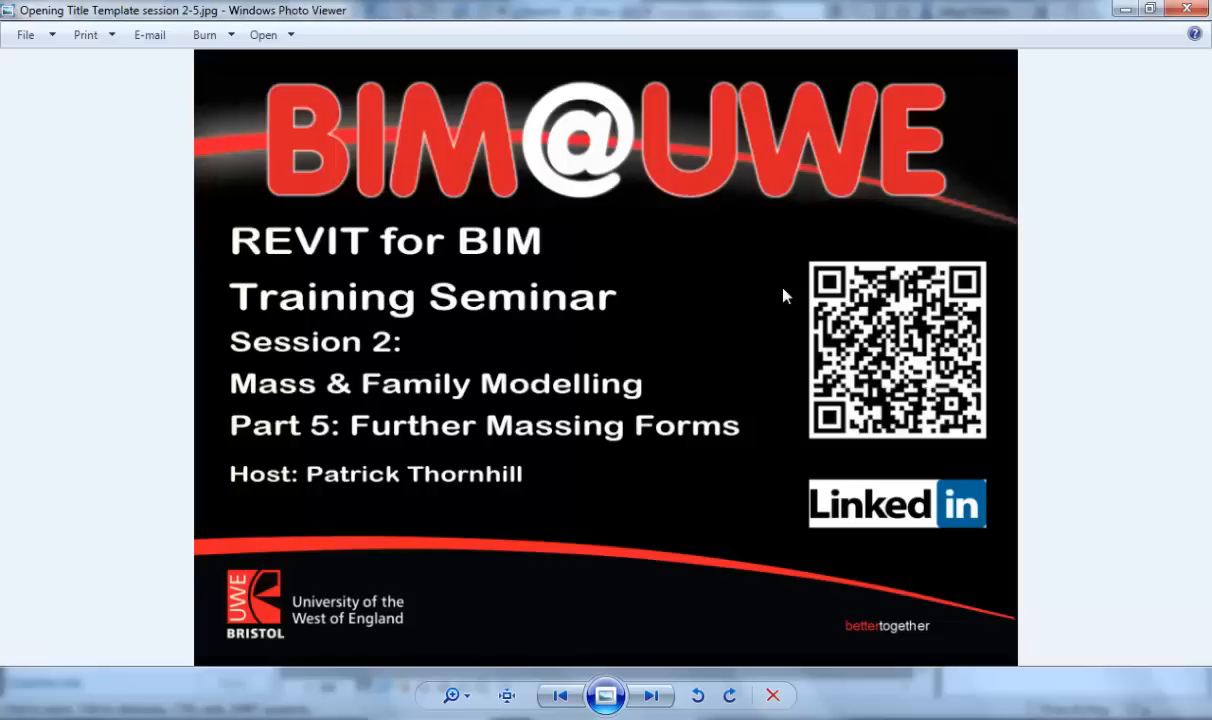
mouse_move(786, 304)
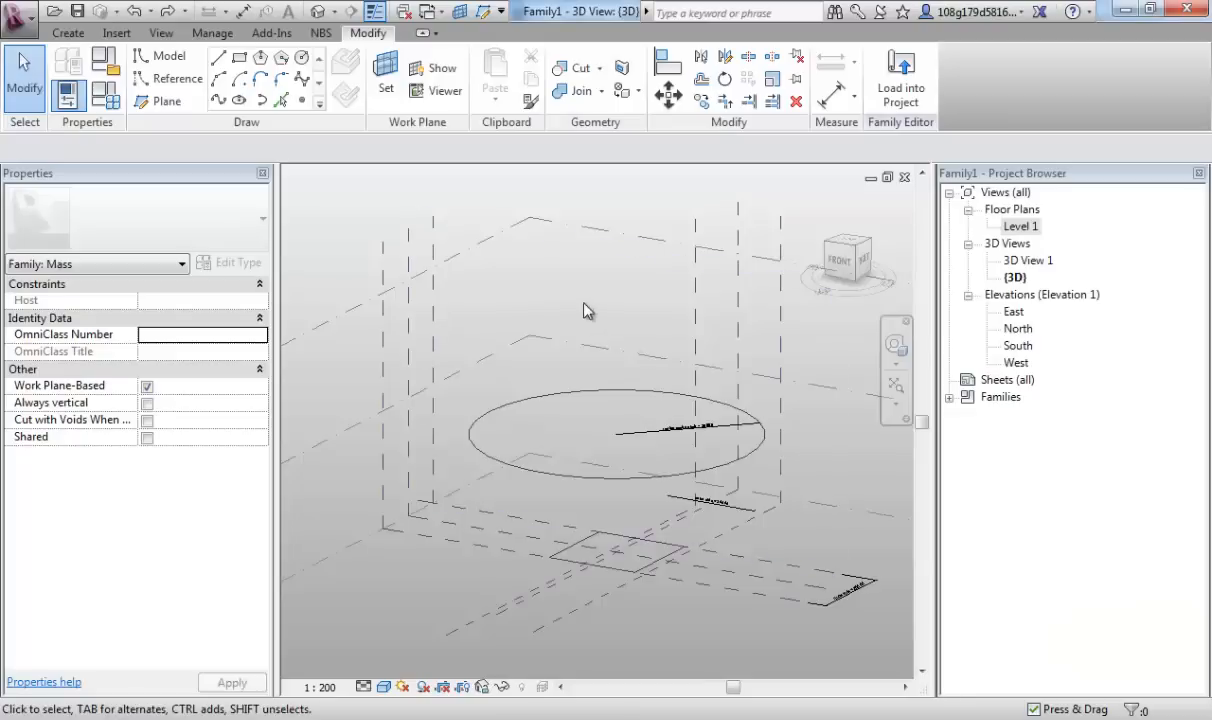
mouse_move(560, 296)
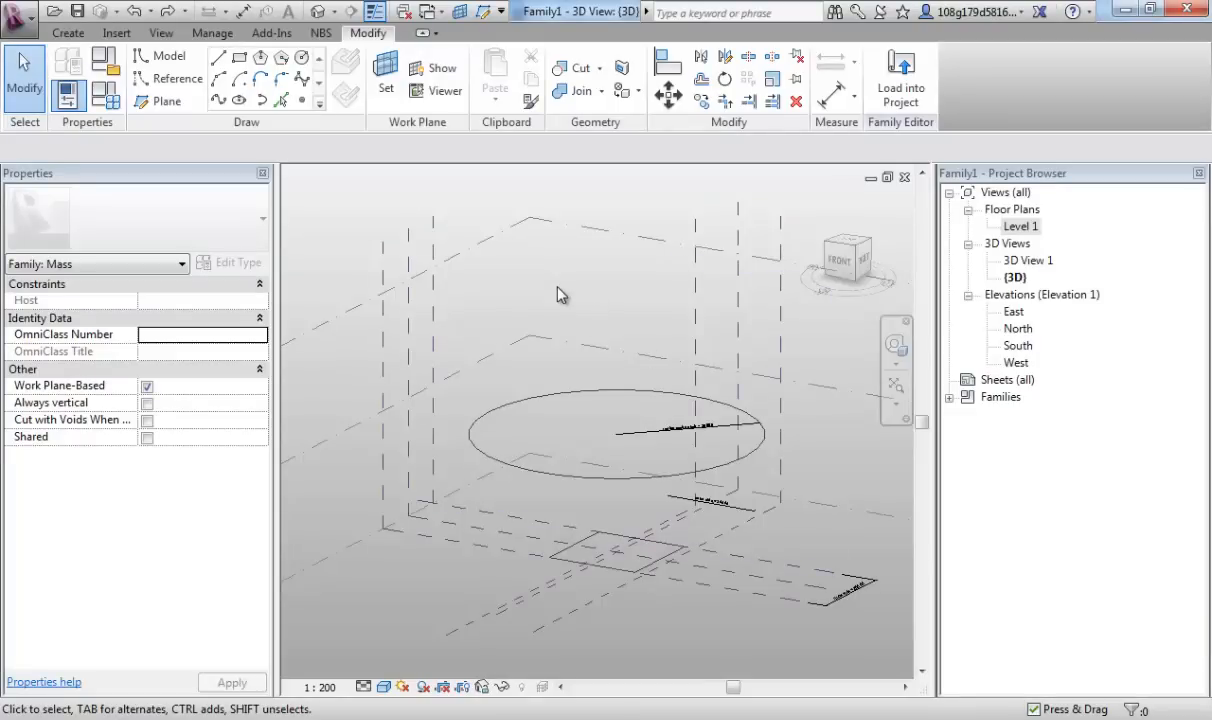
Draw a model-line hexagon on Level 3 and stretch a corner outward into an irregular shape
left_click(616, 550)
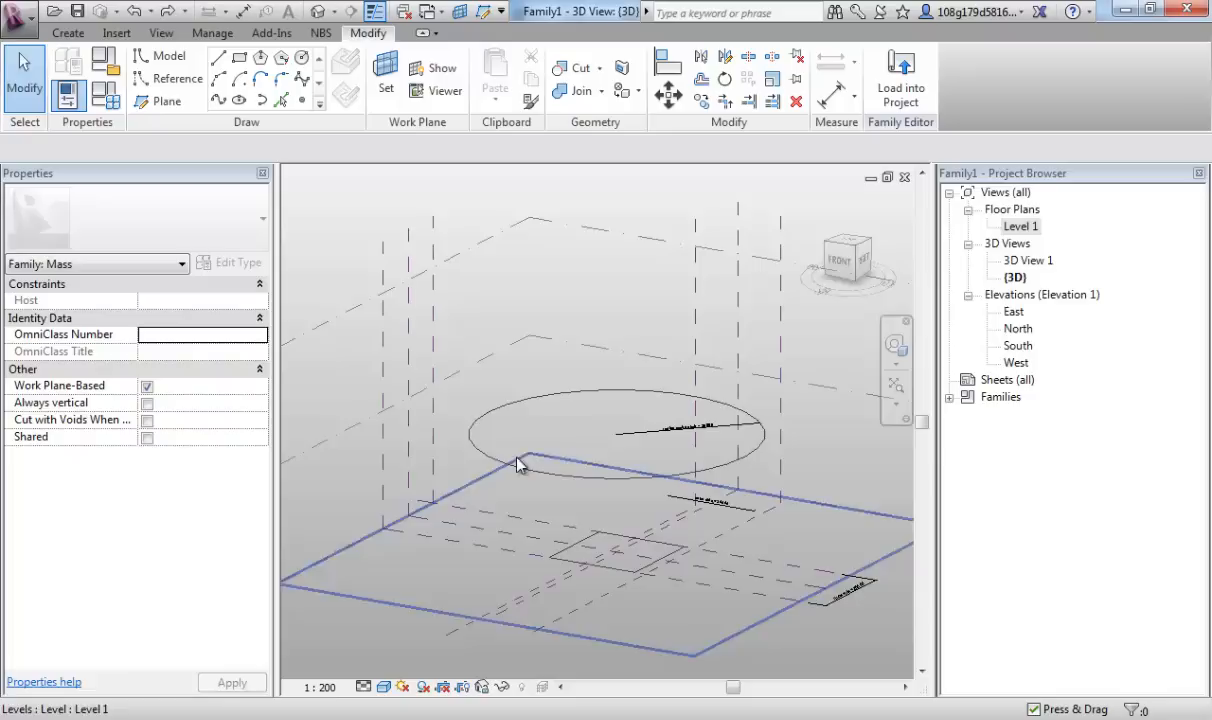
left_click(518, 462)
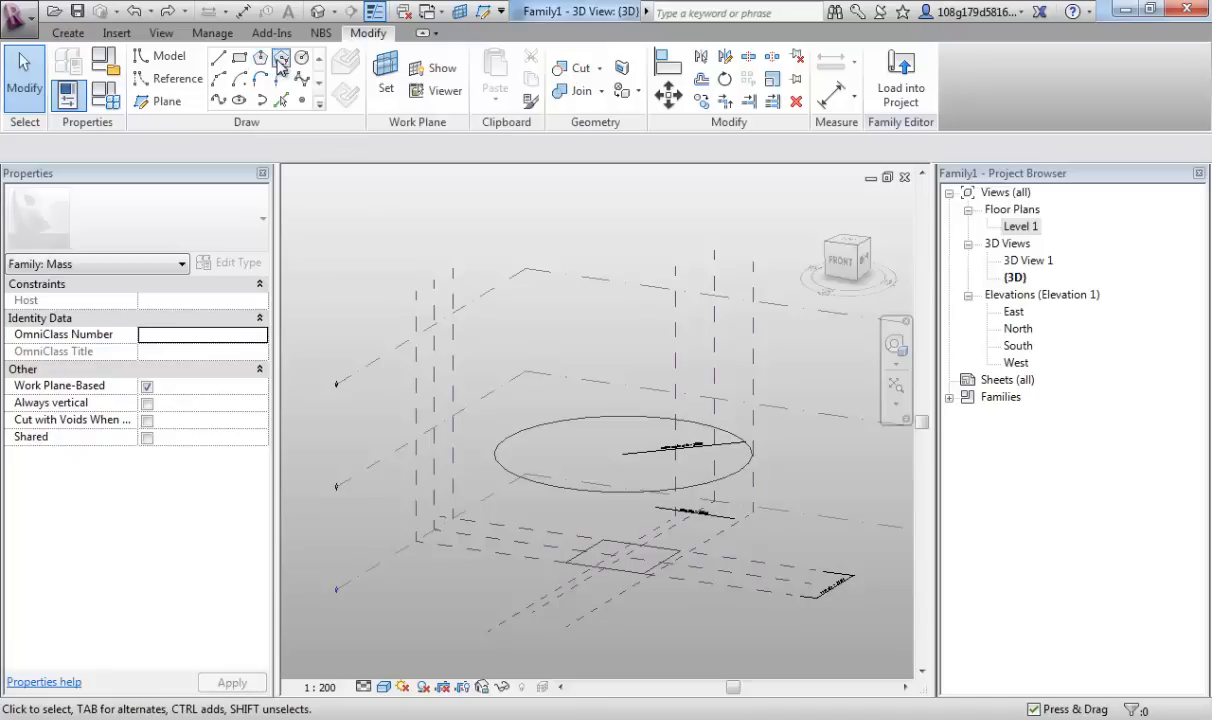
mouse_move(282, 62)
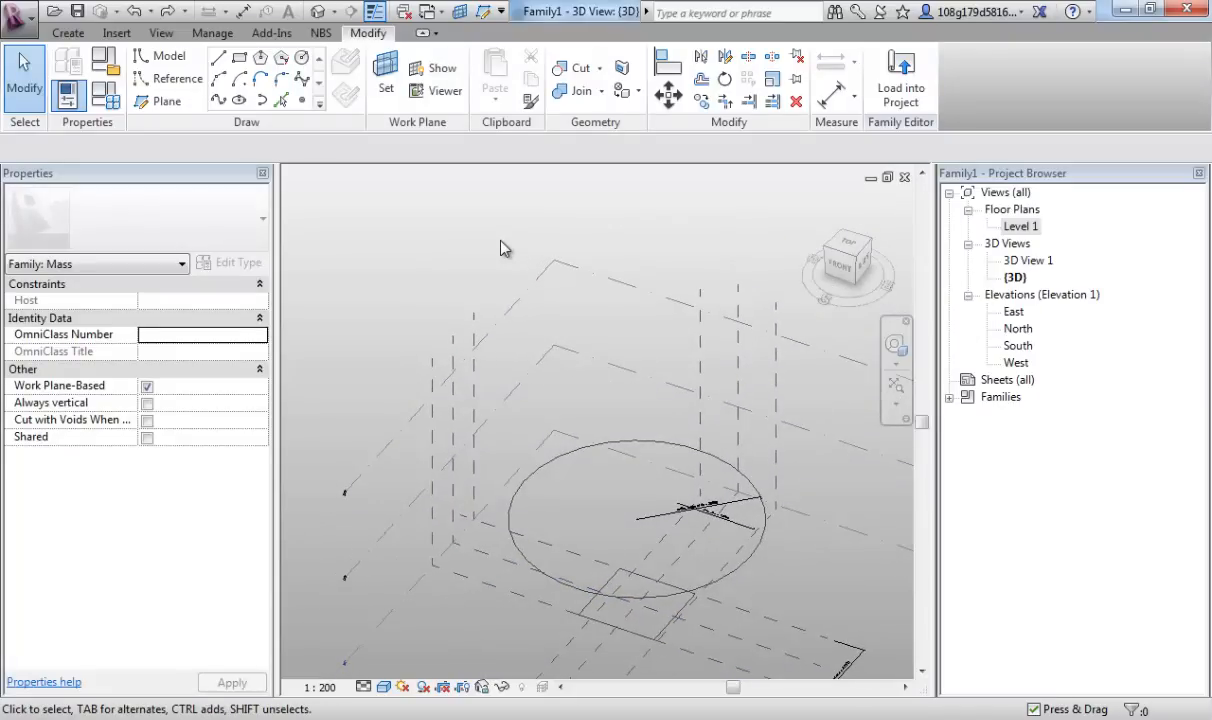
left_click(570, 272)
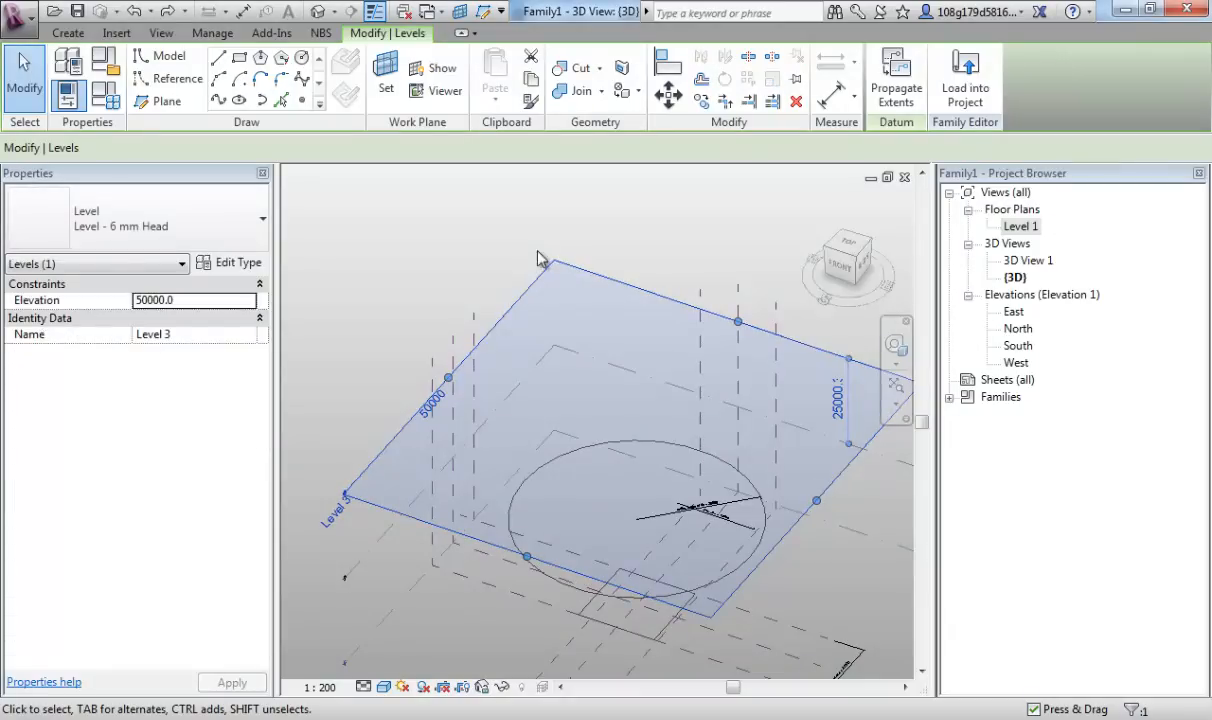
mouse_move(444, 198)
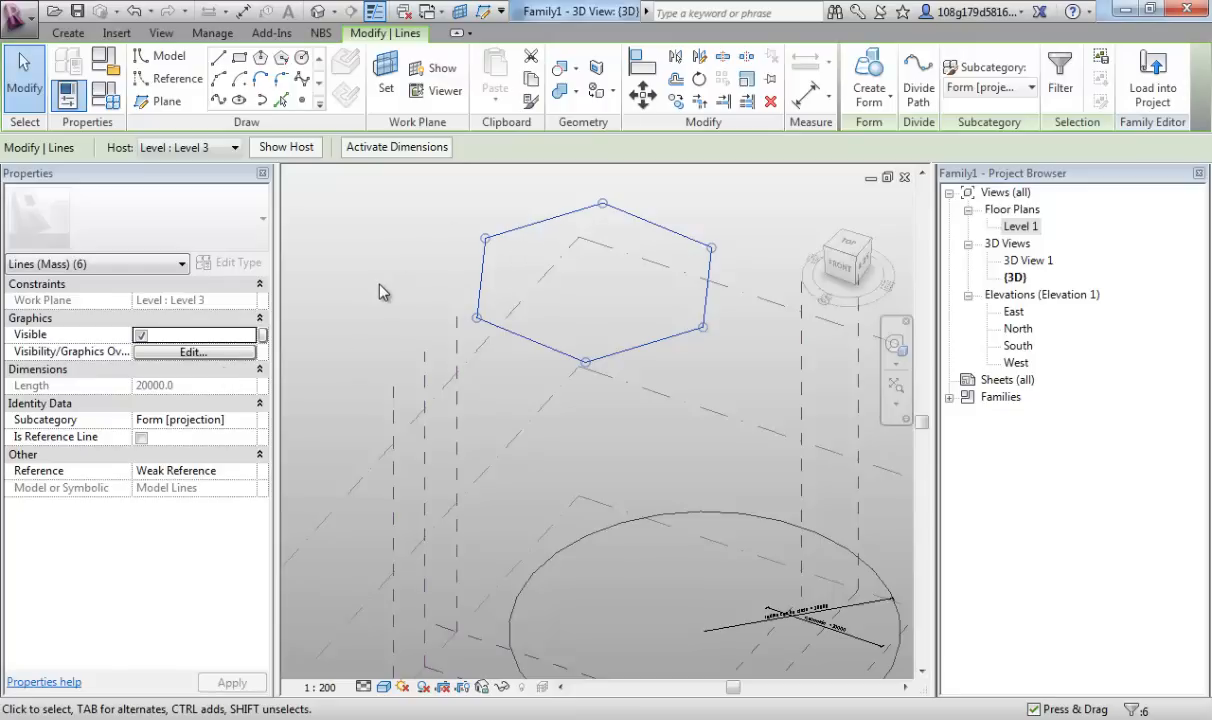
mouse_move(532, 262)
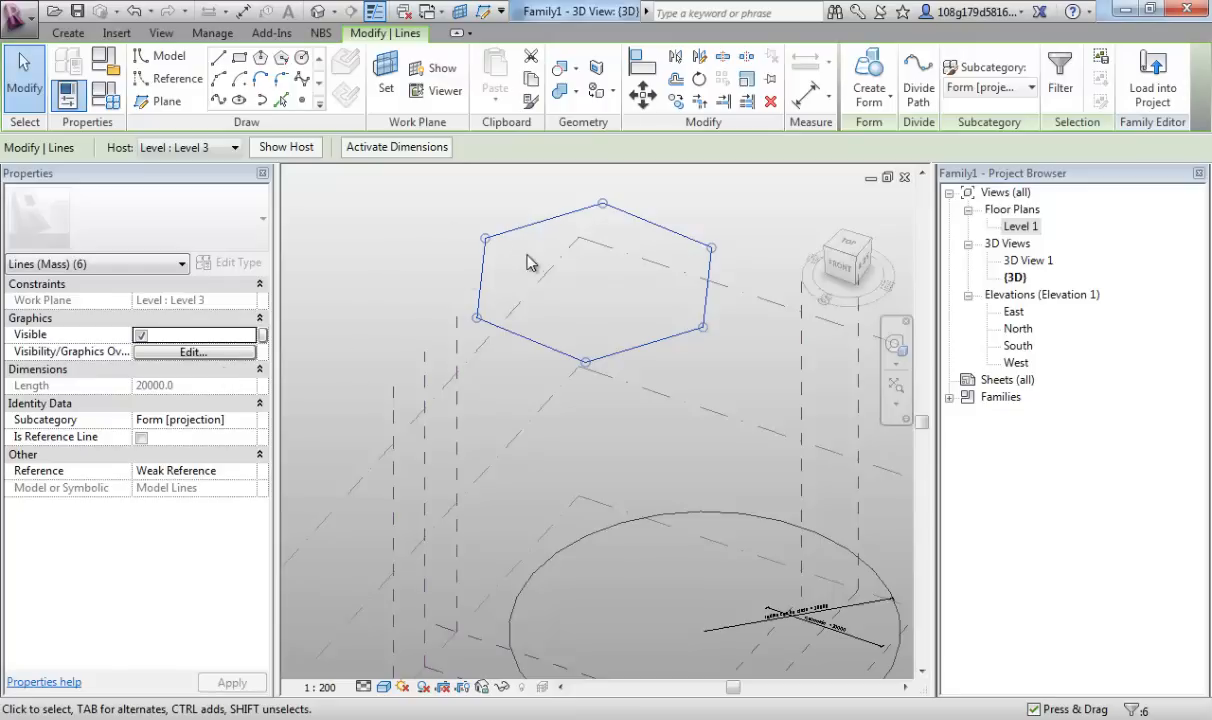
mouse_move(484, 244)
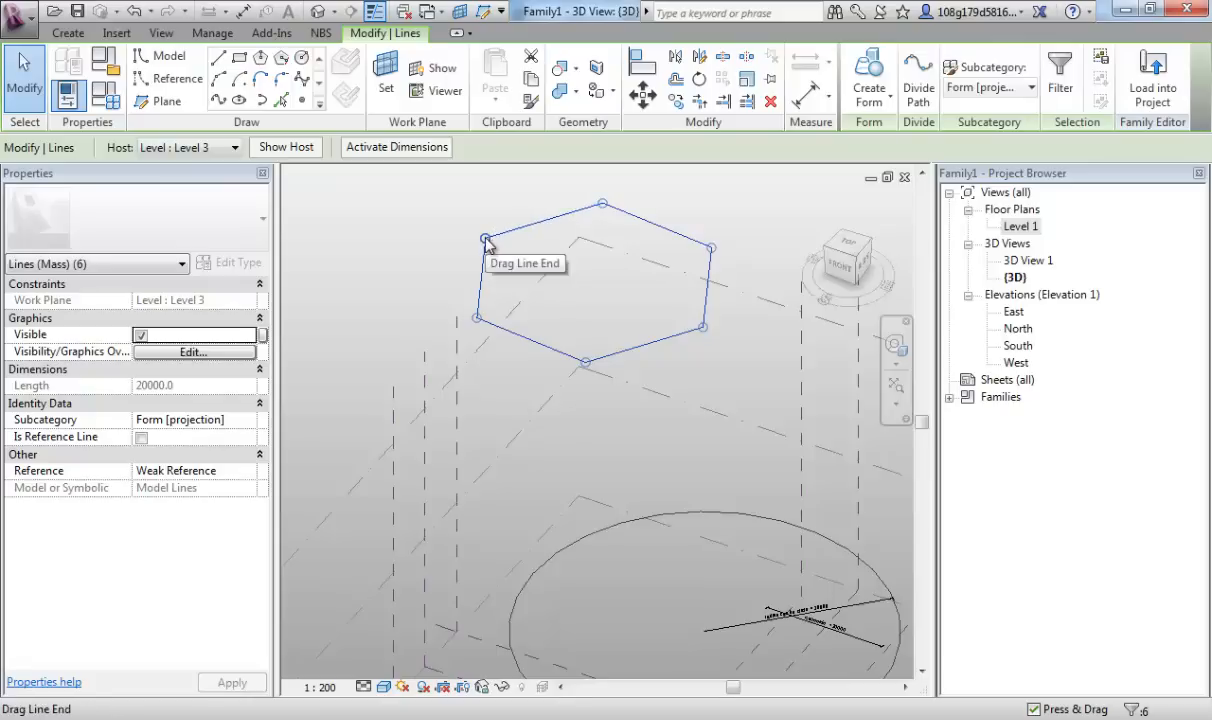
left_click_drag(484, 244, 400, 210)
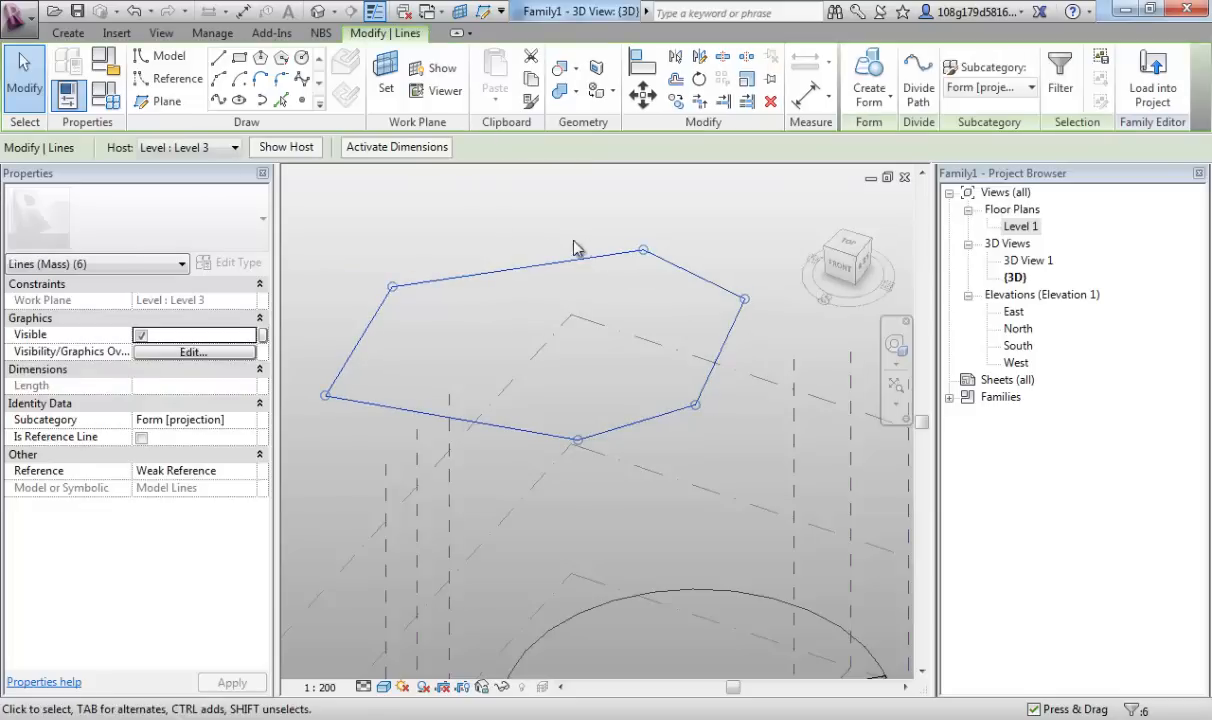
mouse_move(500, 224)
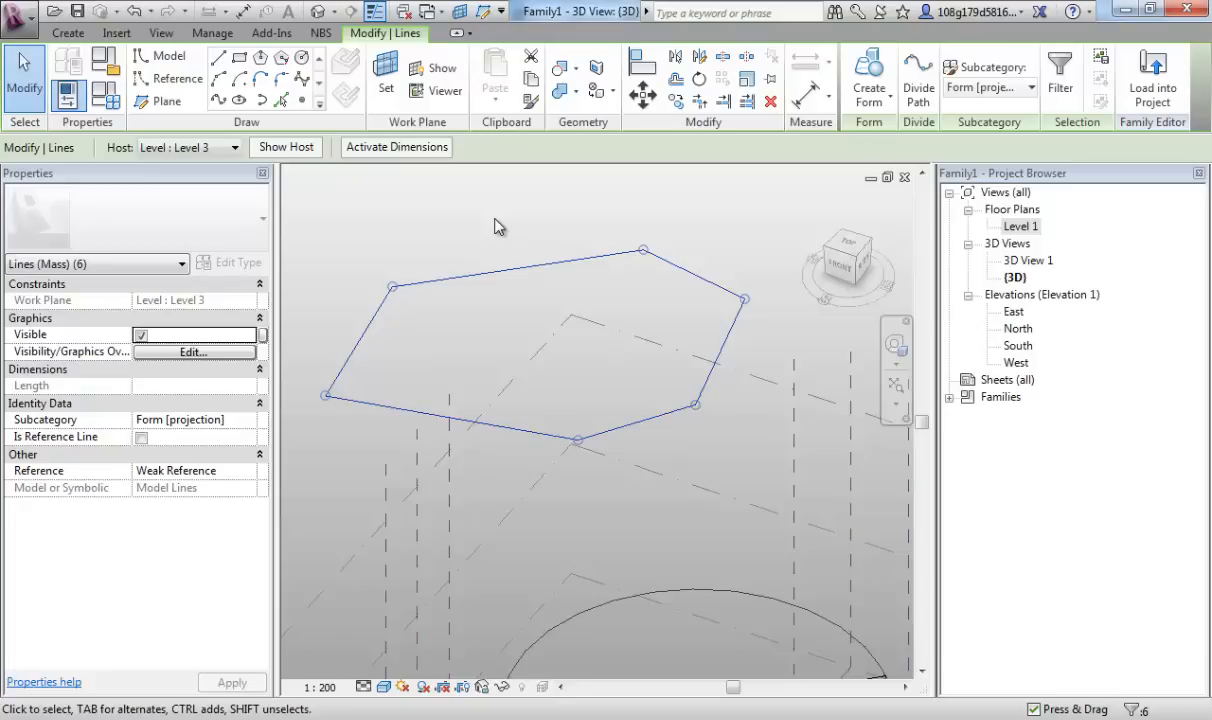
mouse_move(532, 228)
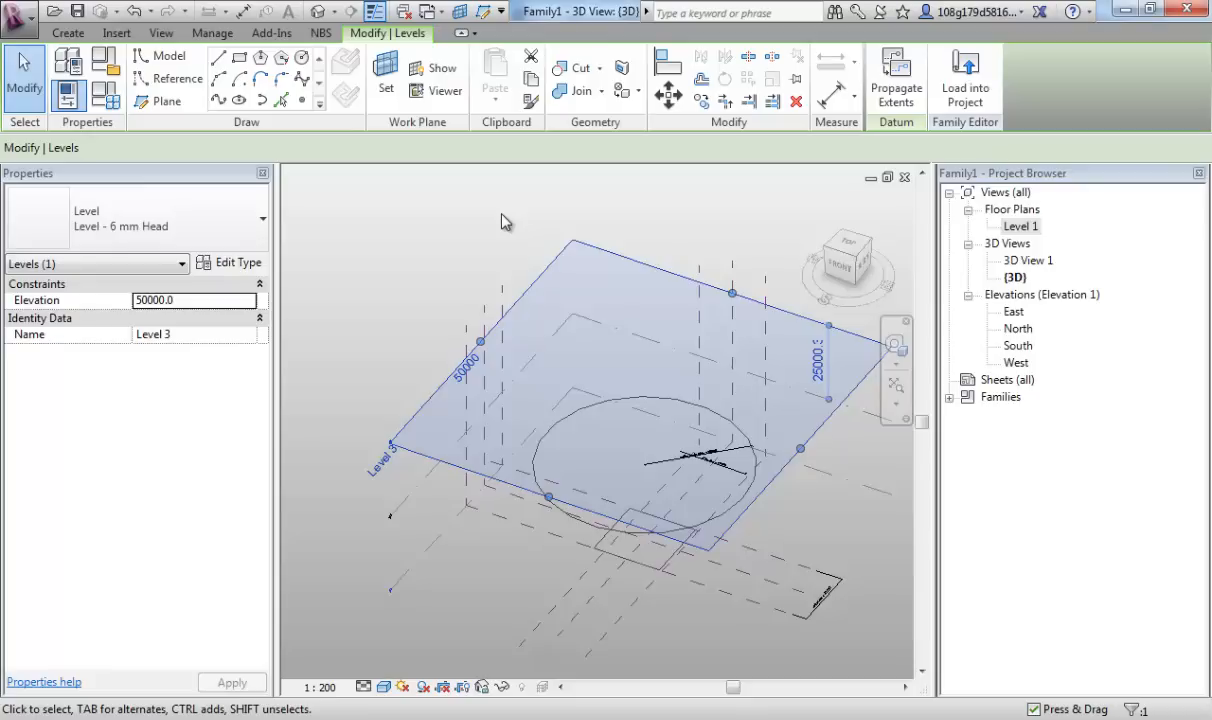
mouse_move(370, 206)
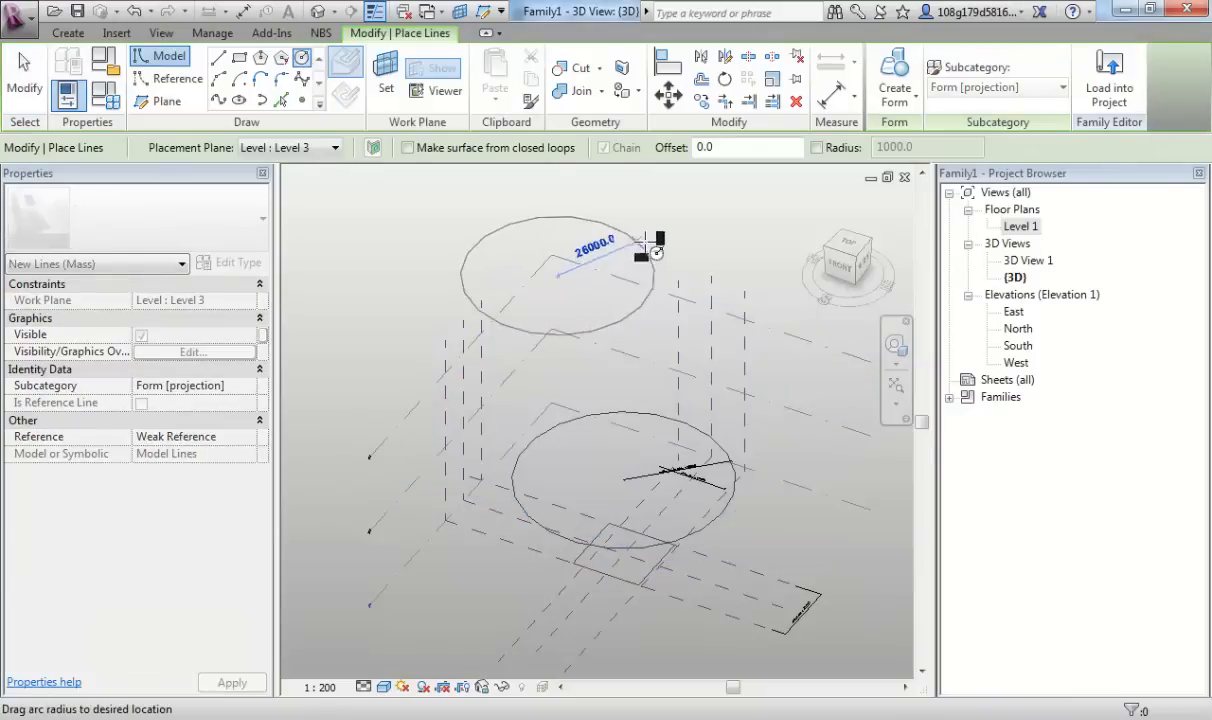
Drag out a large model-line circle on Level 3 and finish it, clearing the selection
left_click_drag(656, 250, 836, 204)
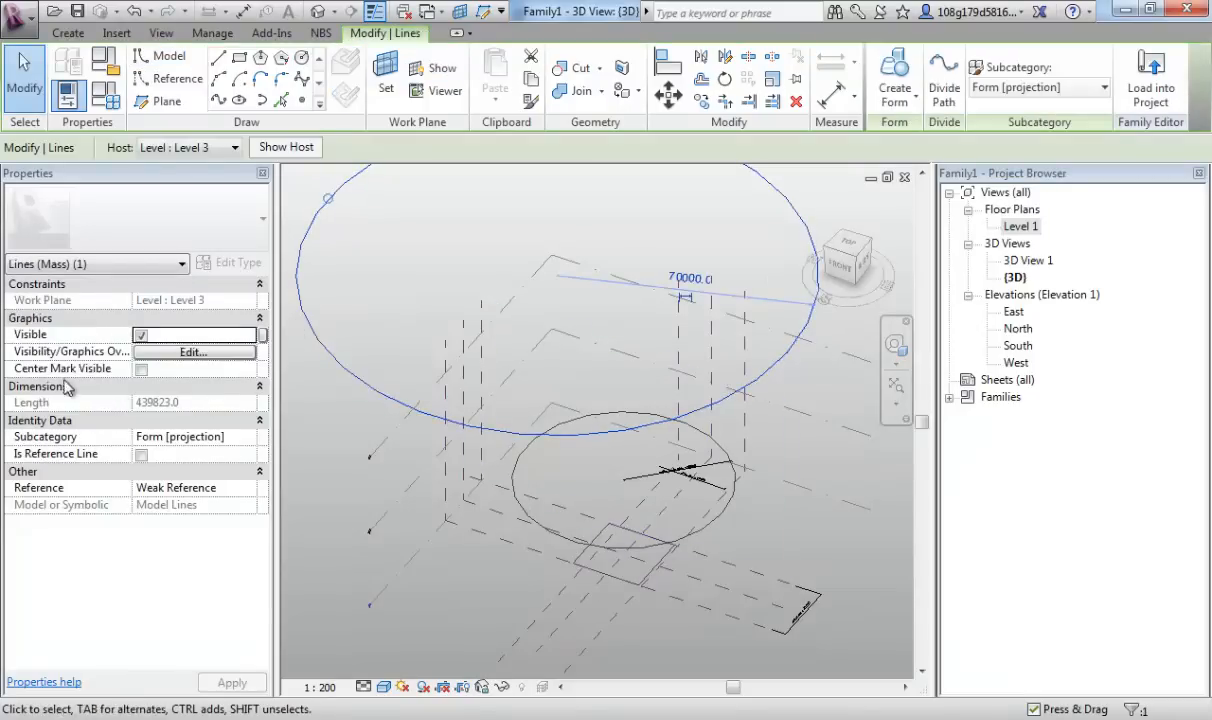
left_click(142, 368)
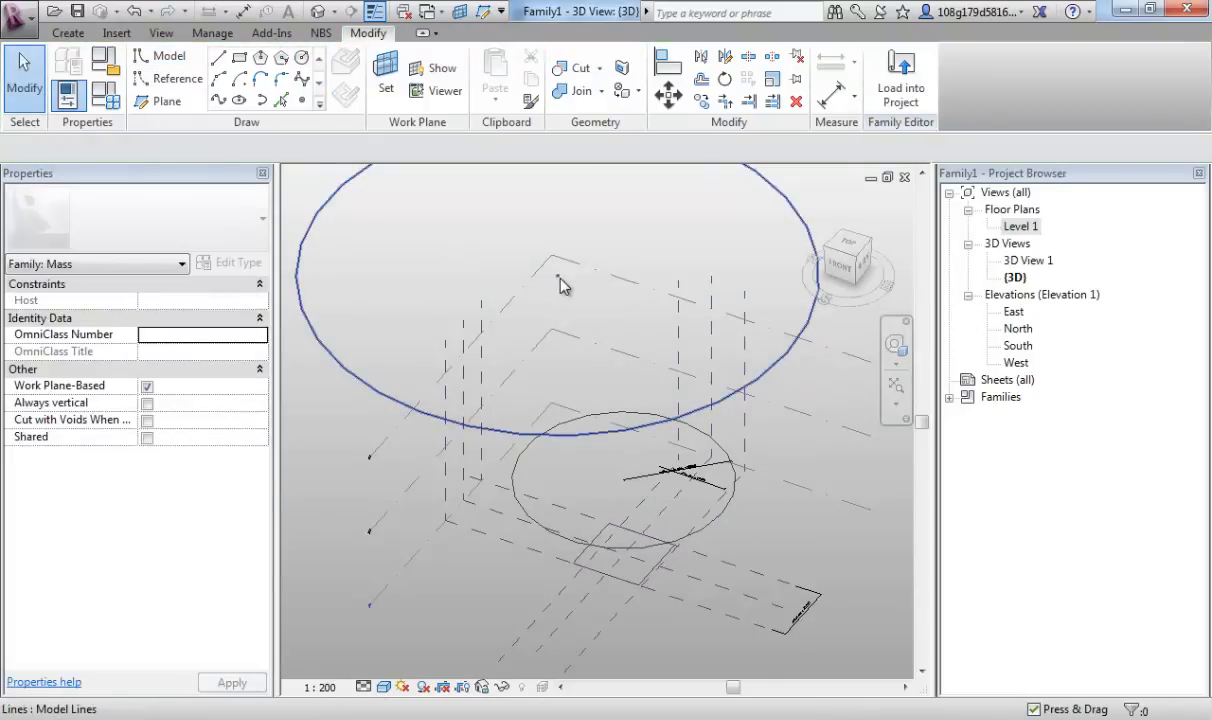
left_click(1020, 224)
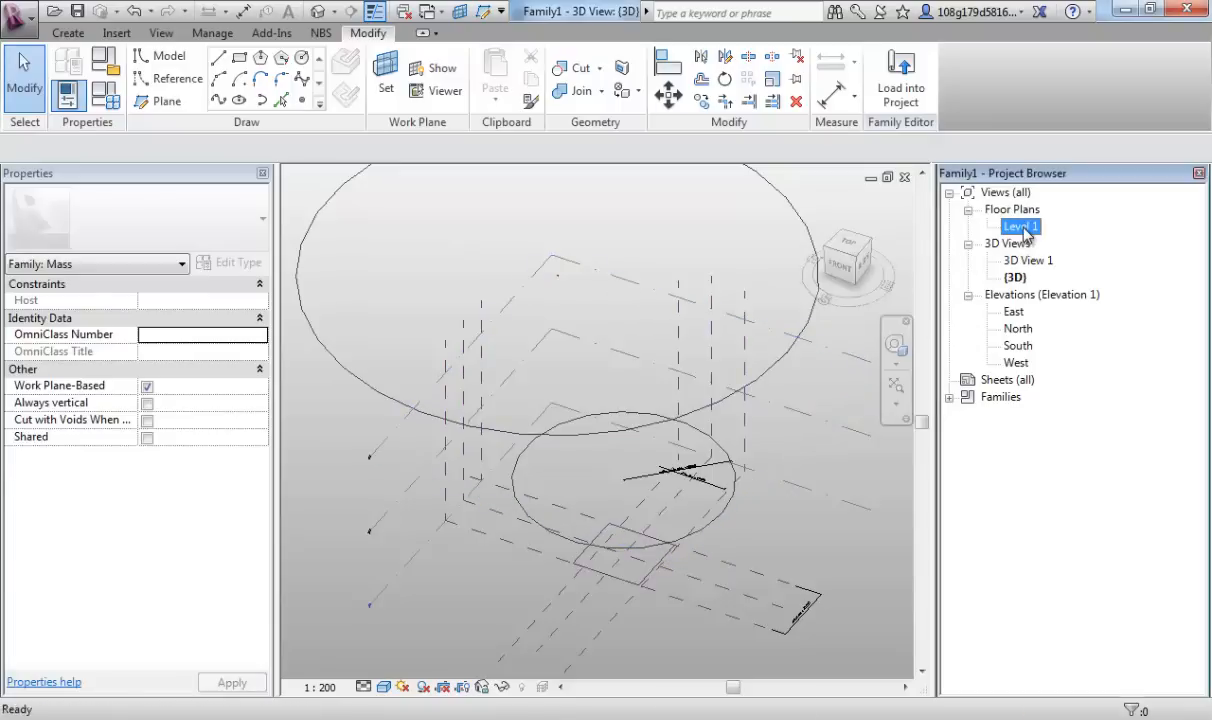
Show the Level 1 floor plan zoomed to fit, with both circles visible
double_click(1020, 226)
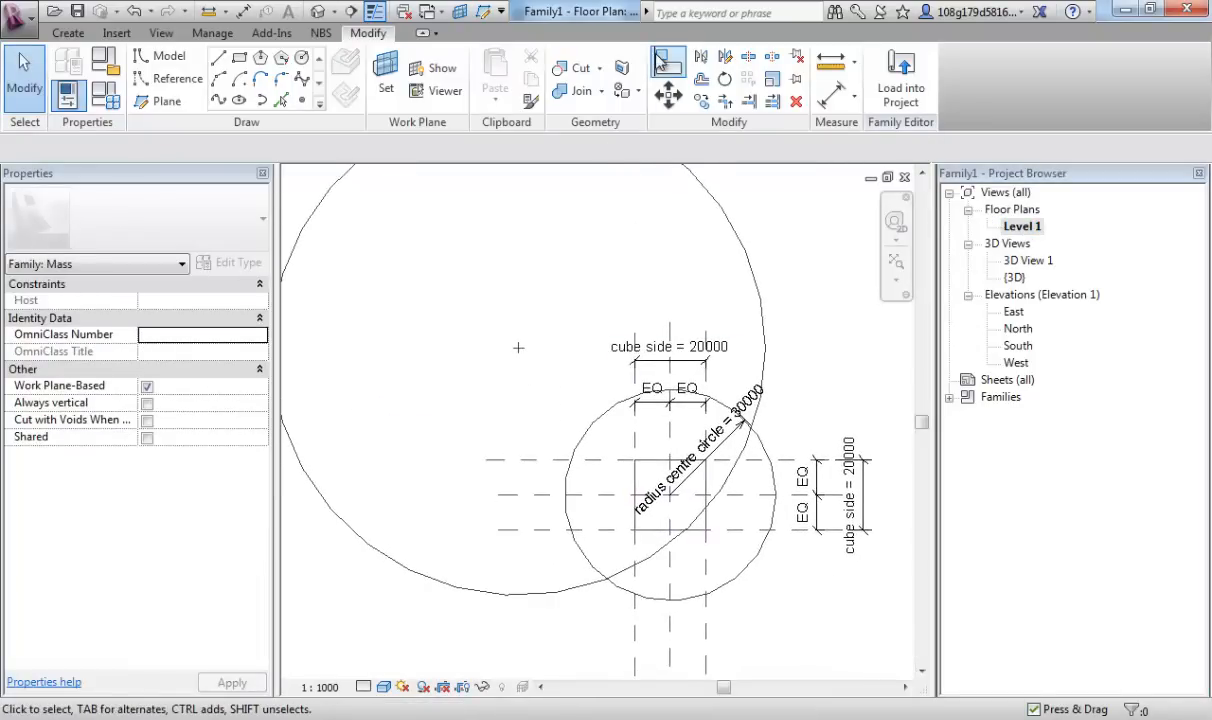
left_click(668, 62)
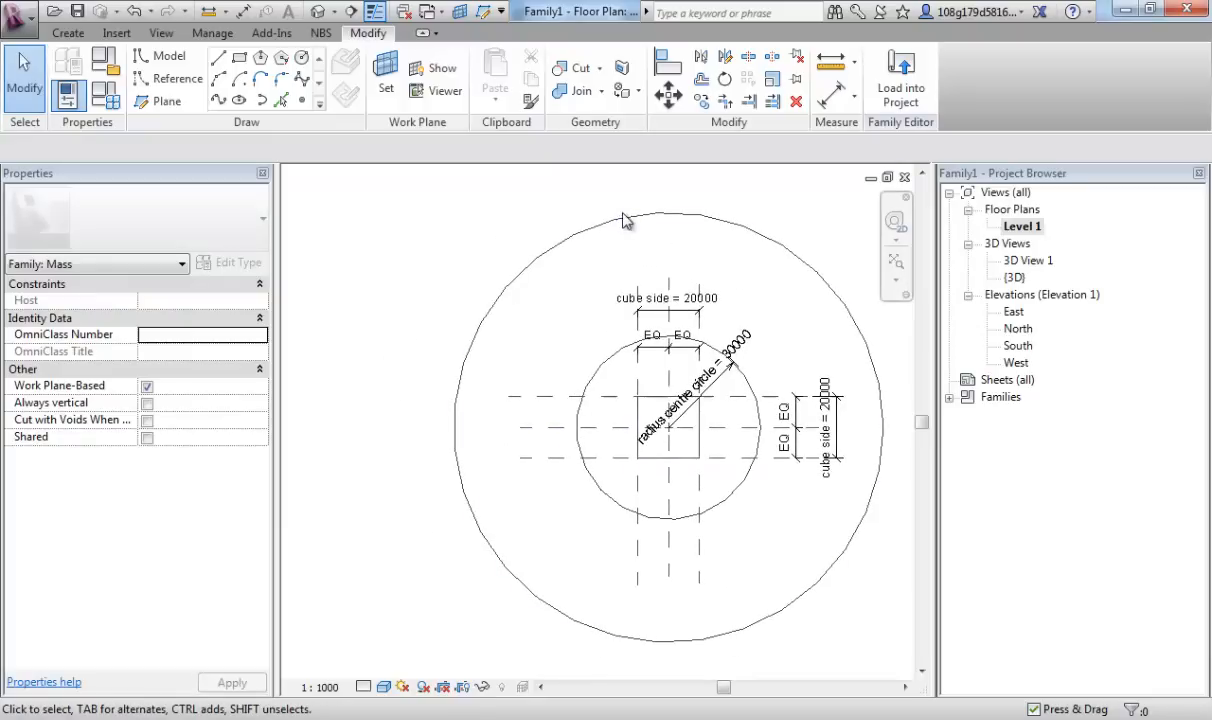
mouse_move(302, 100)
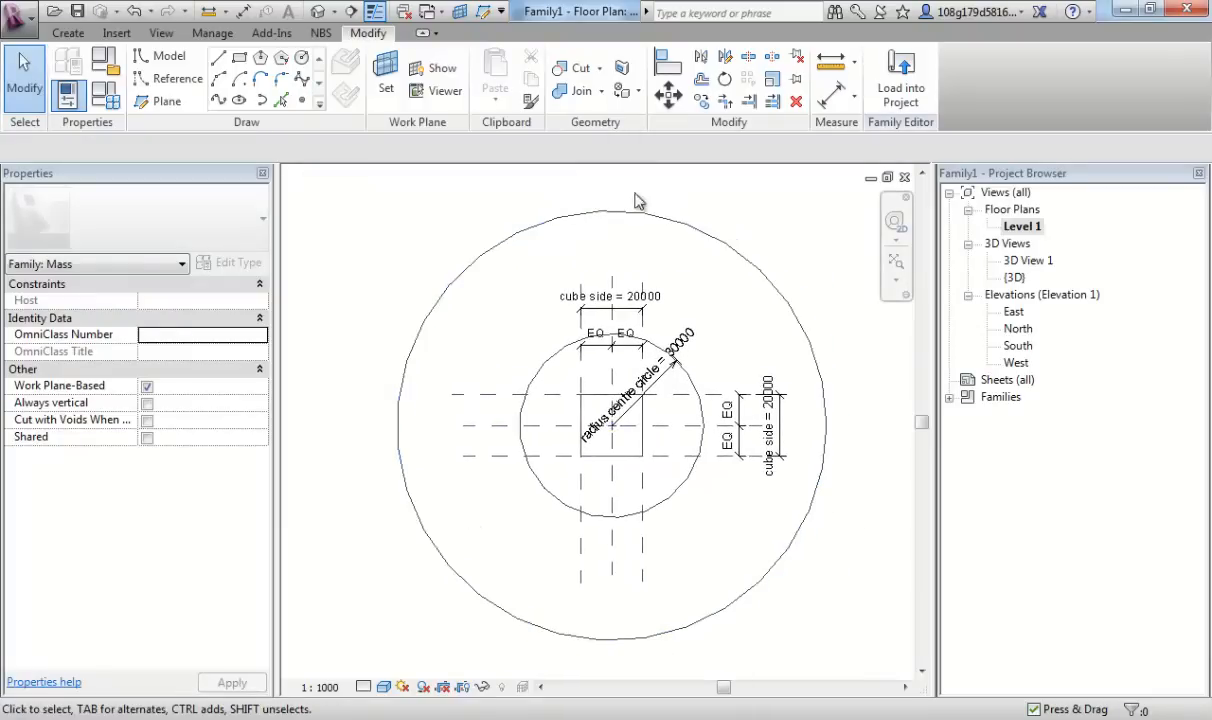
mouse_move(302, 100)
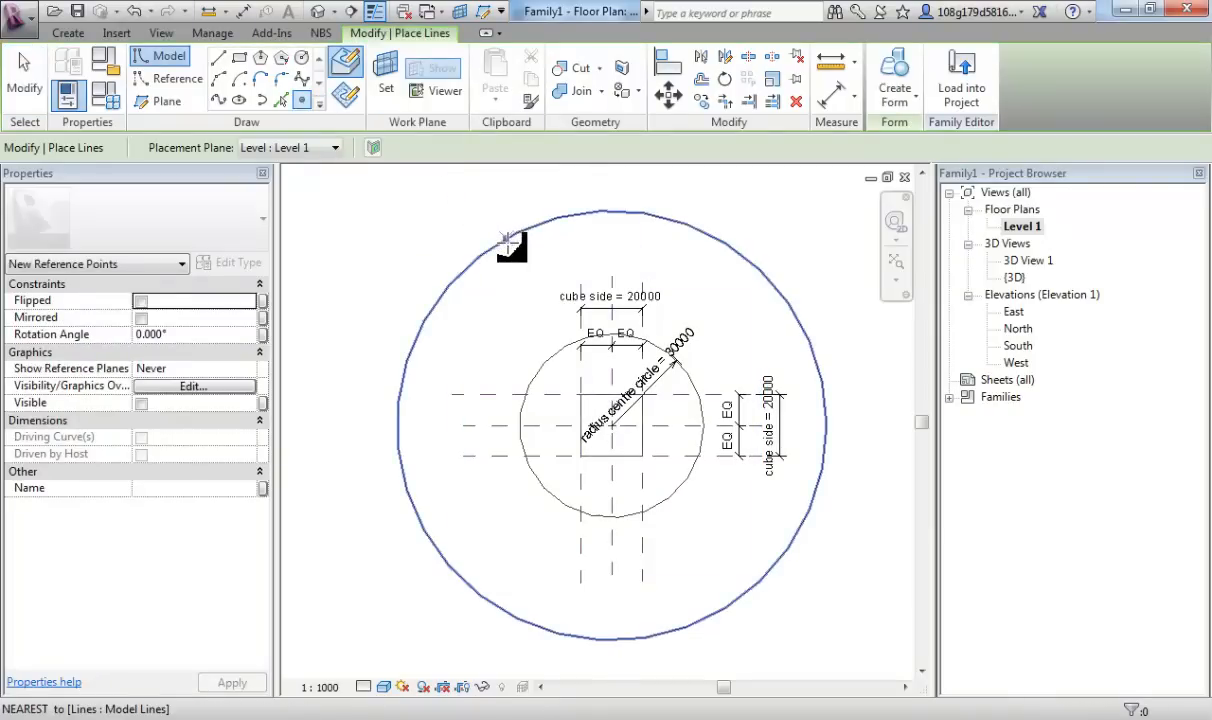
mouse_move(704, 240)
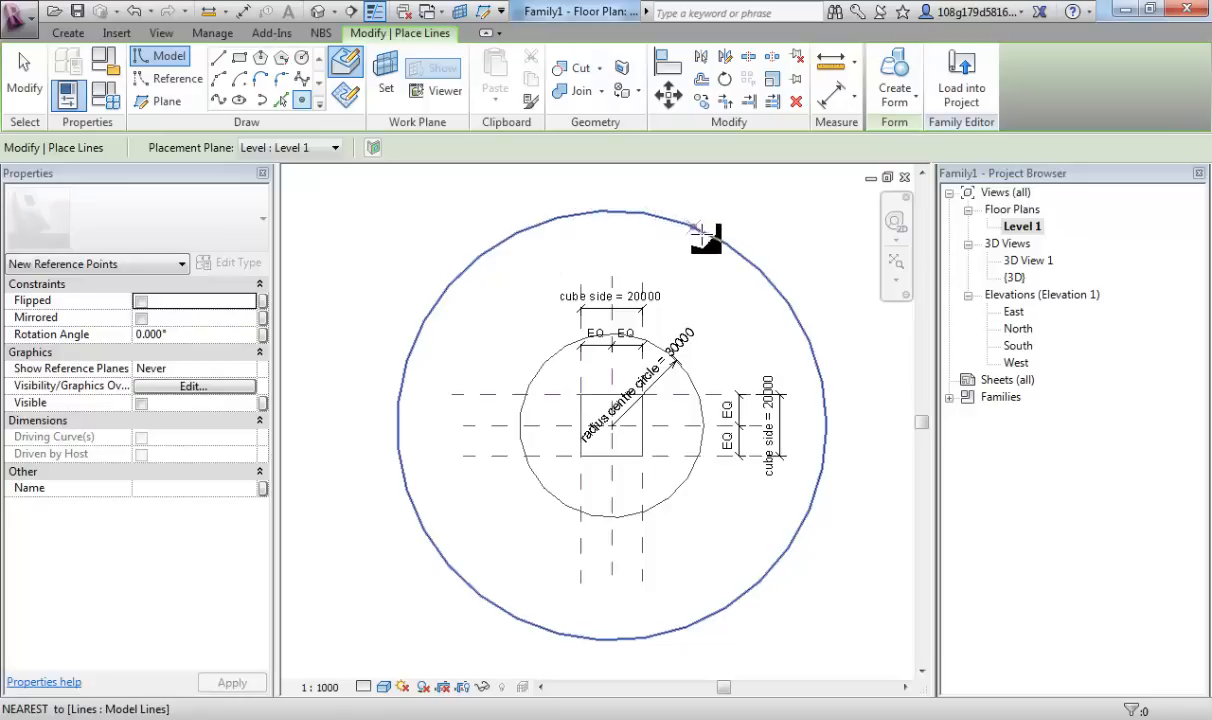
mouse_move(800, 328)
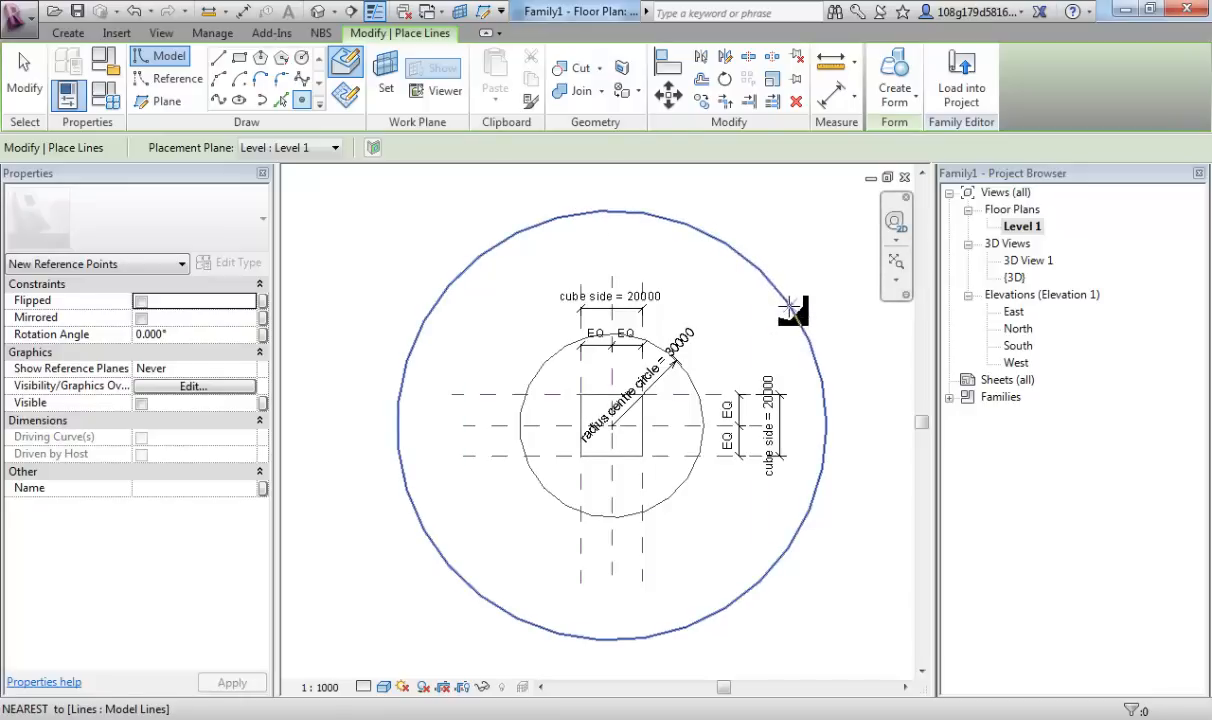
mouse_move(790, 304)
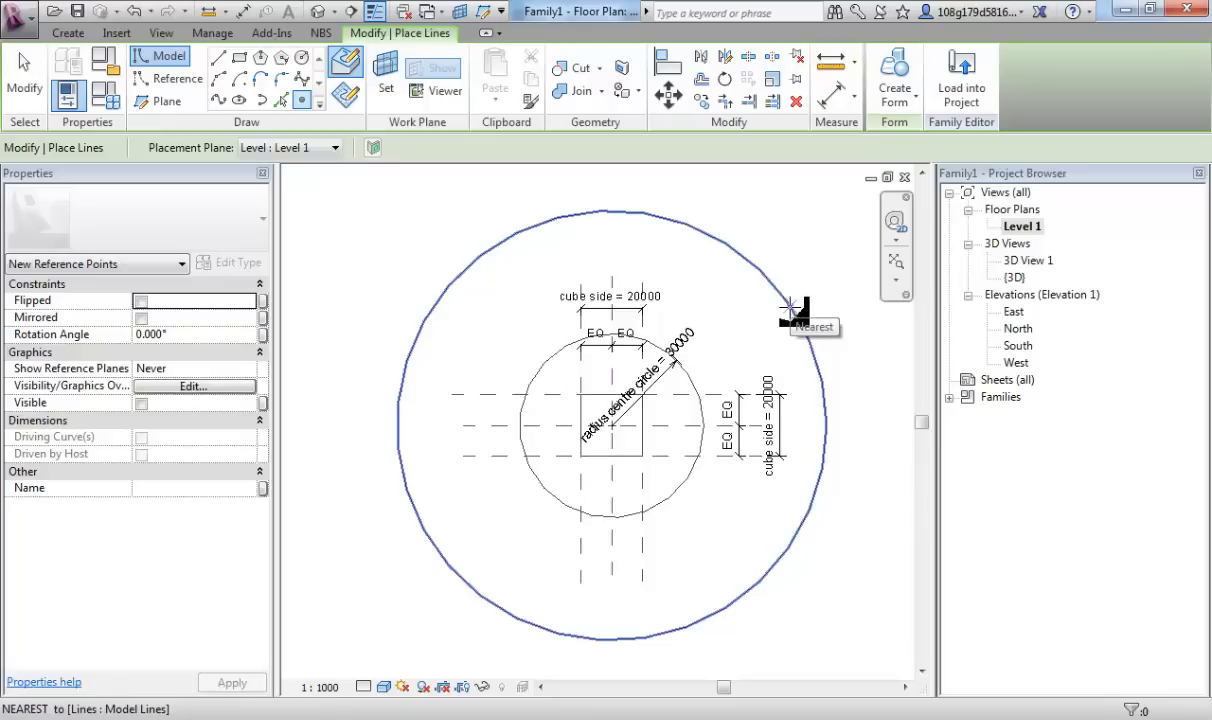
Place a reference point on the large circle and inspect its normalized curve parameter
left_click(790, 304)
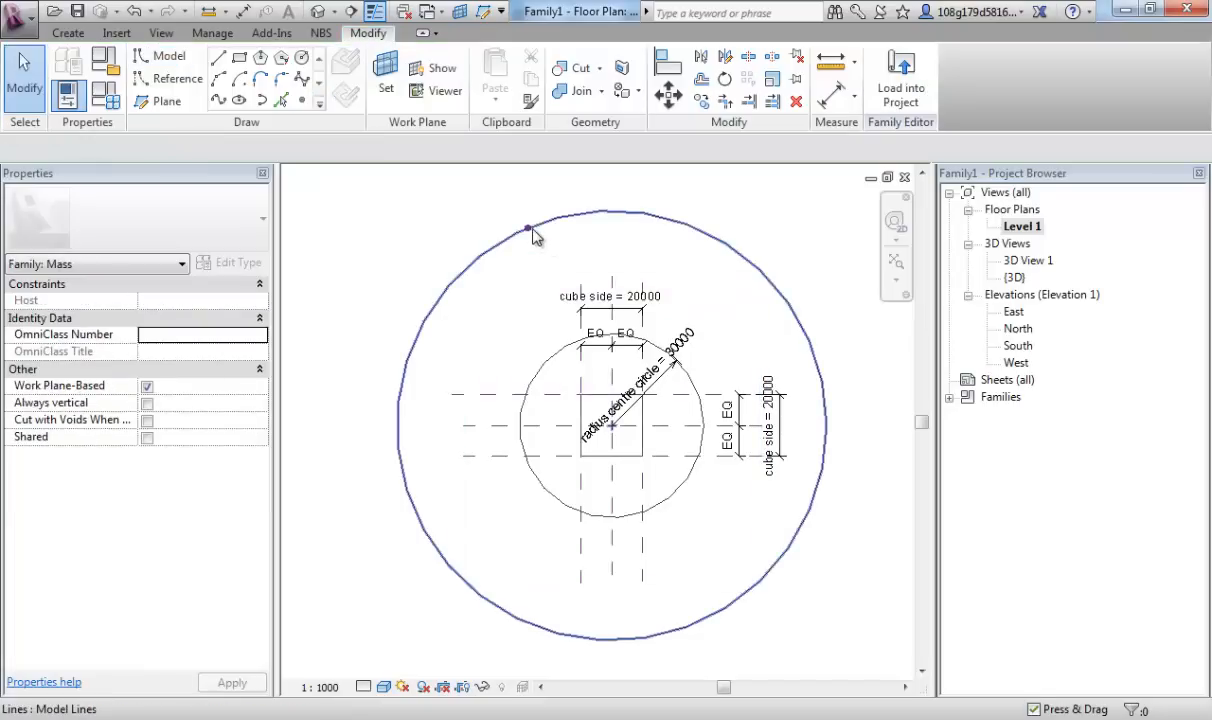
left_click(528, 230)
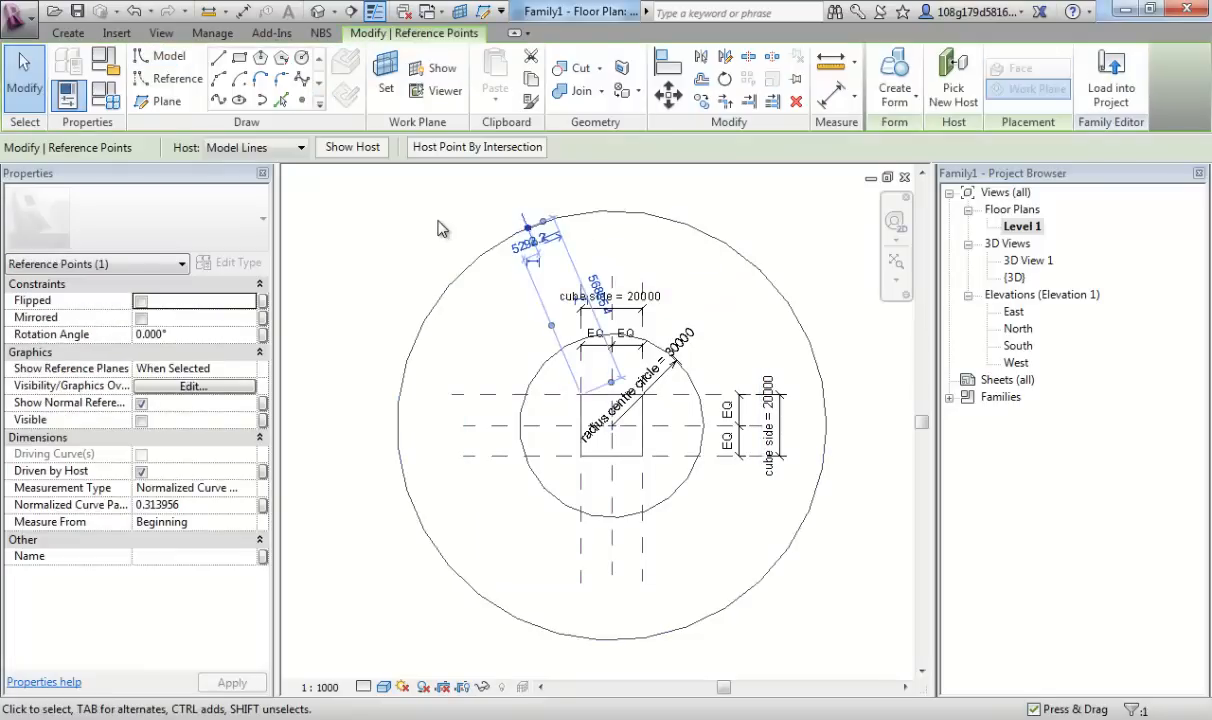
mouse_move(82, 512)
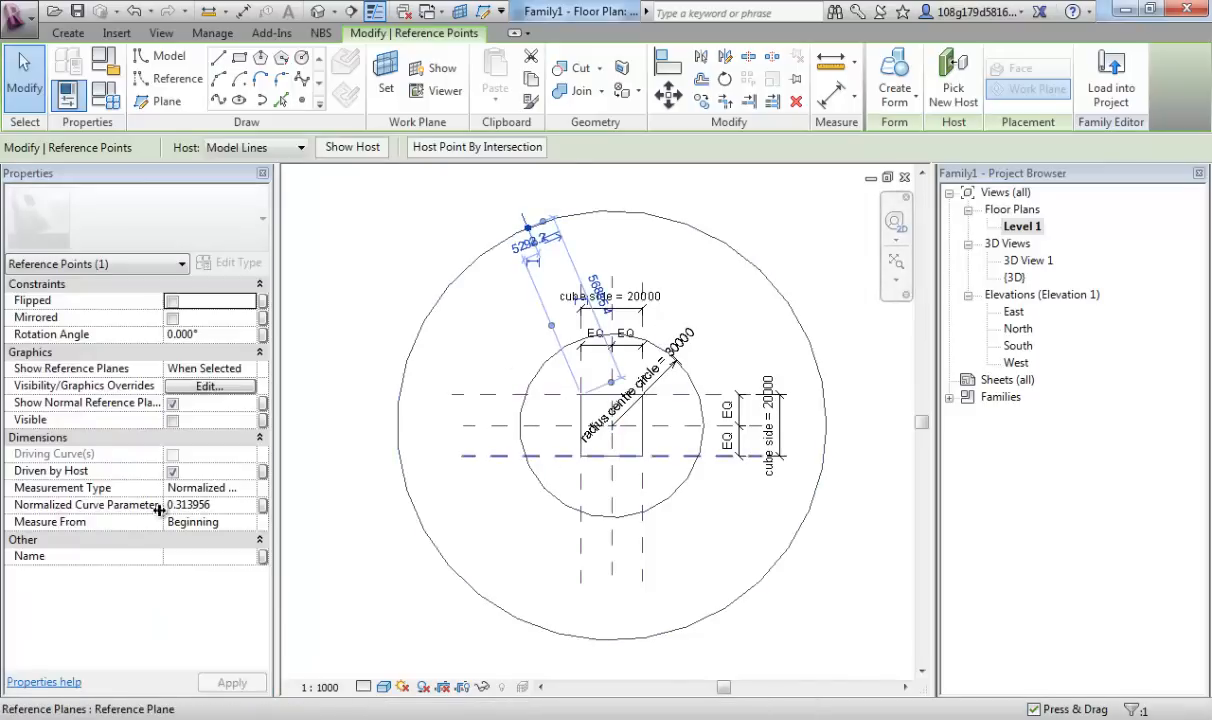
left_click(828, 436)
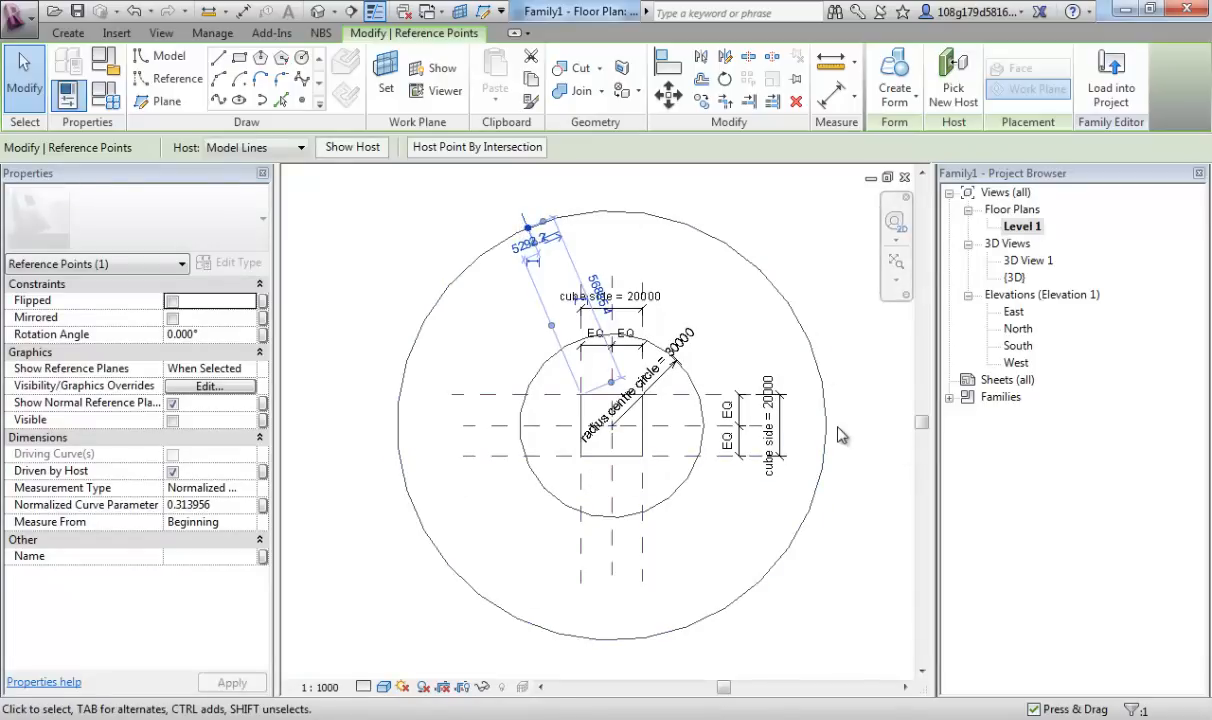
left_click(828, 430)
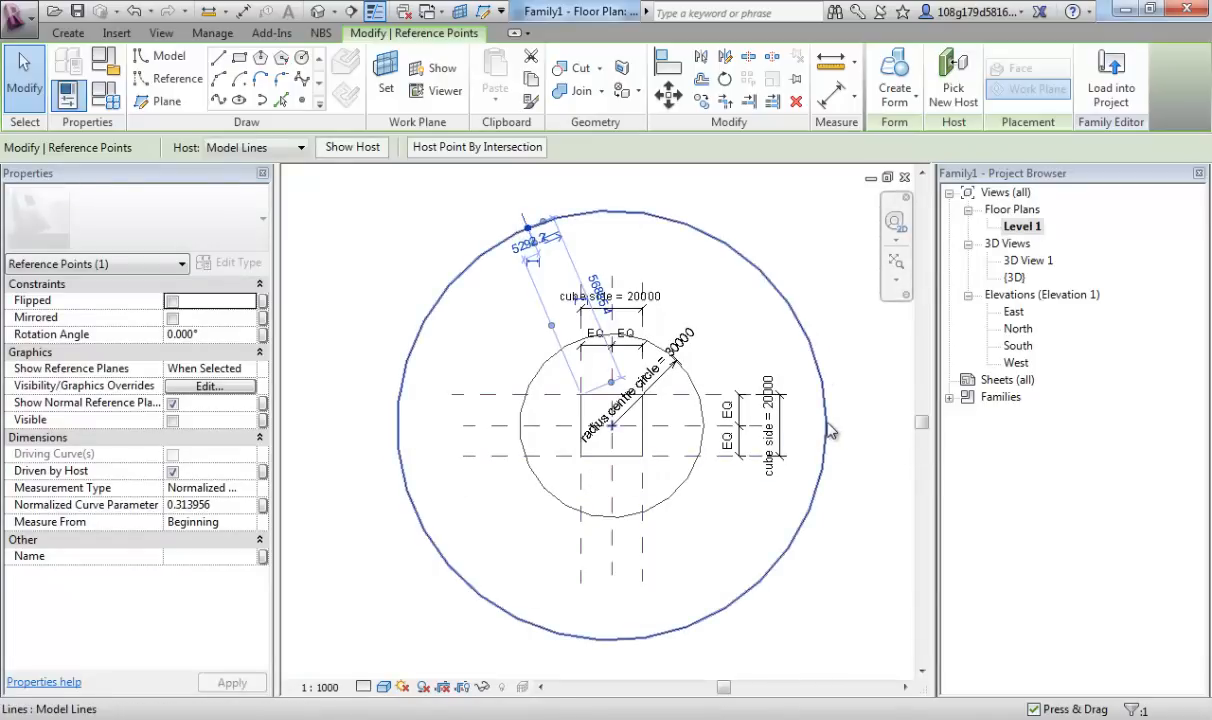
mouse_move(830, 430)
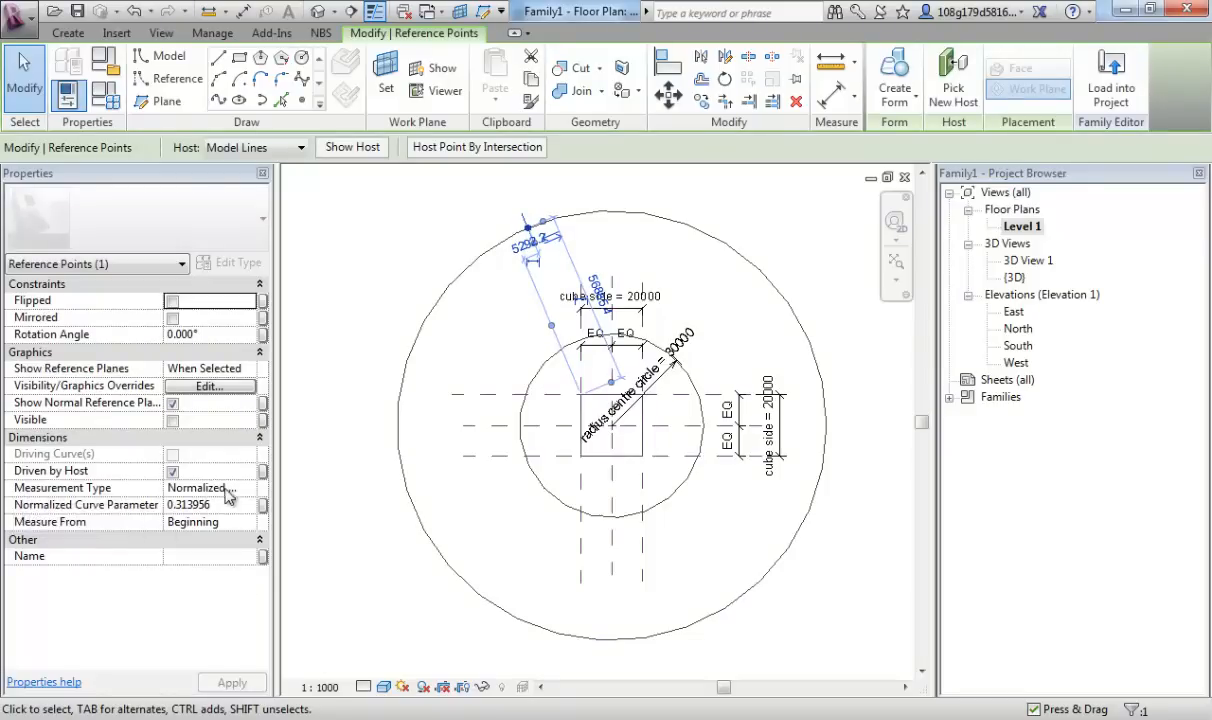
Change the point's Measurement Type to Angle and clear the selection
left_click(210, 488)
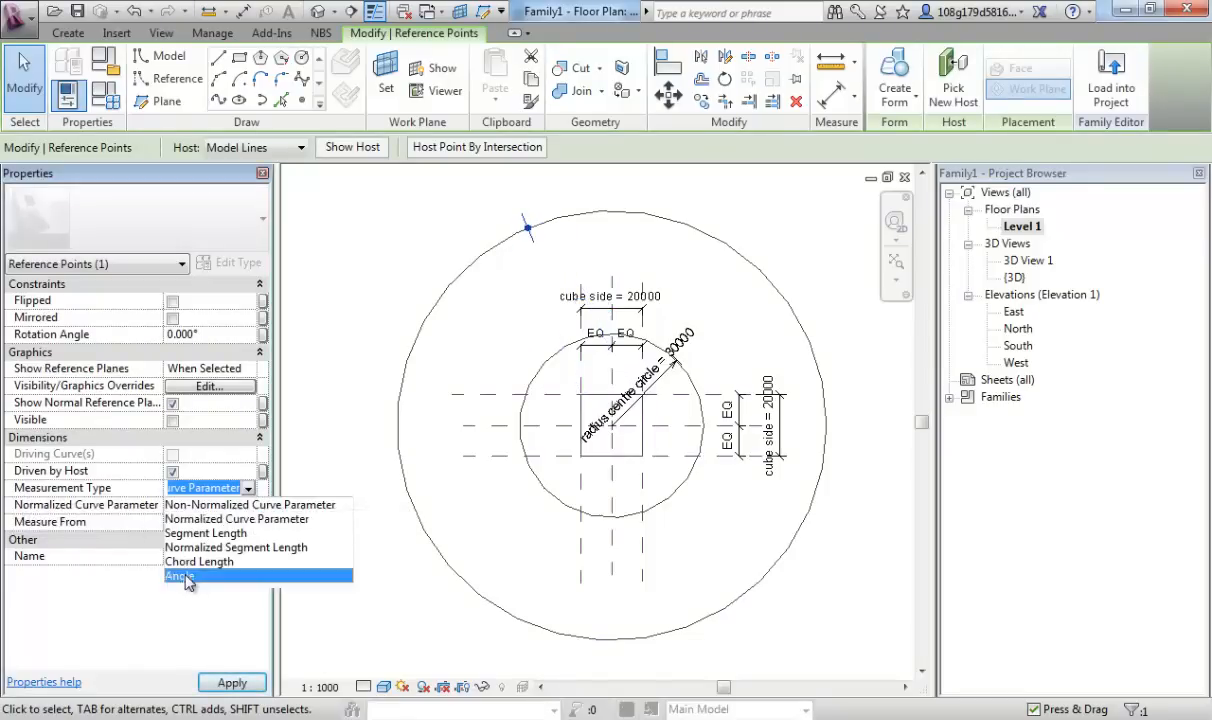
left_click(180, 576)
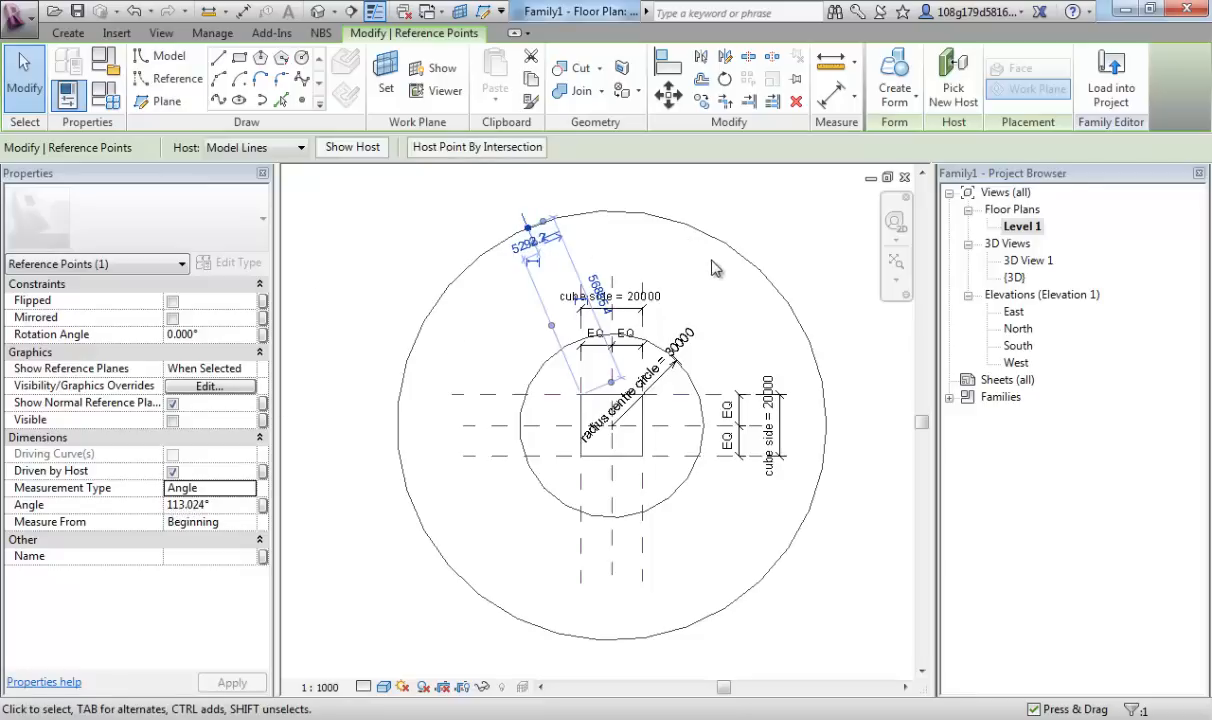
left_click(828, 436)
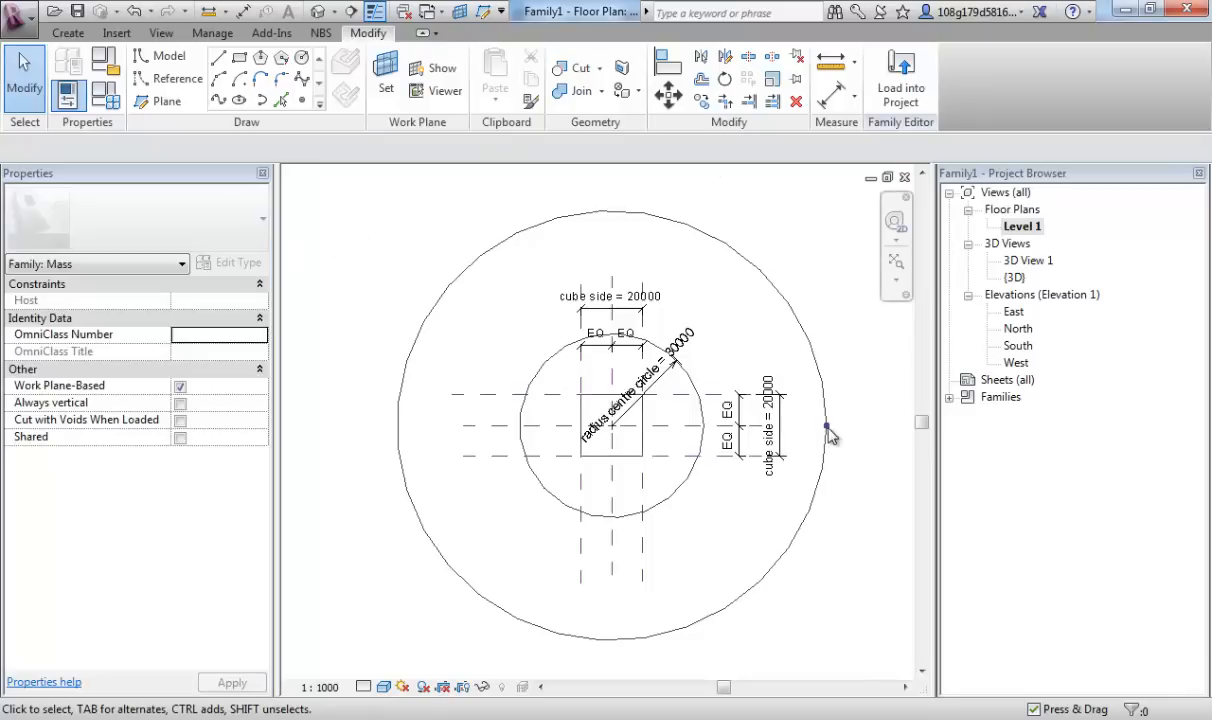
Pick several spots around the outer circle in preparation for more points
left_click(828, 430)
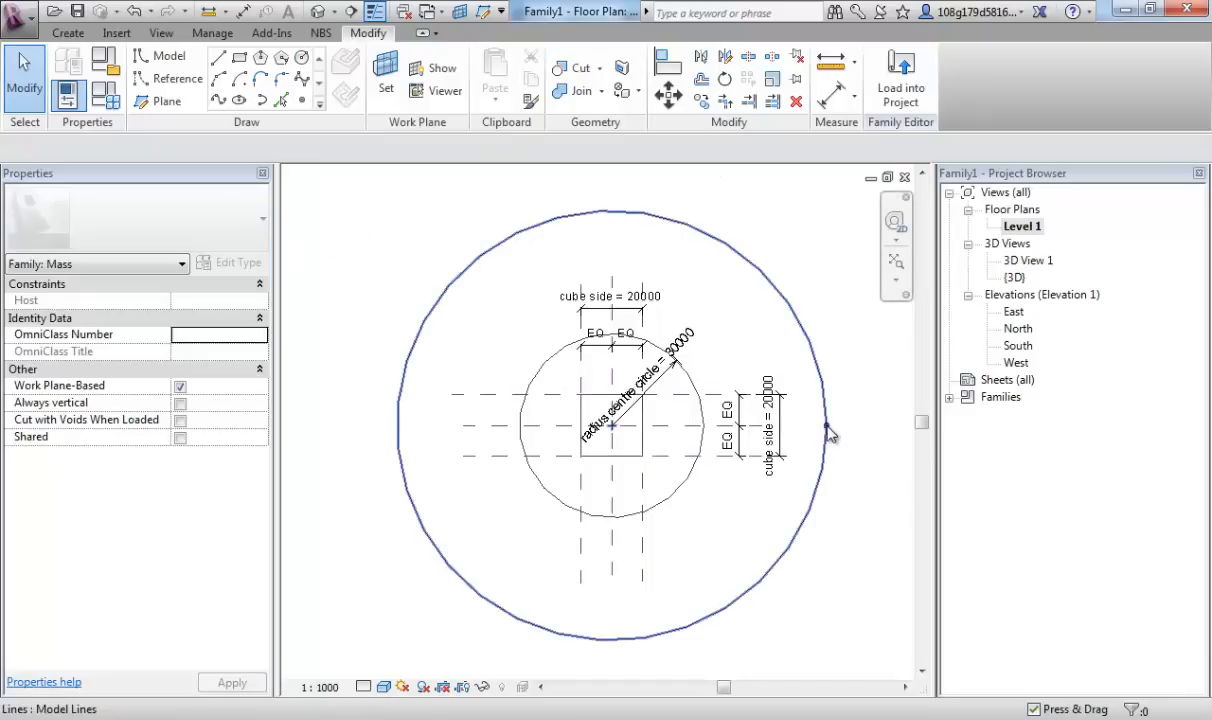
left_click(610, 296)
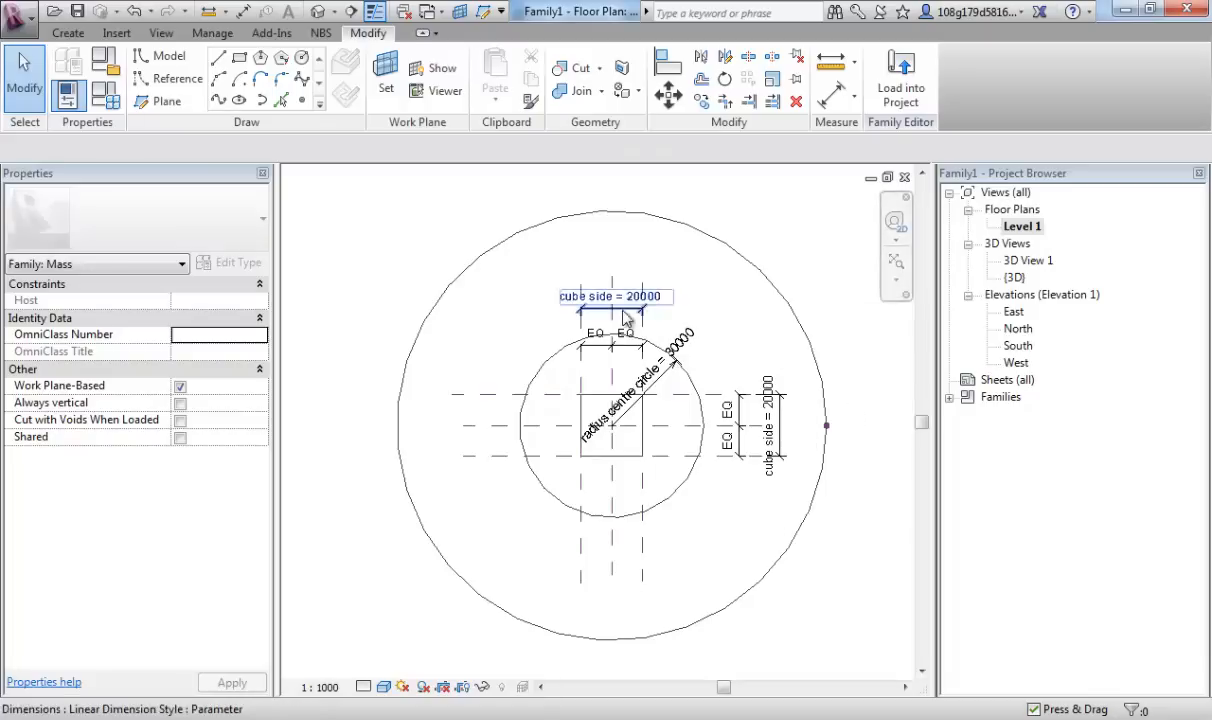
left_click(556, 192)
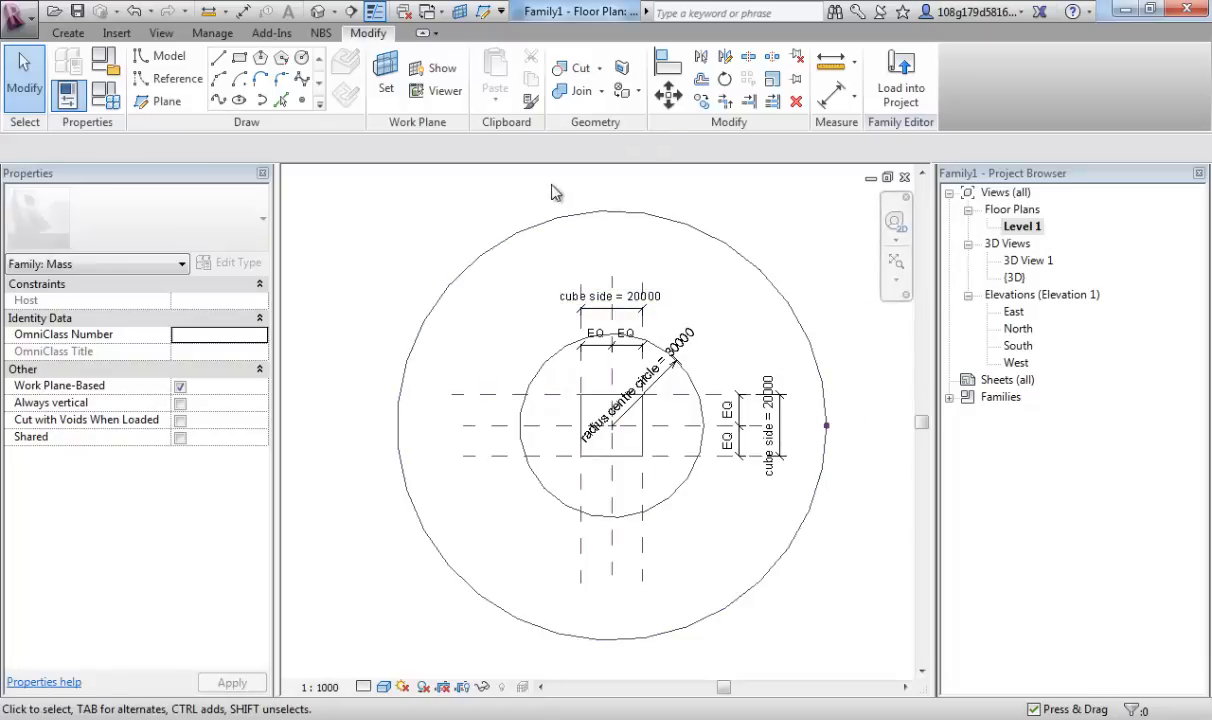
left_click(610, 218)
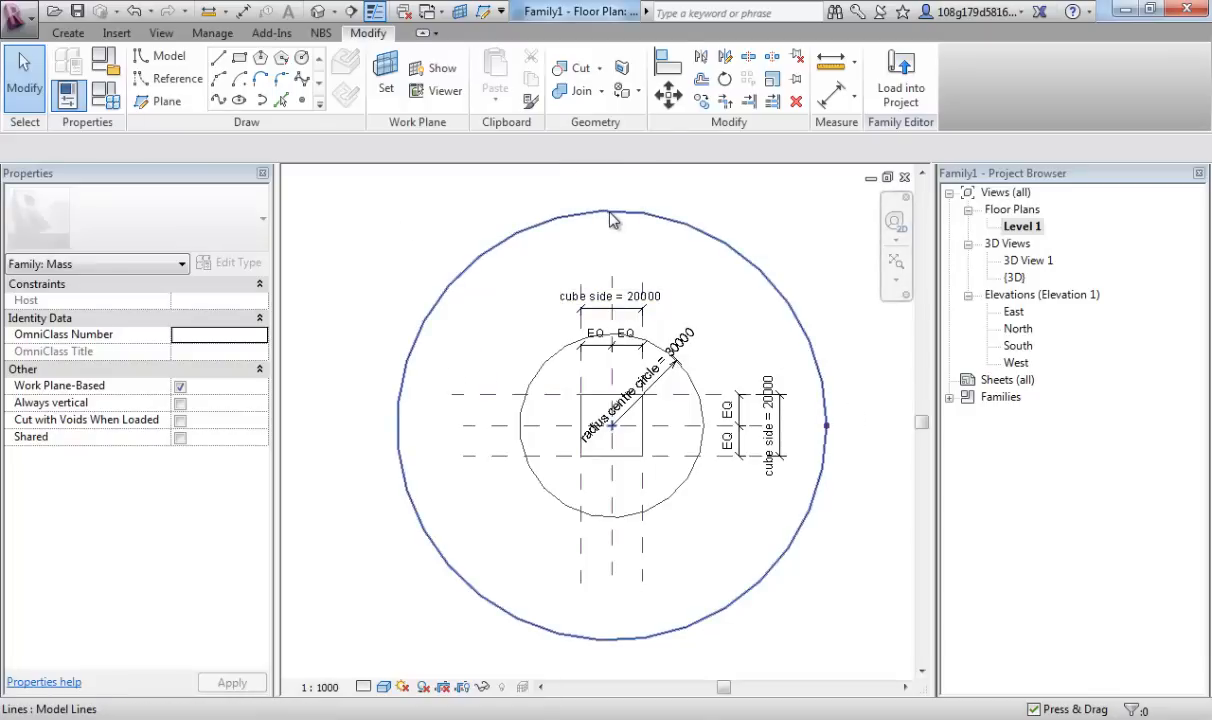
left_click(596, 218)
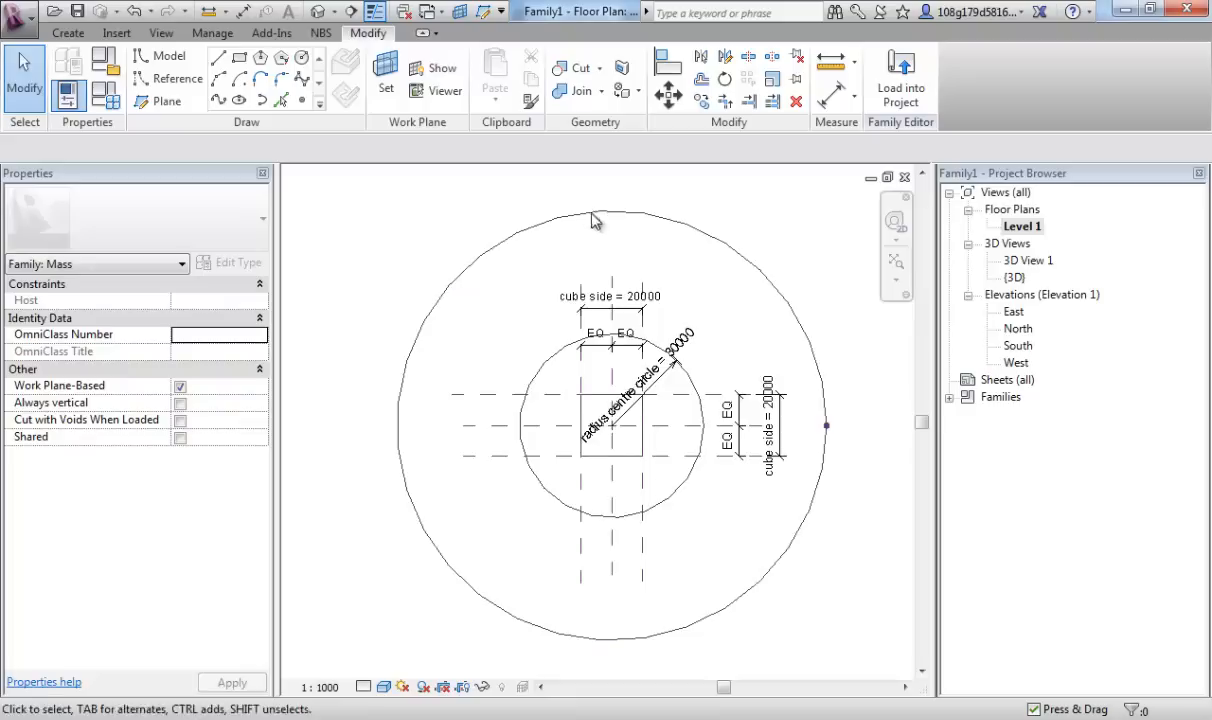
left_click(828, 428)
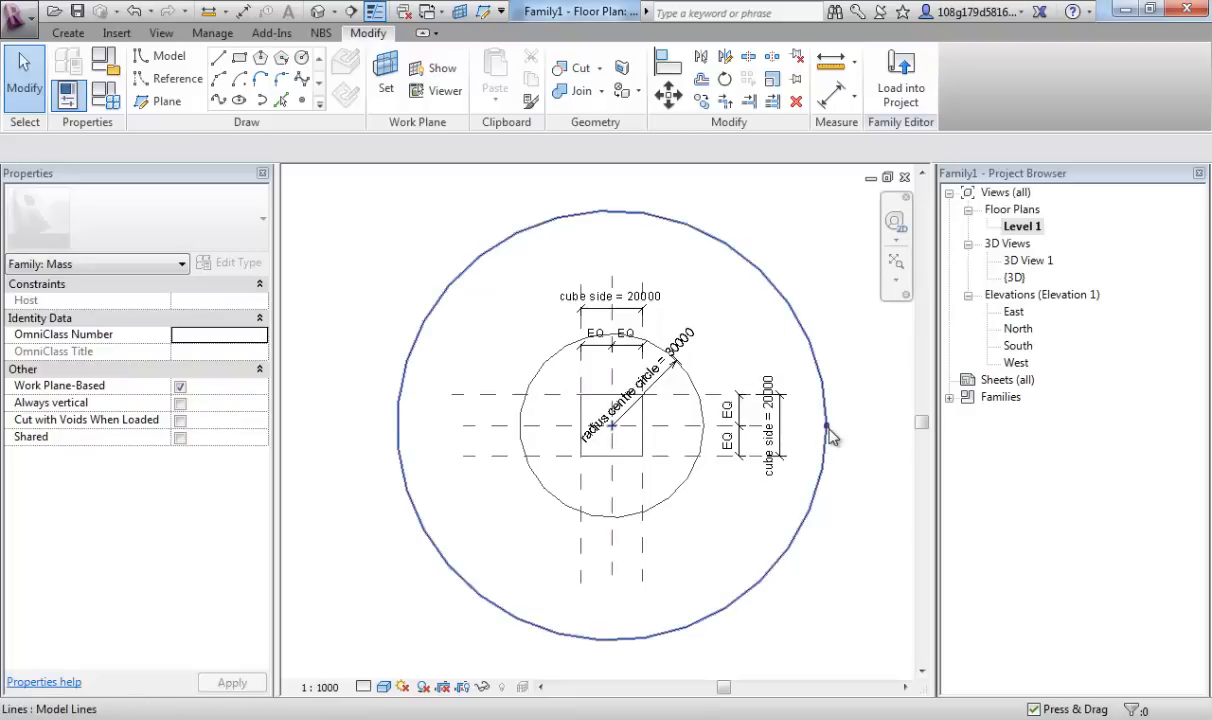
left_click(826, 426)
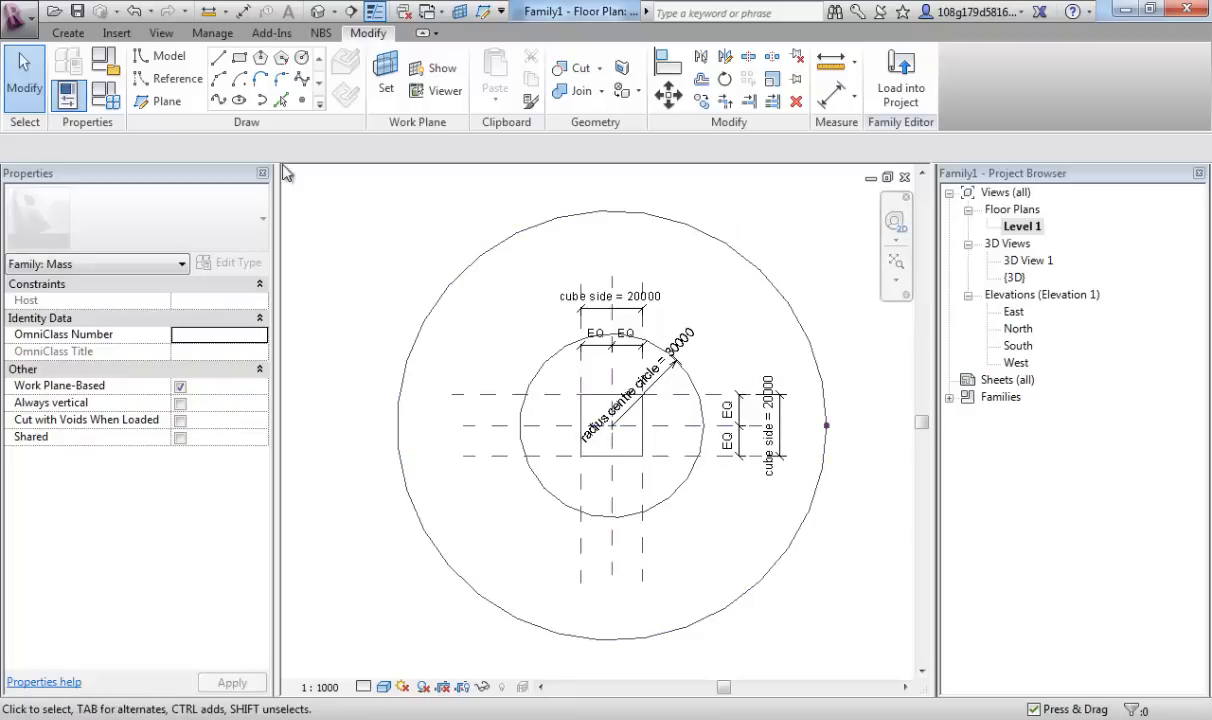
mouse_move(302, 100)
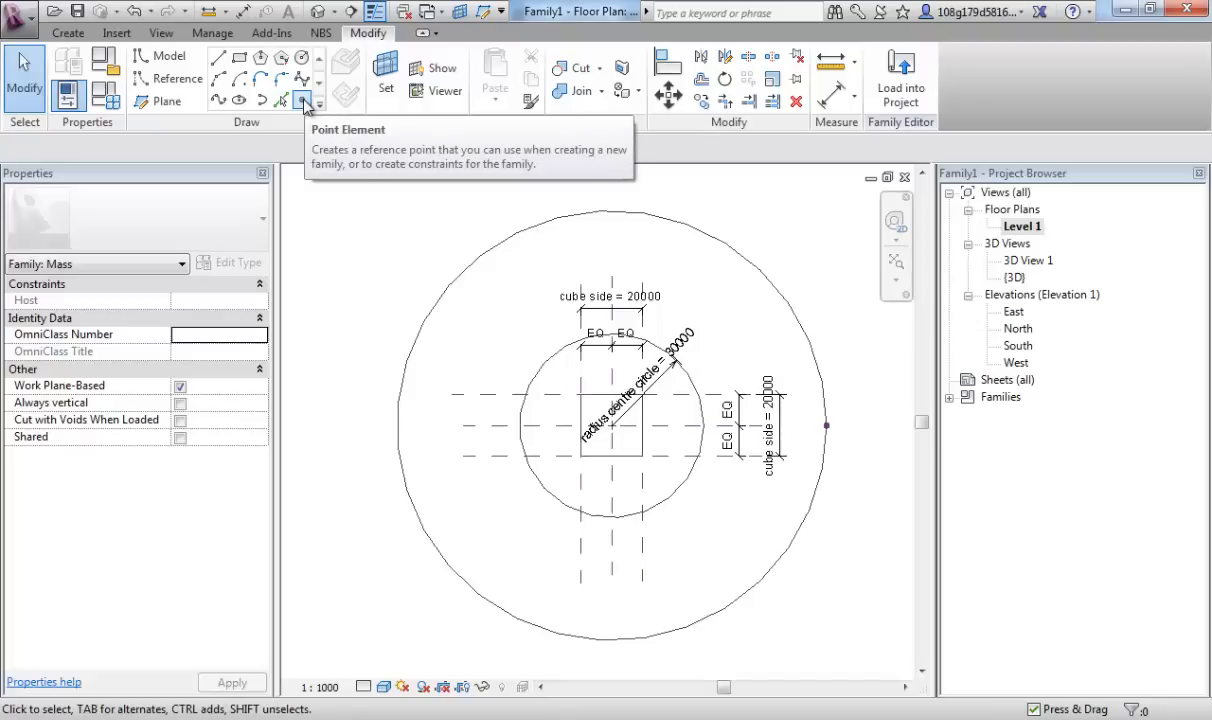
mouse_move(302, 100)
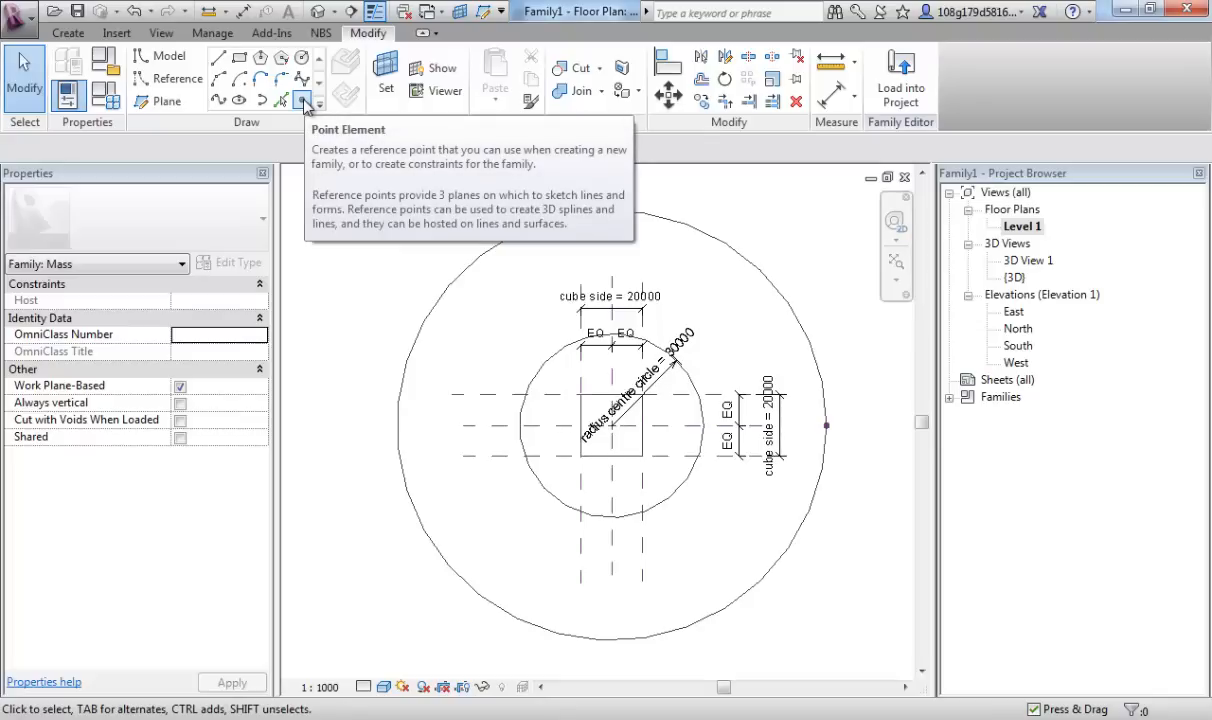
With the Point Element tool, add reference points on the outer circle
left_click(302, 100)
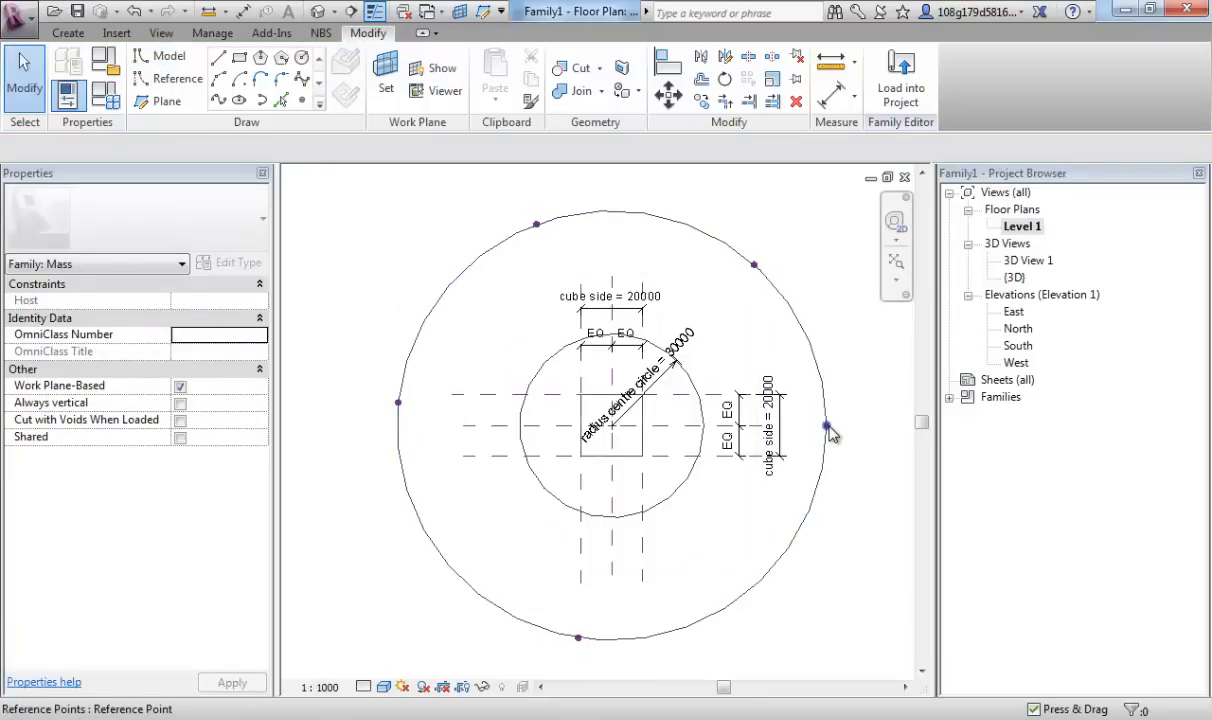
left_click(826, 424)
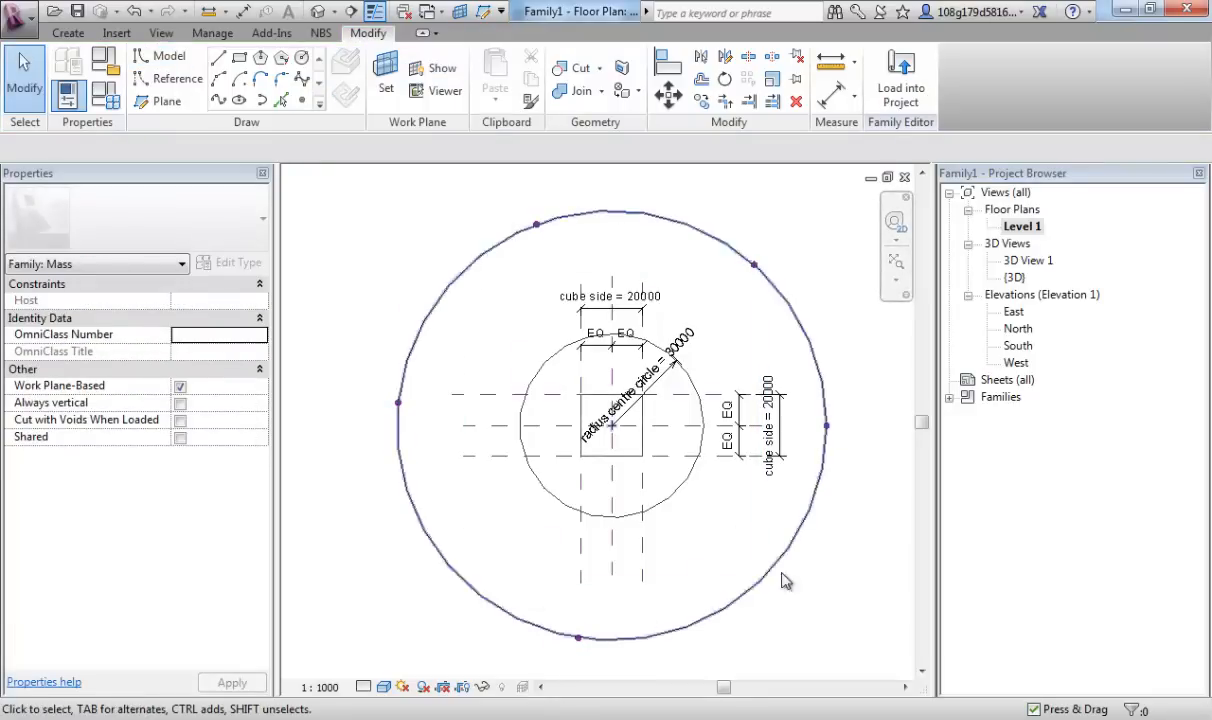
left_click(830, 224)
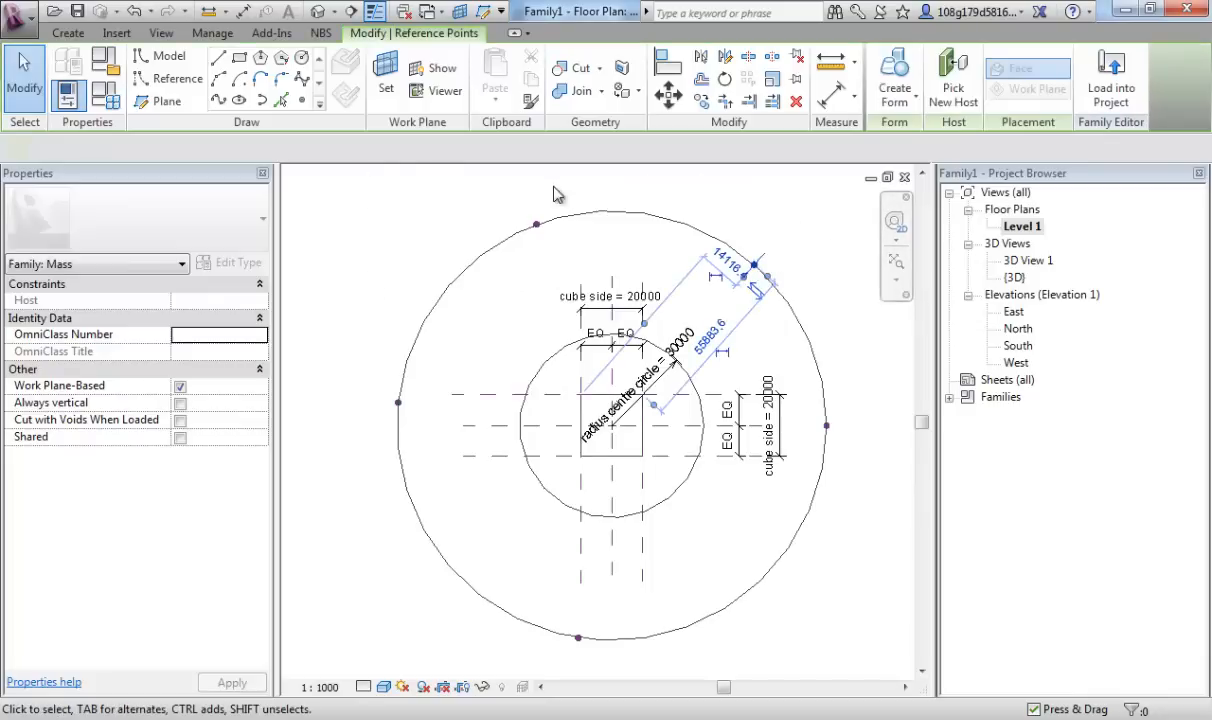
Select the circle's reference points together and measure them all by angle
left_click(536, 224)
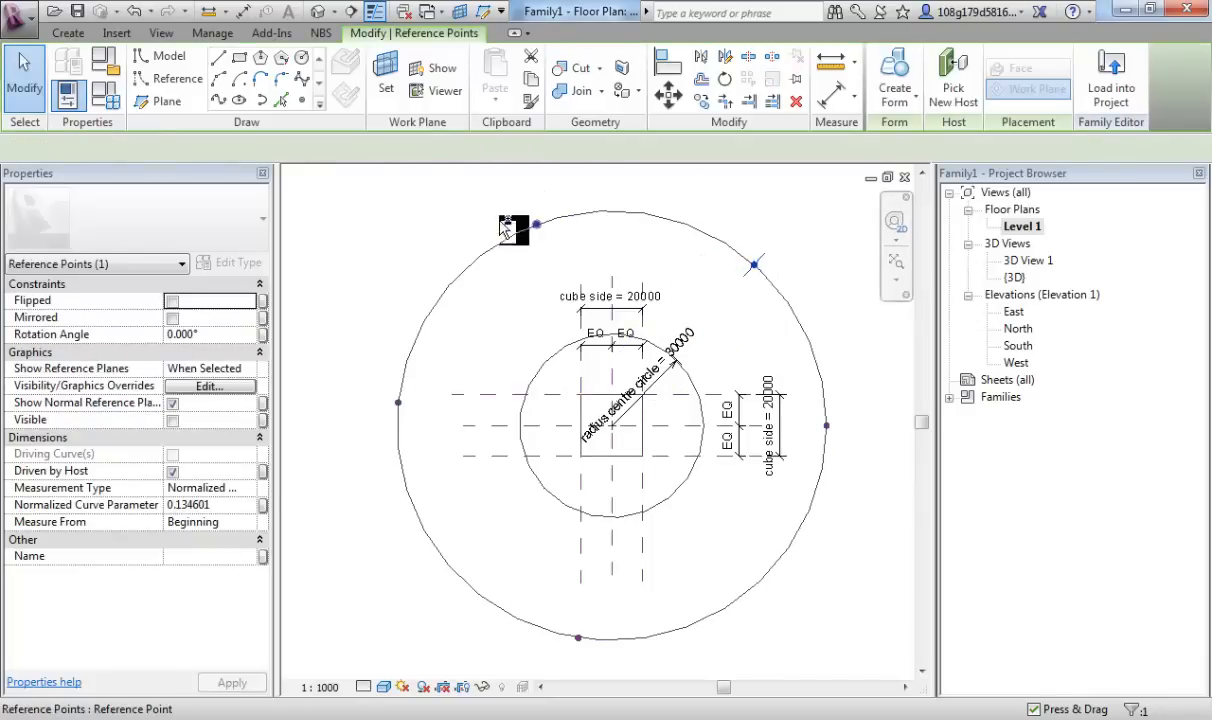
left_click(398, 402)
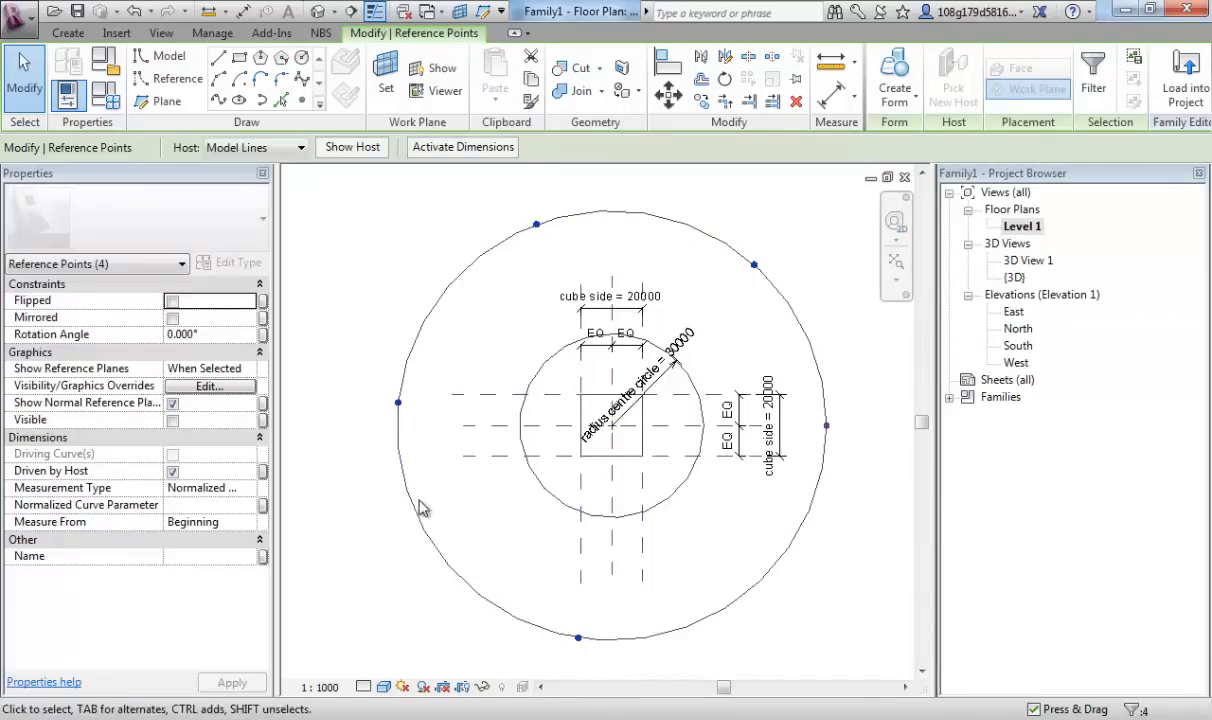
mouse_move(244, 504)
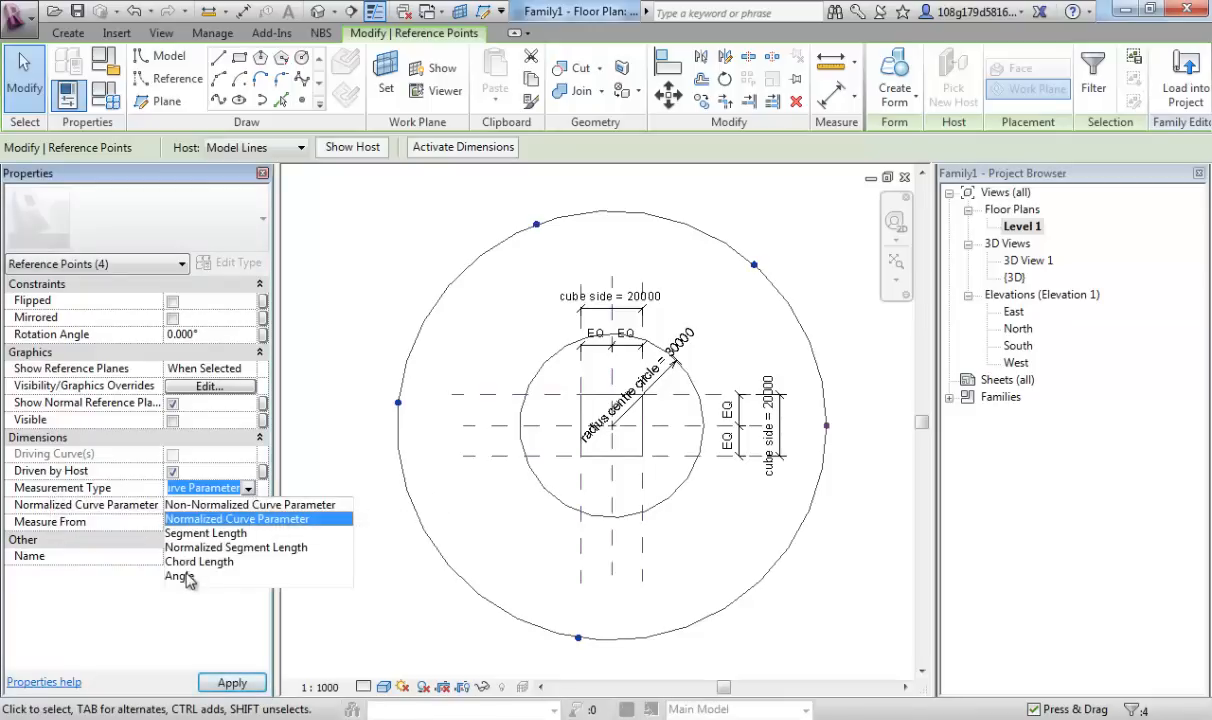
left_click(178, 576)
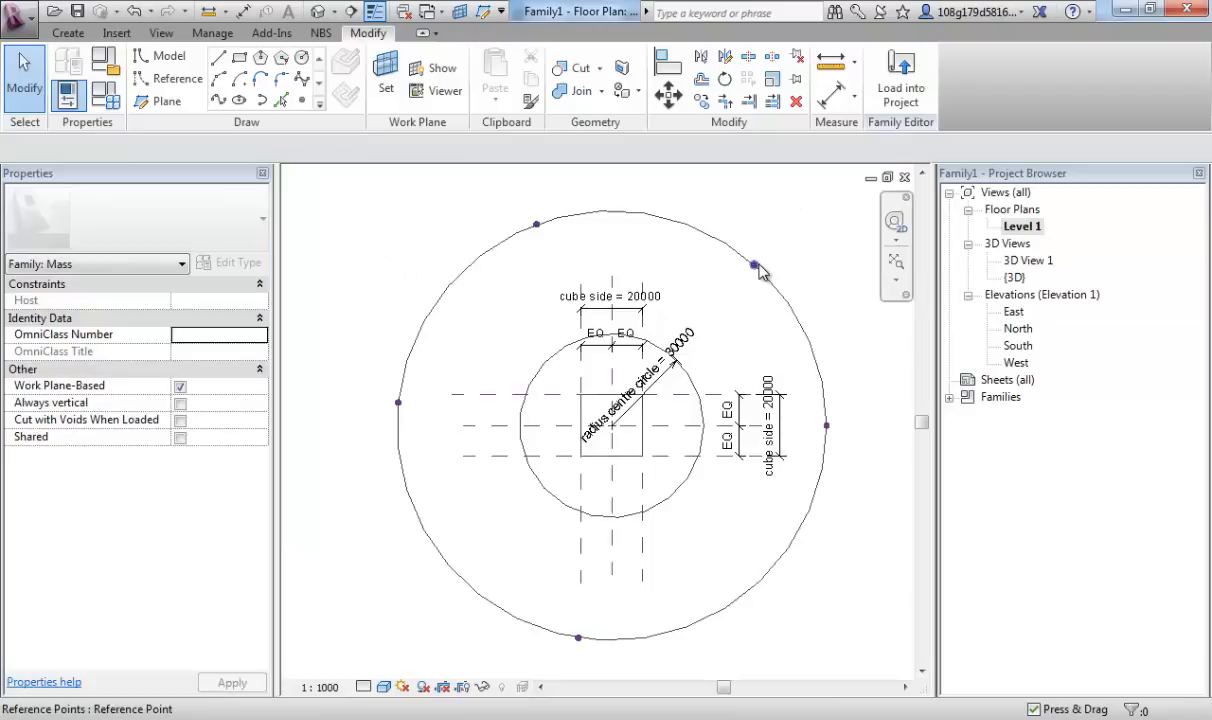
mouse_move(754, 264)
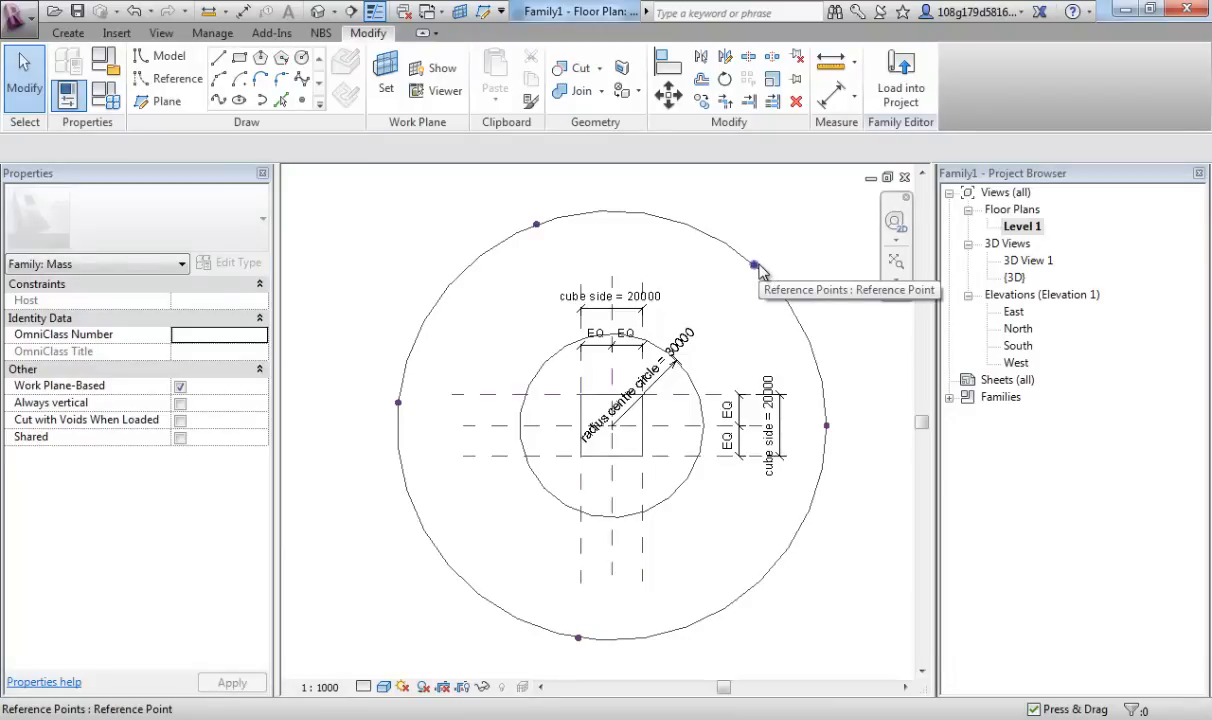
mouse_move(790, 264)
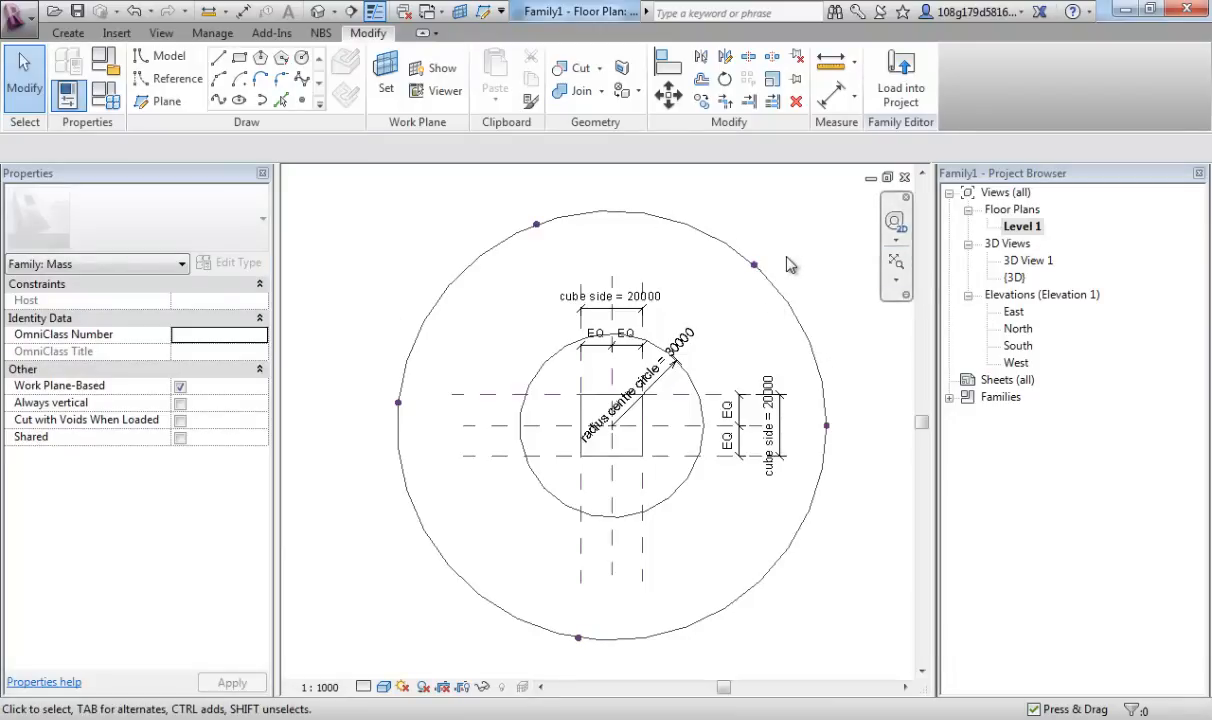
mouse_move(788, 264)
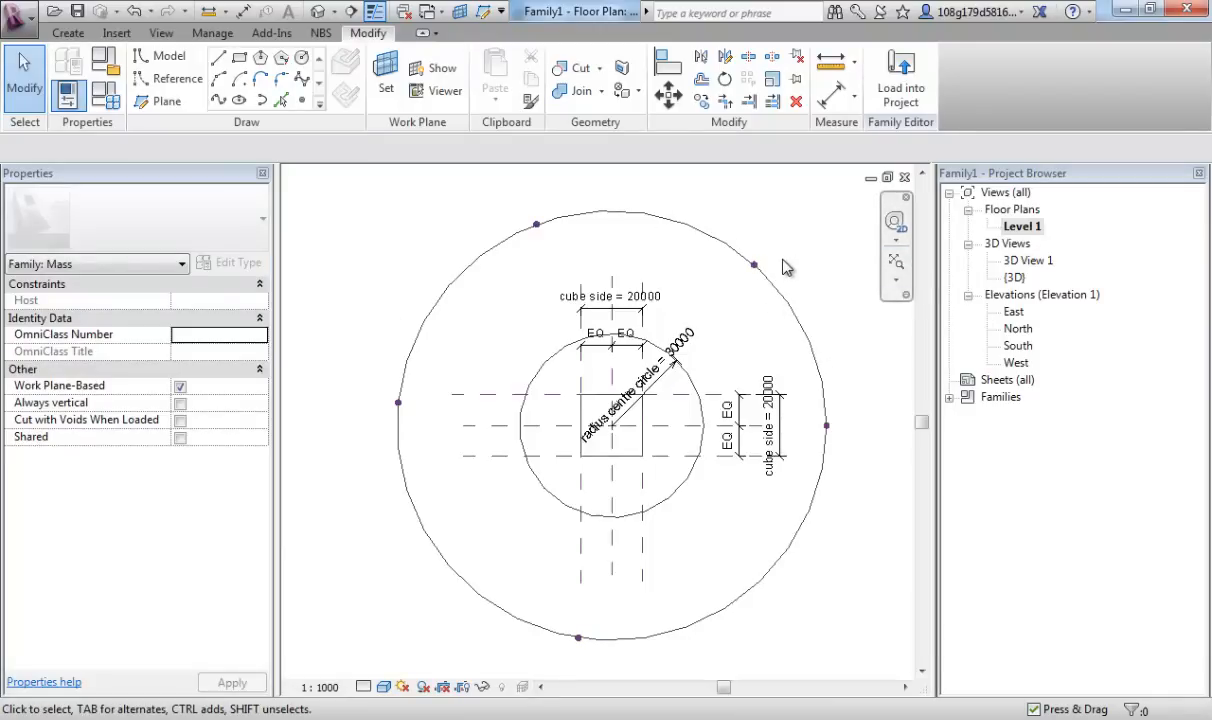
Set the upper-right point's angle to 72 and another hosted point's to 21
left_click(752, 264)
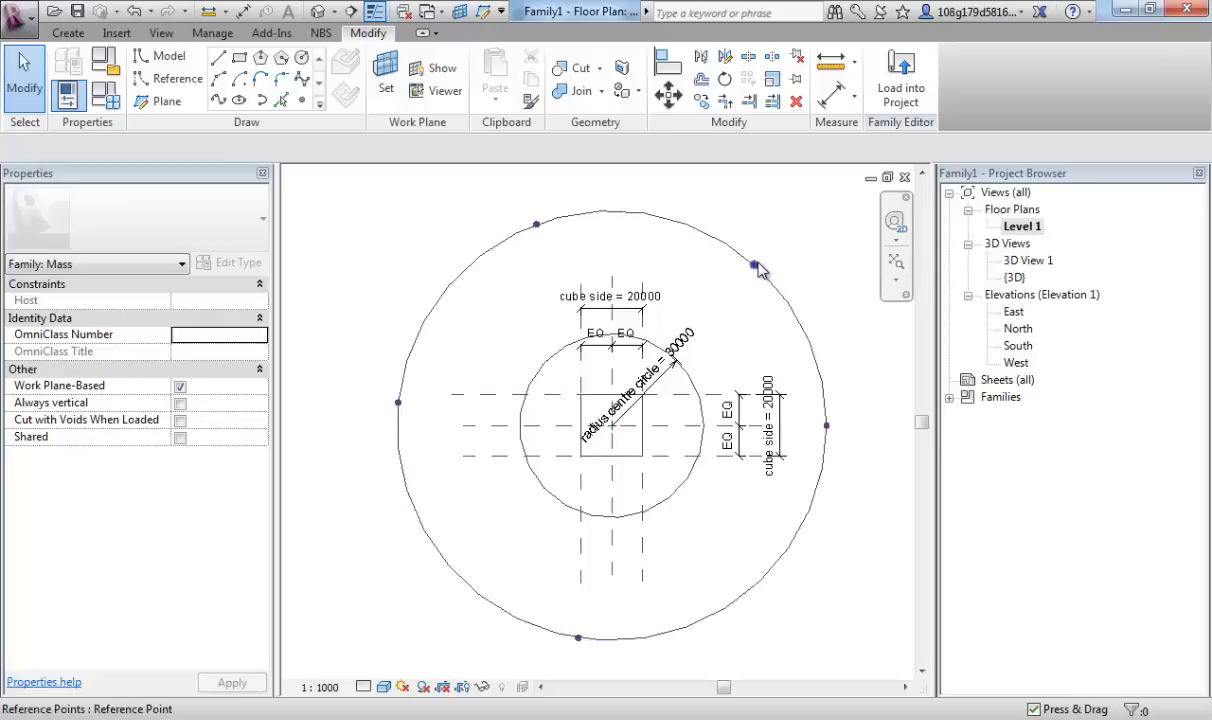
left_click(754, 264)
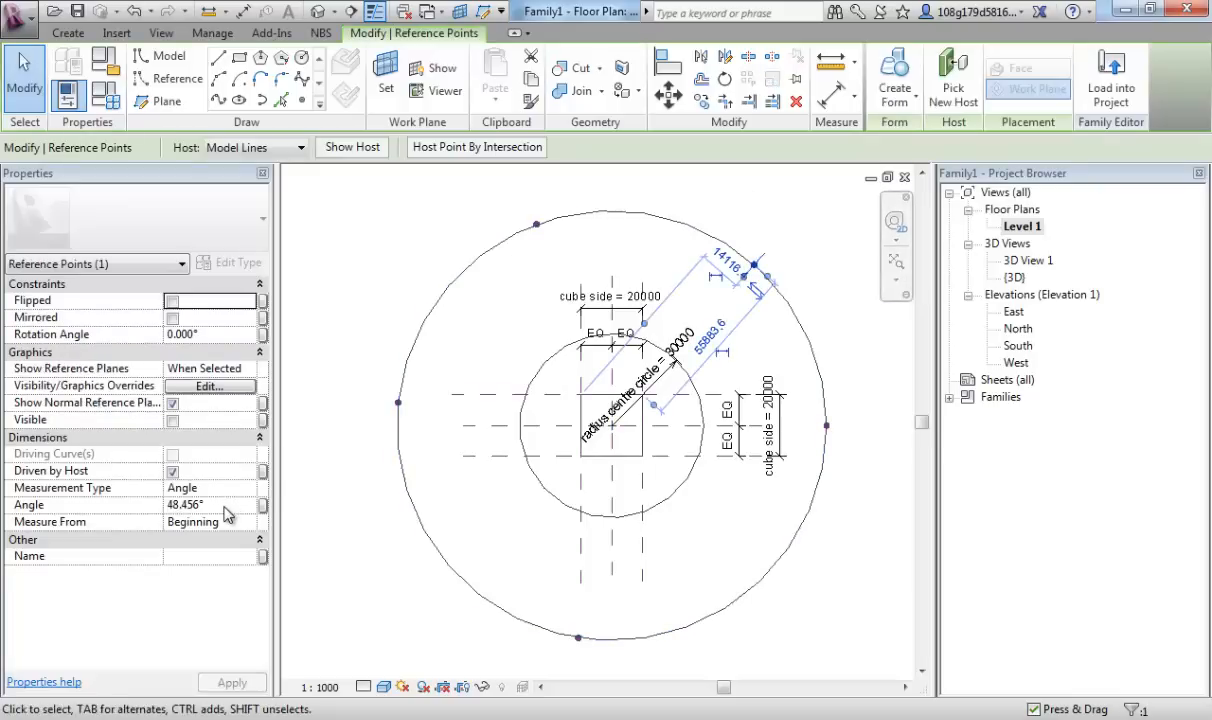
type("72")
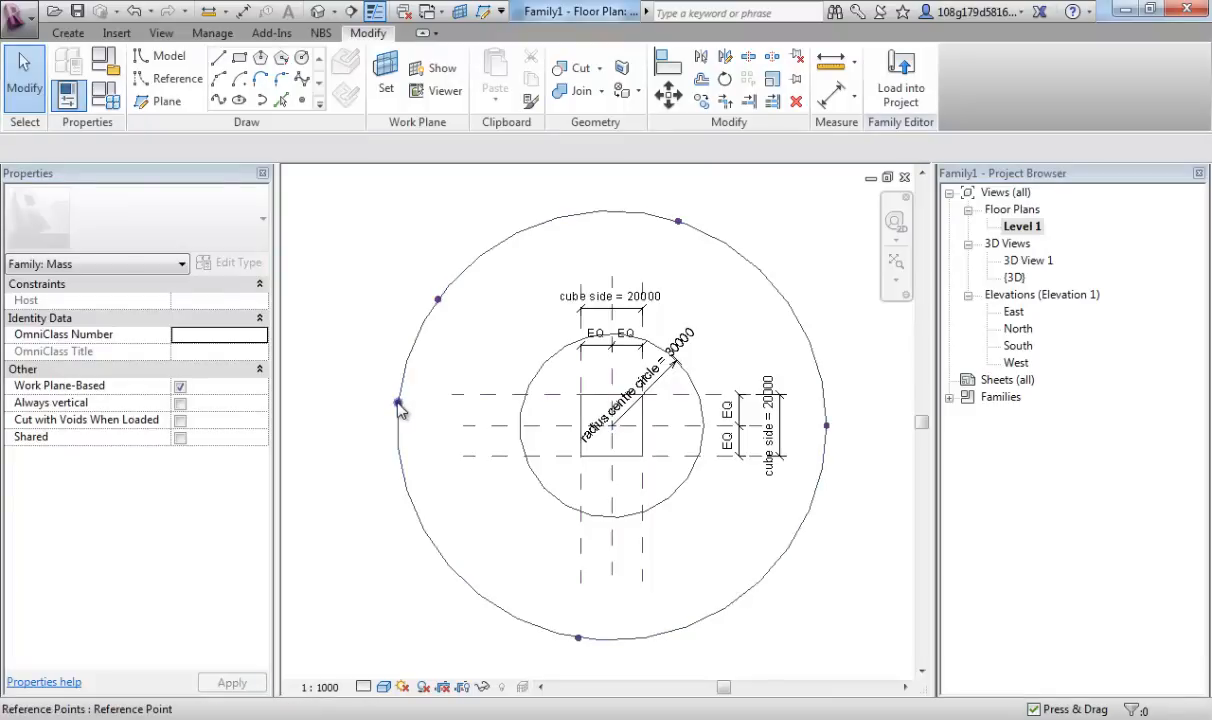
left_click(400, 402)
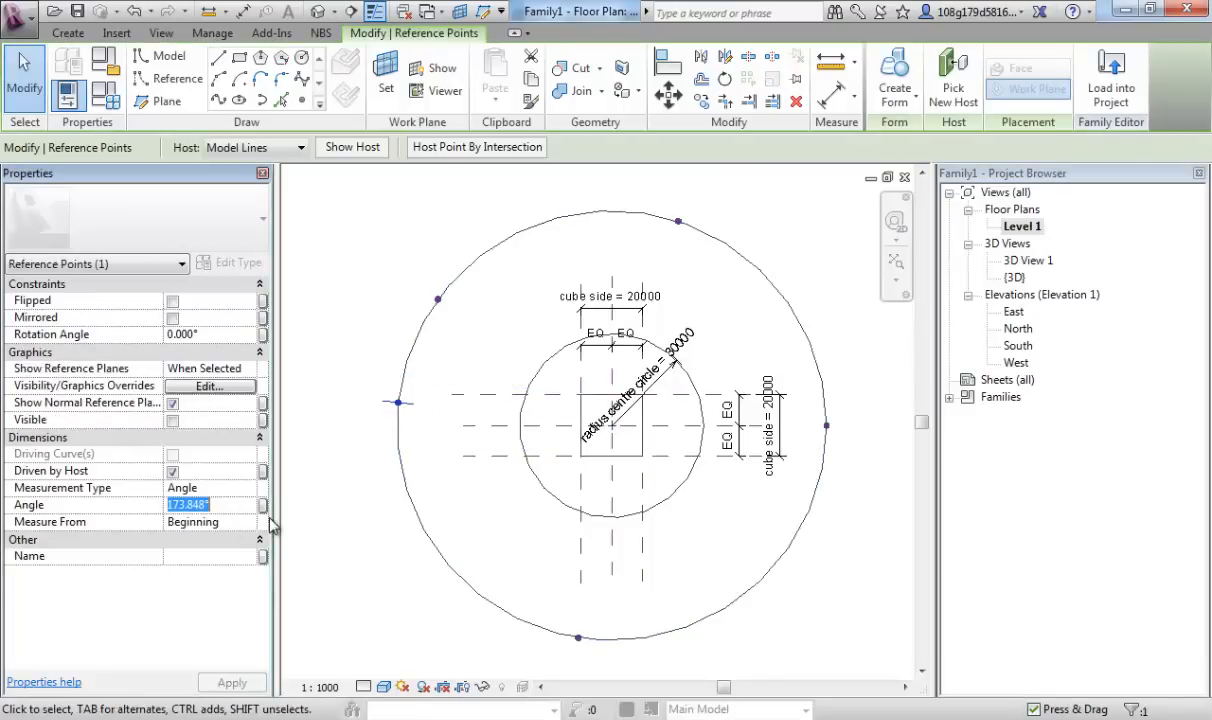
type("21")
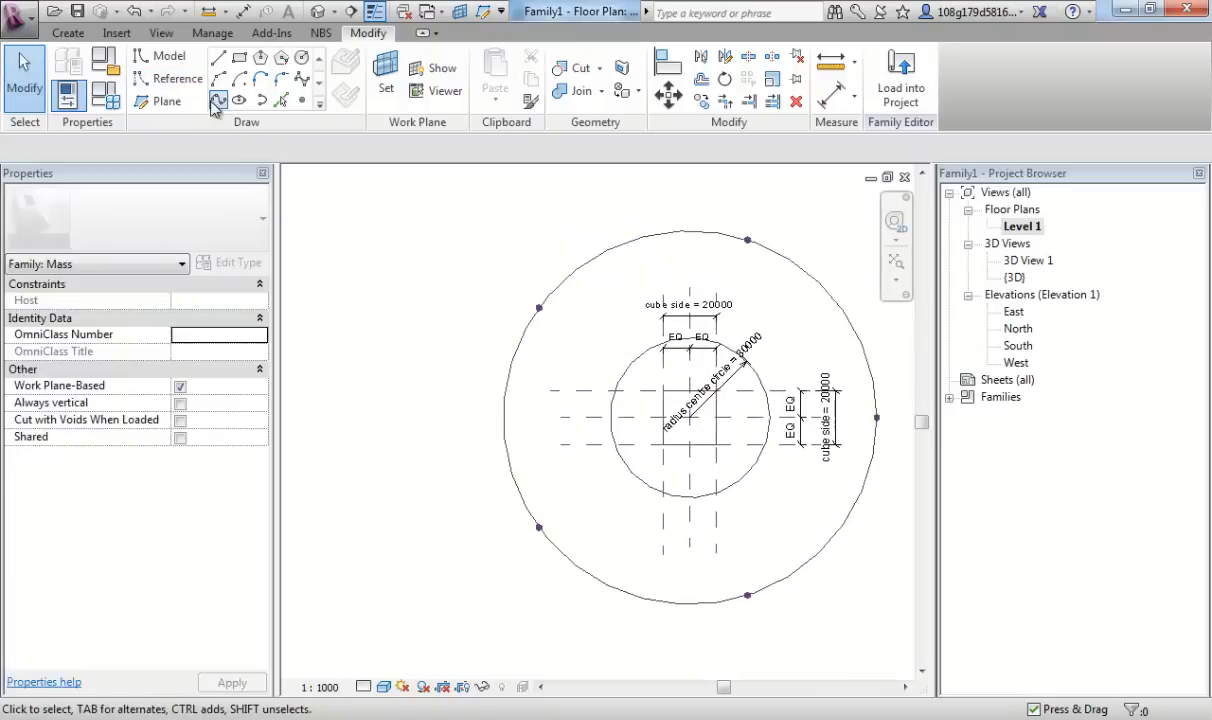
mouse_move(218, 104)
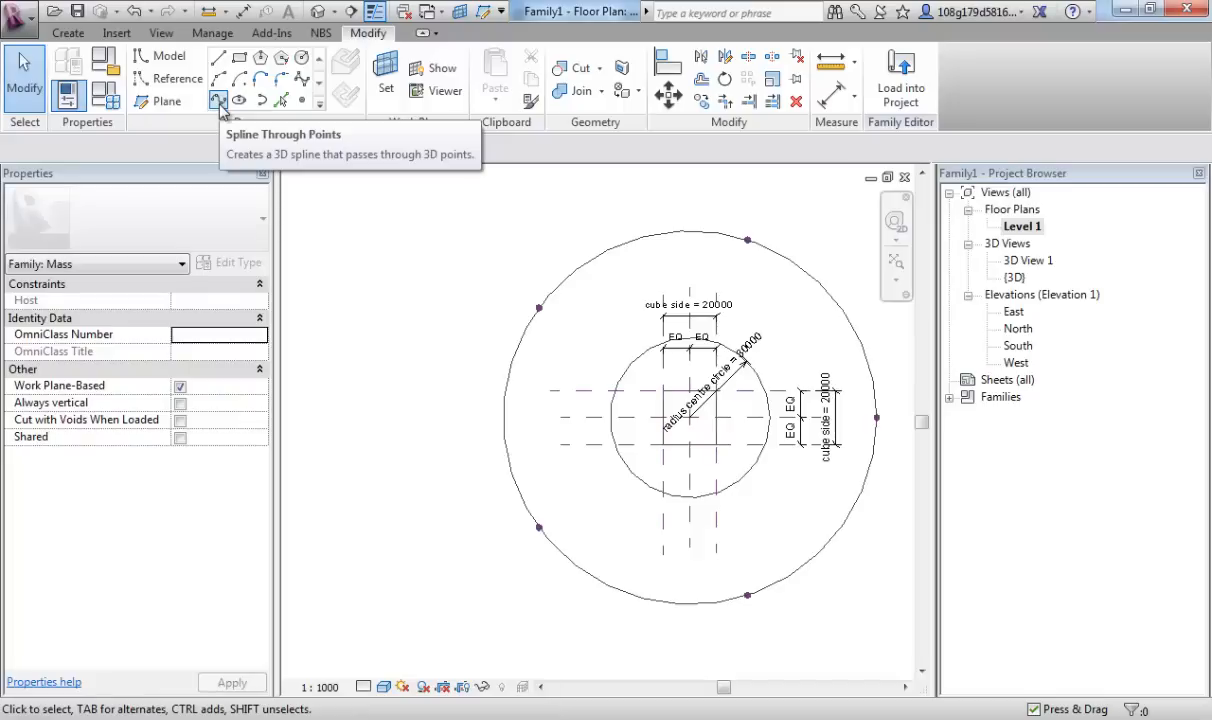
mouse_move(218, 100)
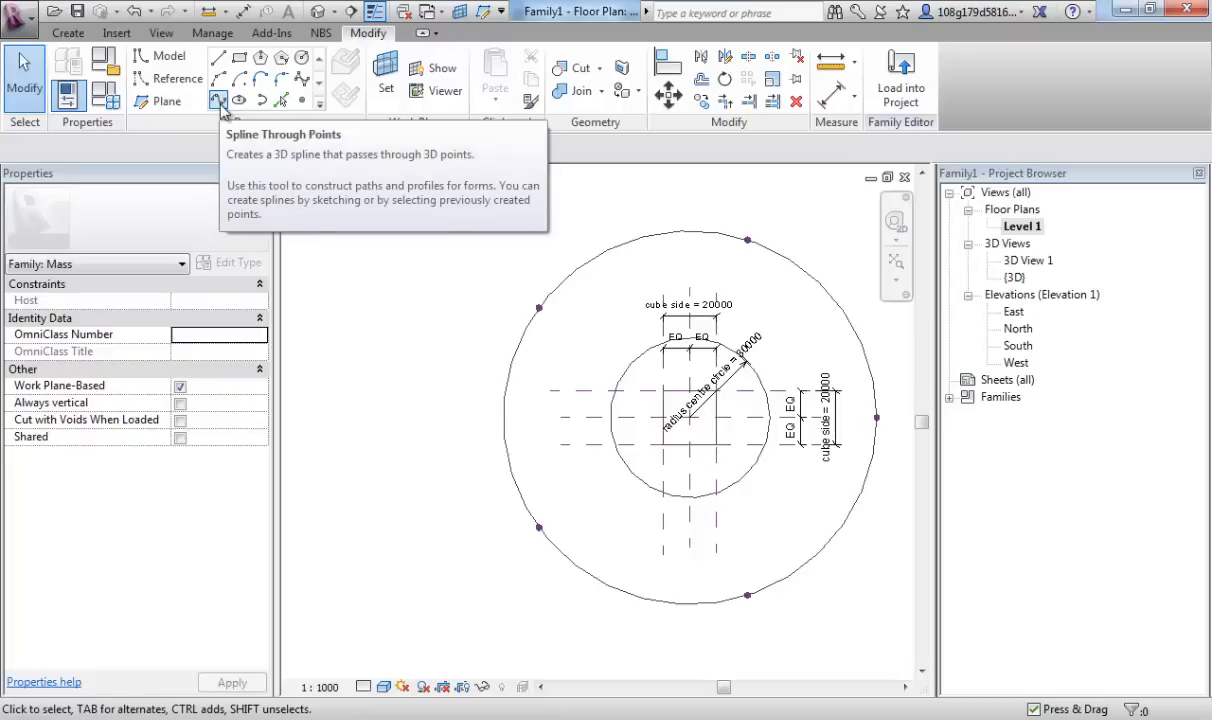
mouse_move(292, 114)
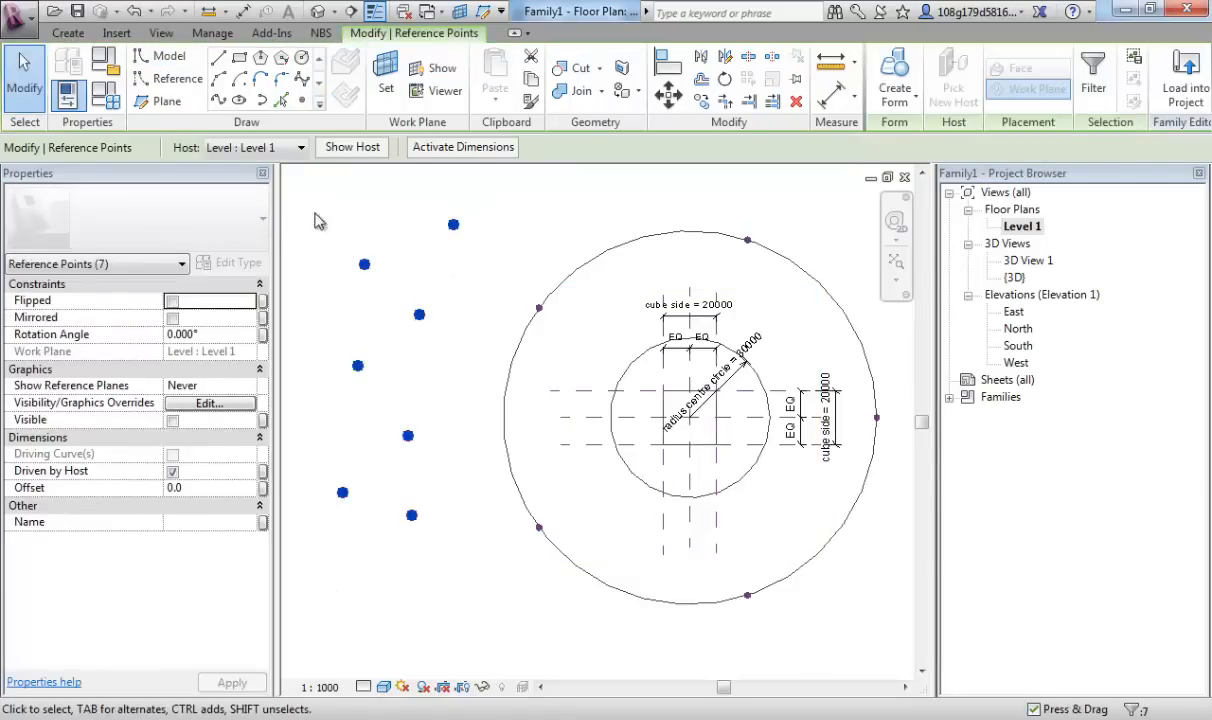
mouse_move(218, 100)
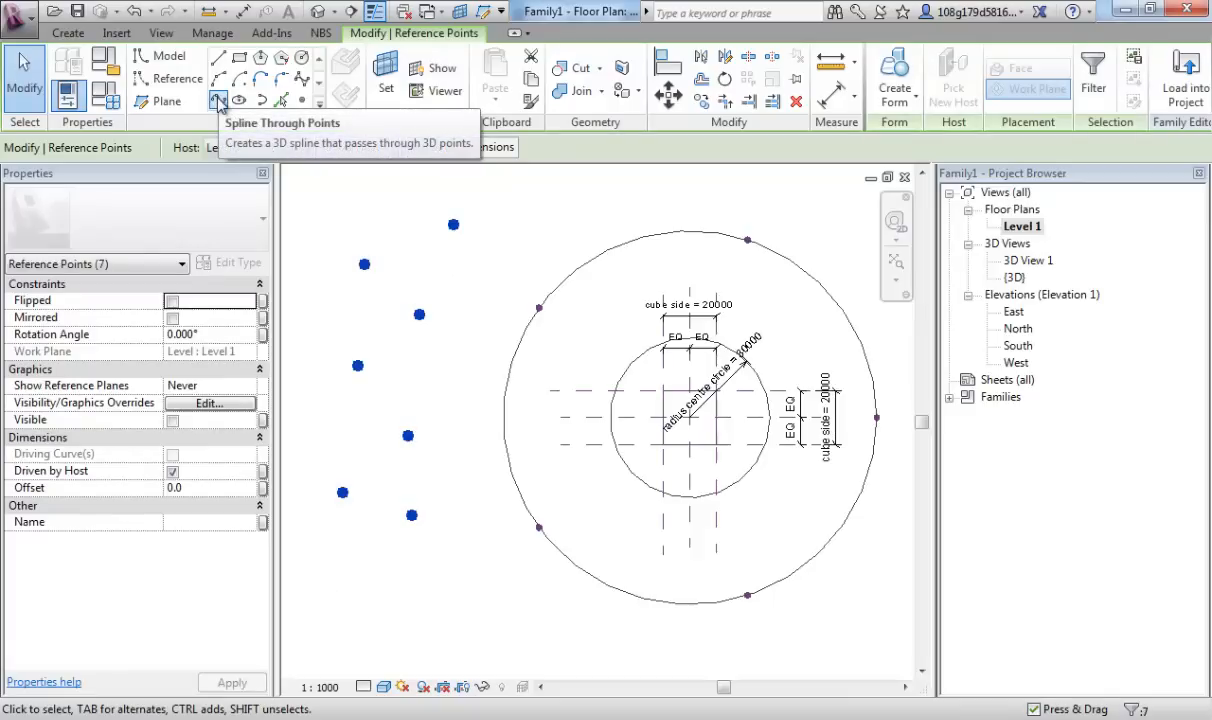
Run a Spline Through Points across the seven free reference points beside the circles
left_click(218, 100)
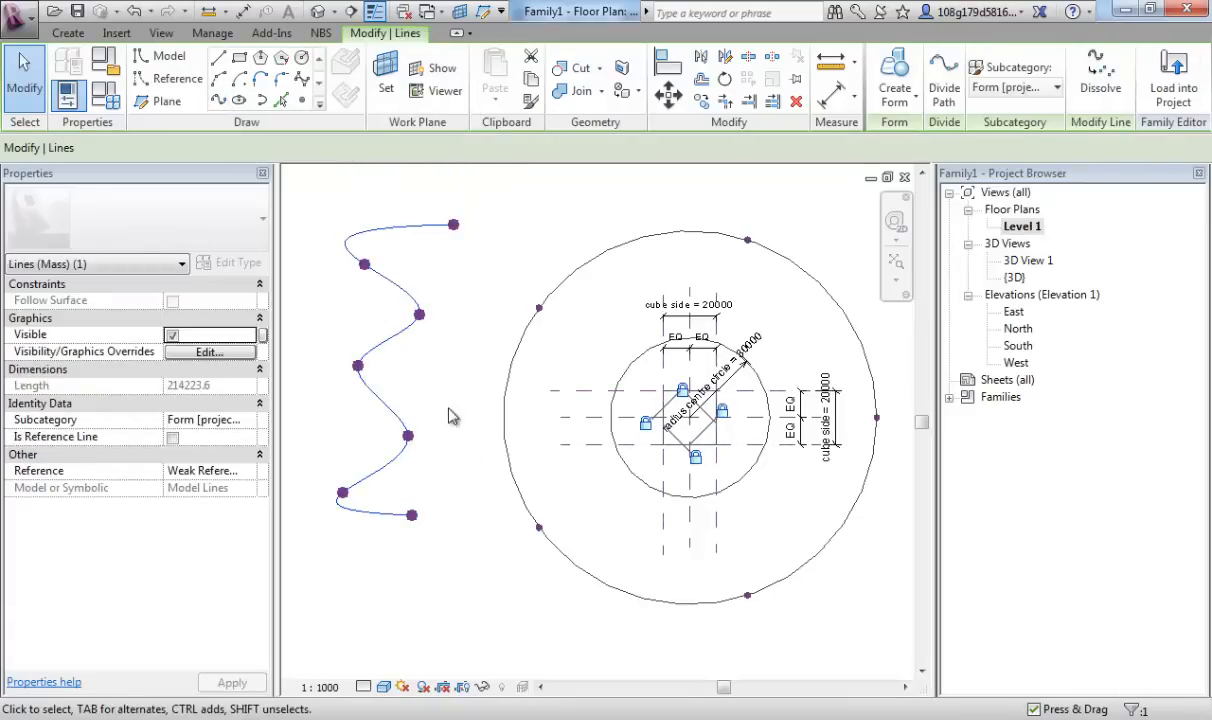
mouse_move(436, 368)
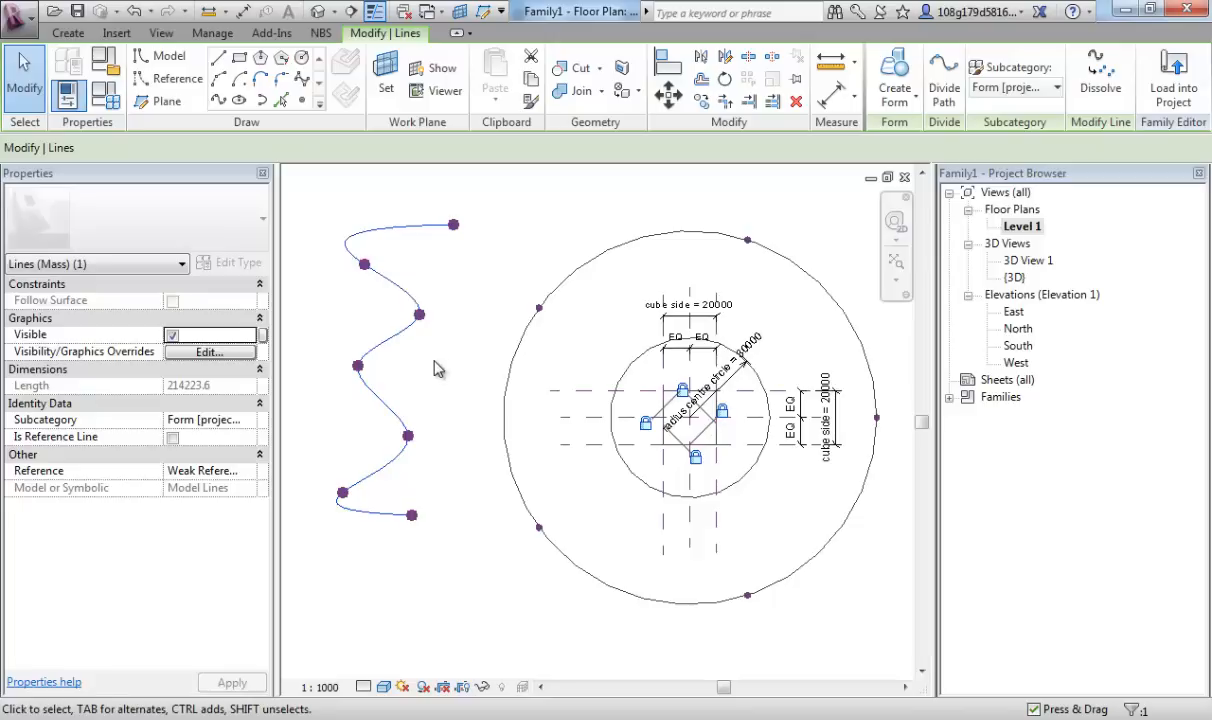
mouse_move(400, 264)
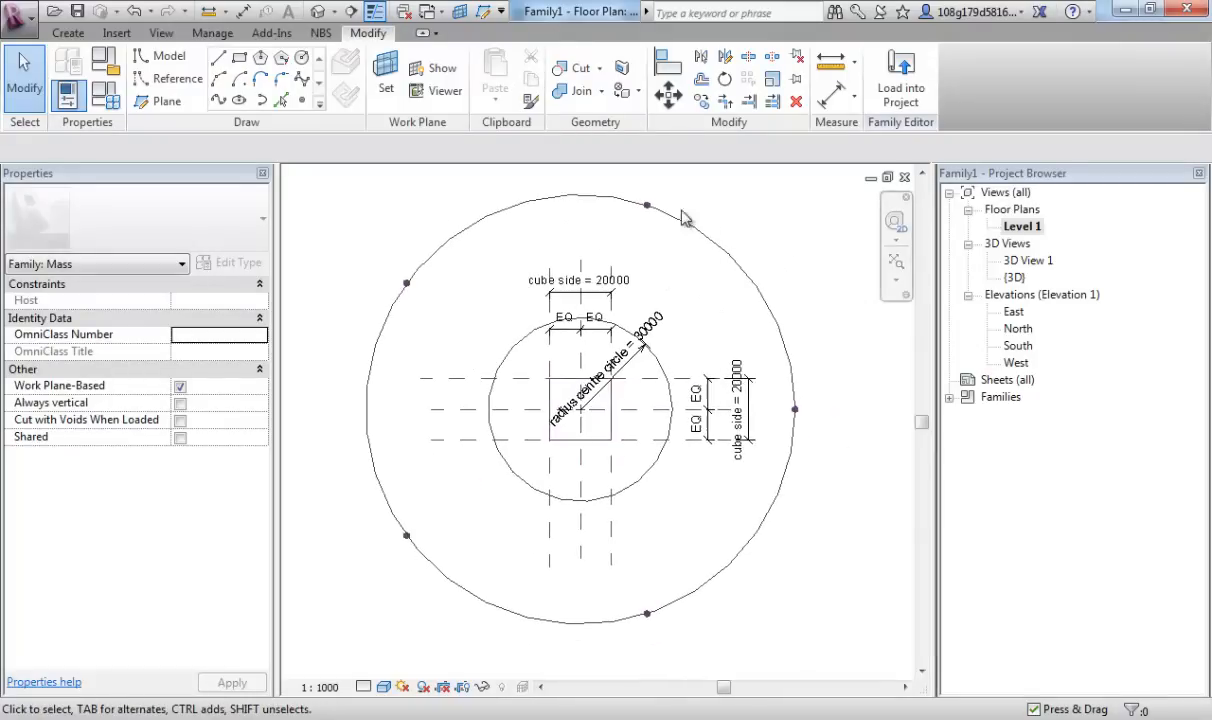
mouse_move(816, 450)
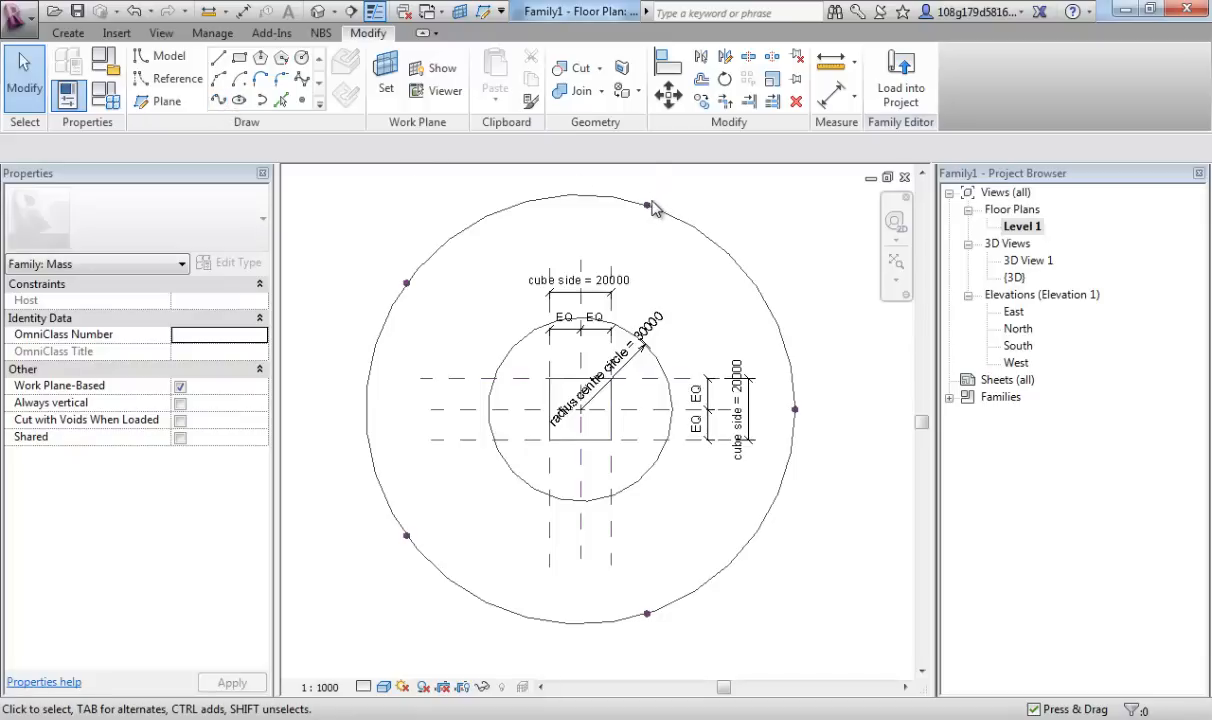
Draw straight lines between consecutive circle points to close a pentagon
left_click(520, 622)
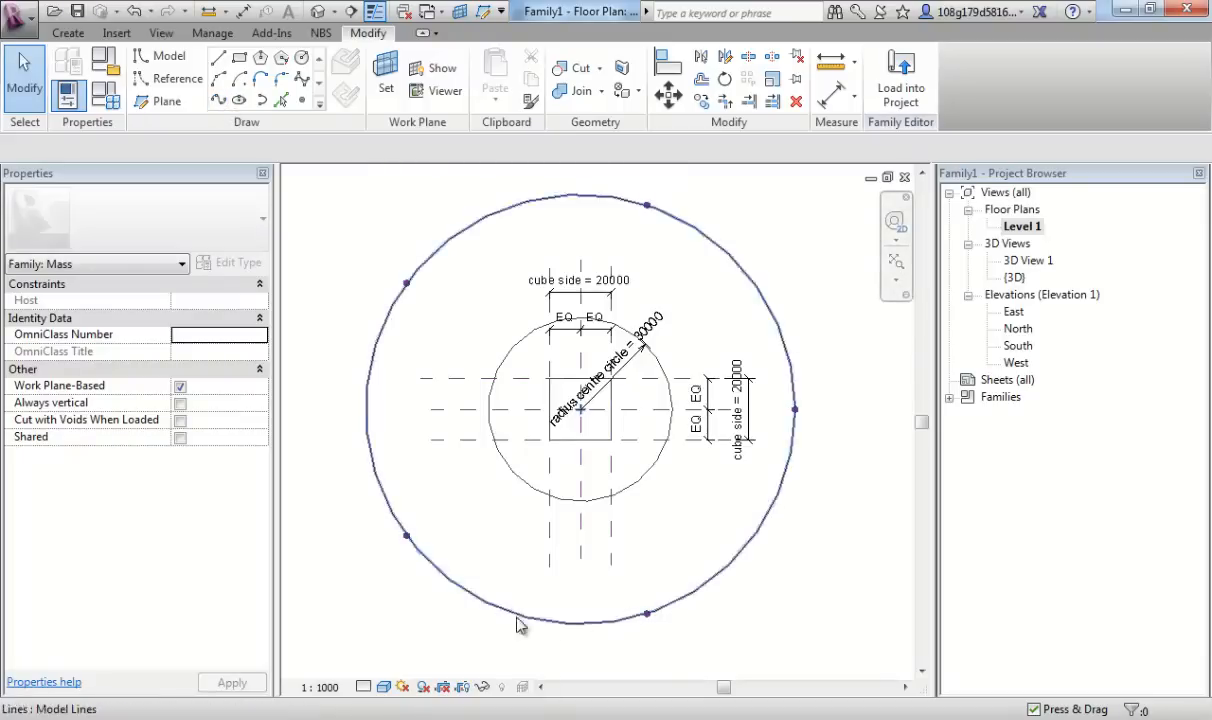
left_click(580, 280)
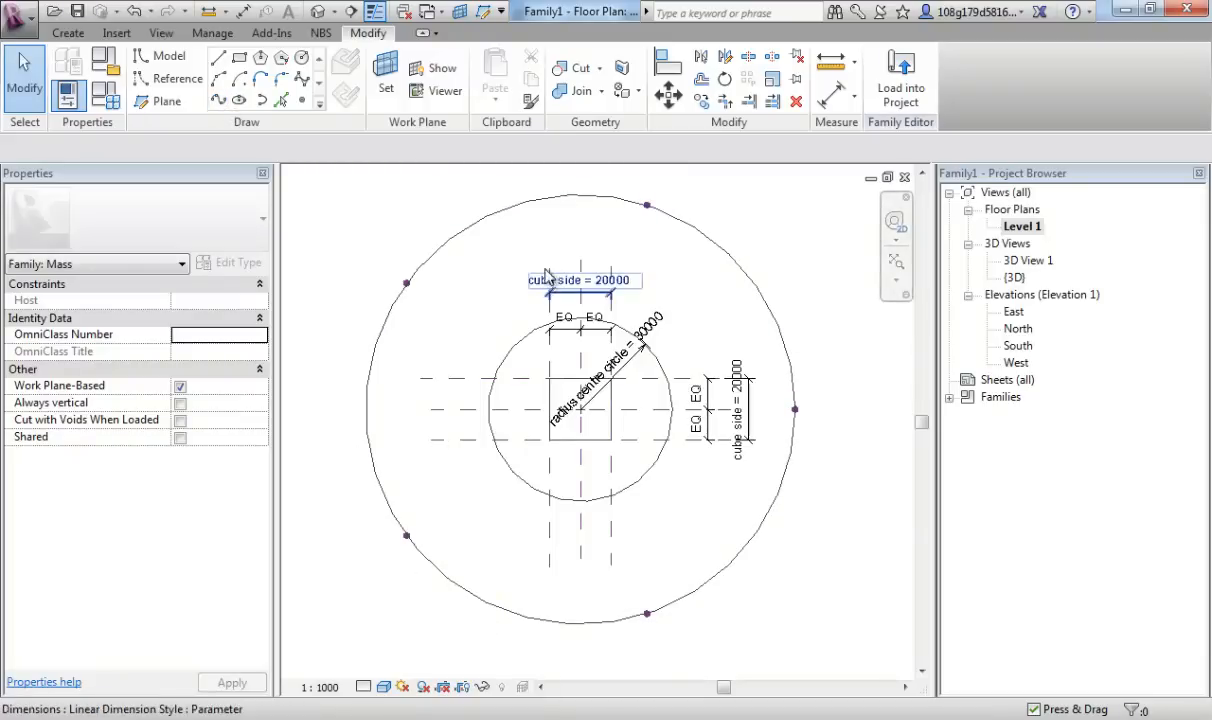
left_click(644, 206)
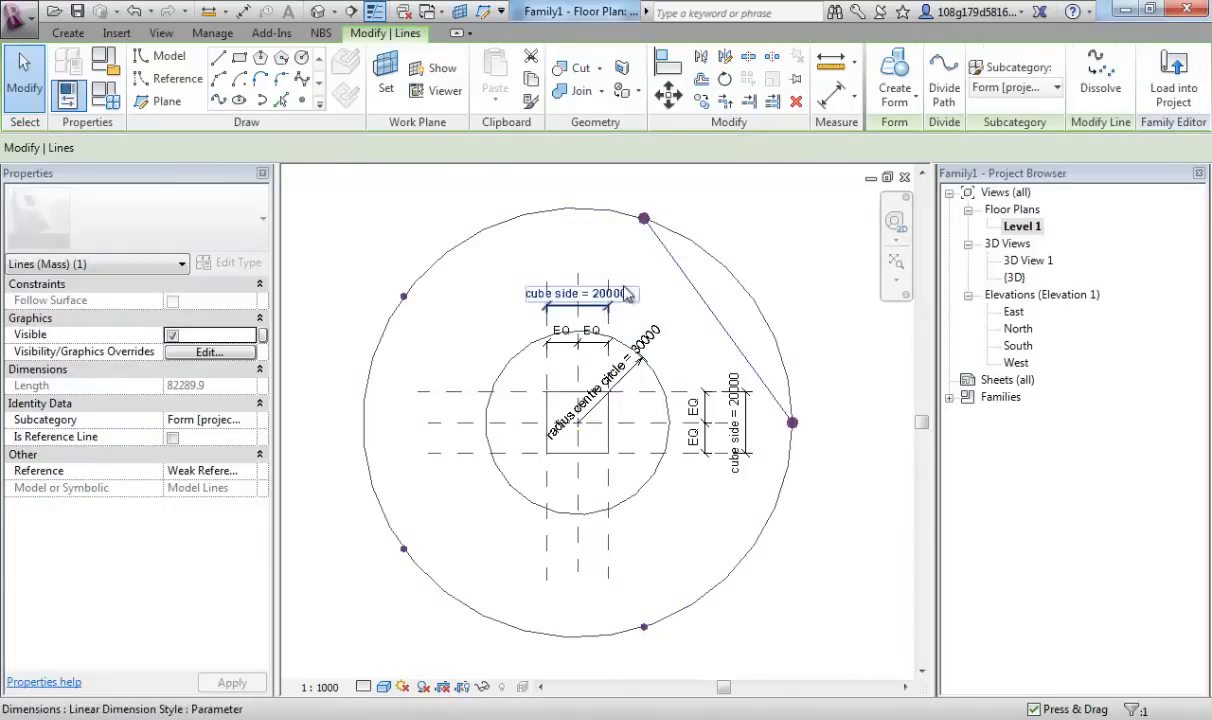
left_click(792, 424)
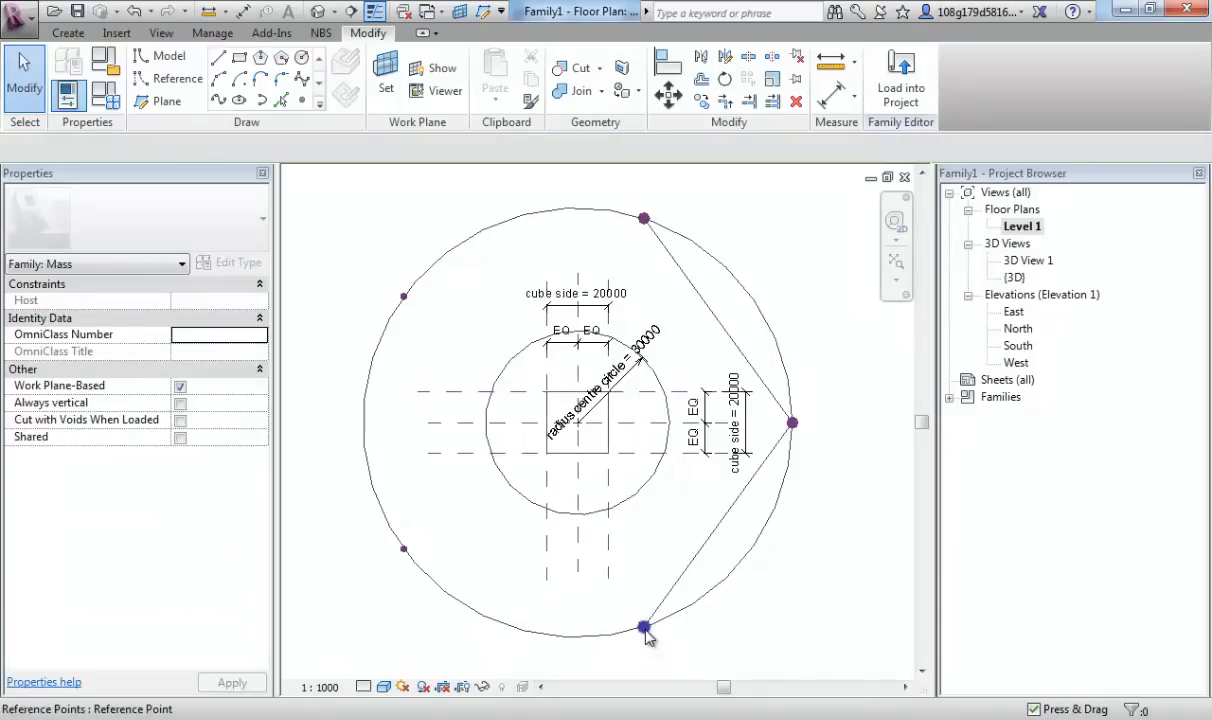
left_click(644, 628)
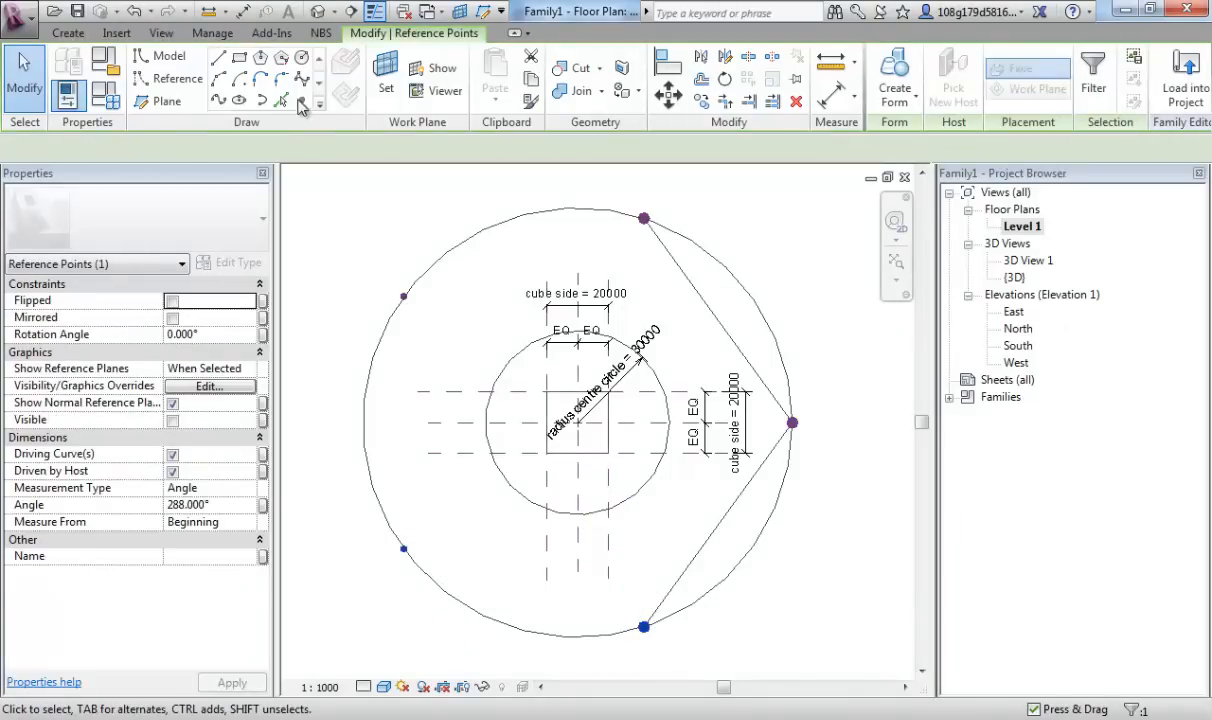
left_click(404, 550)
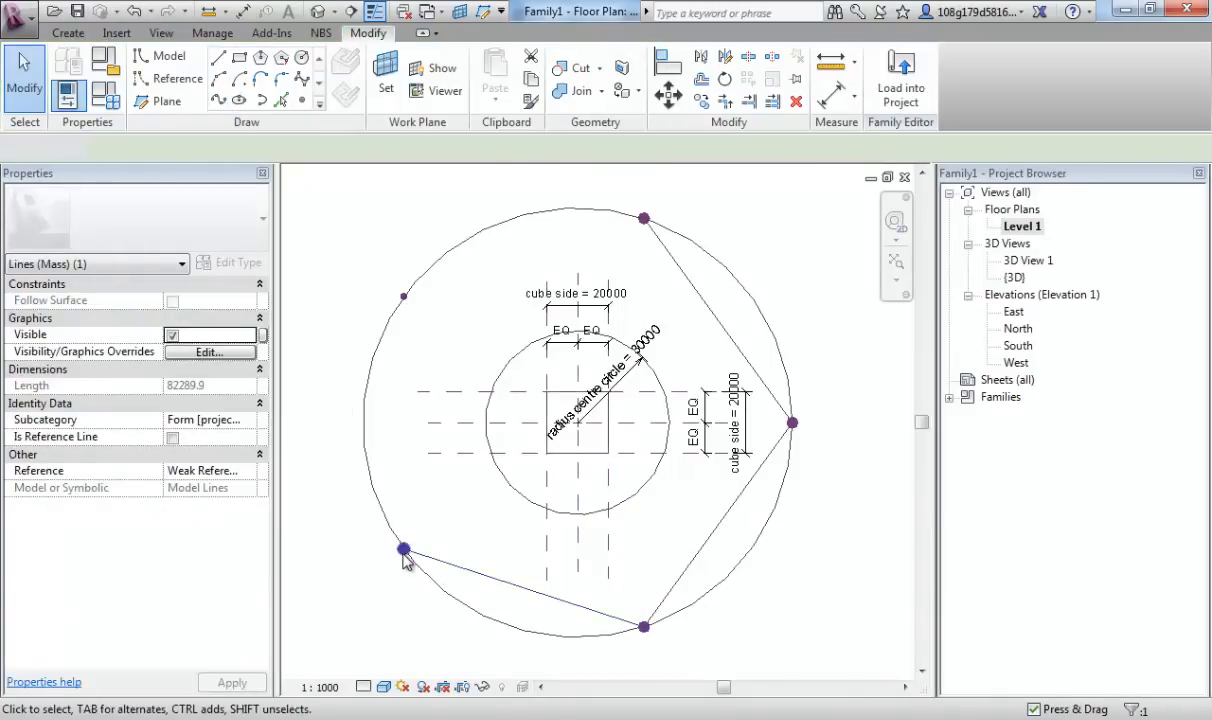
left_click(404, 550)
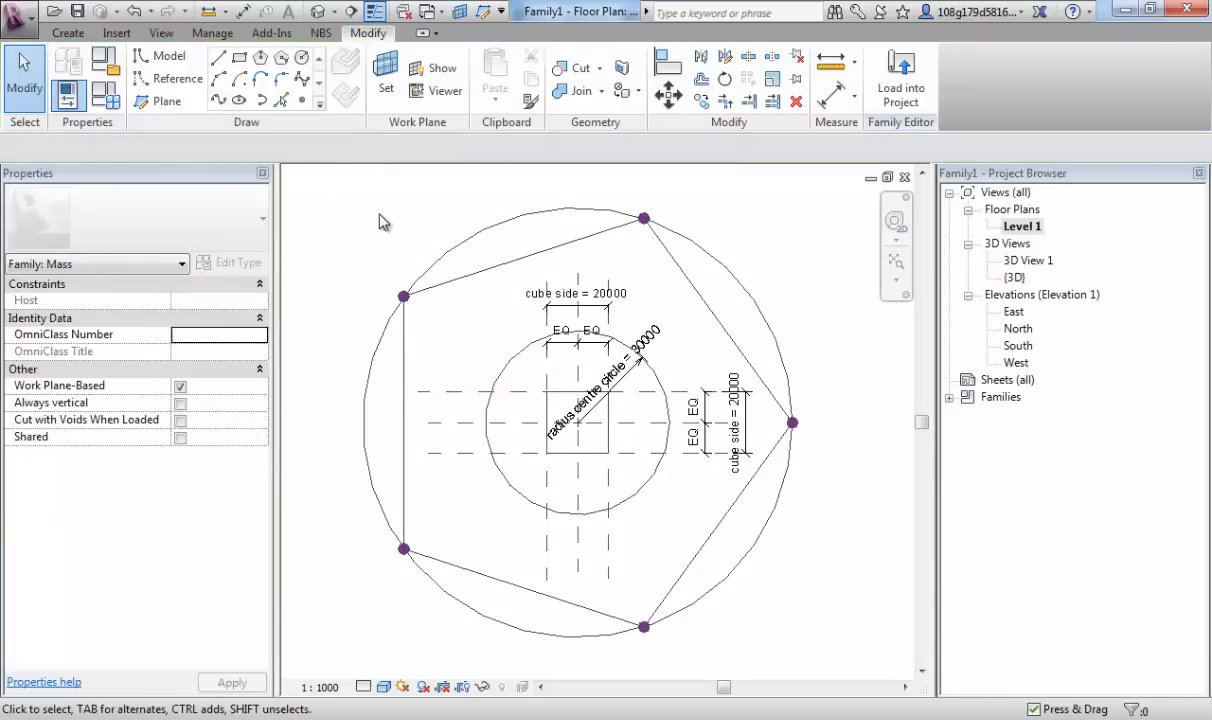
mouse_move(752, 368)
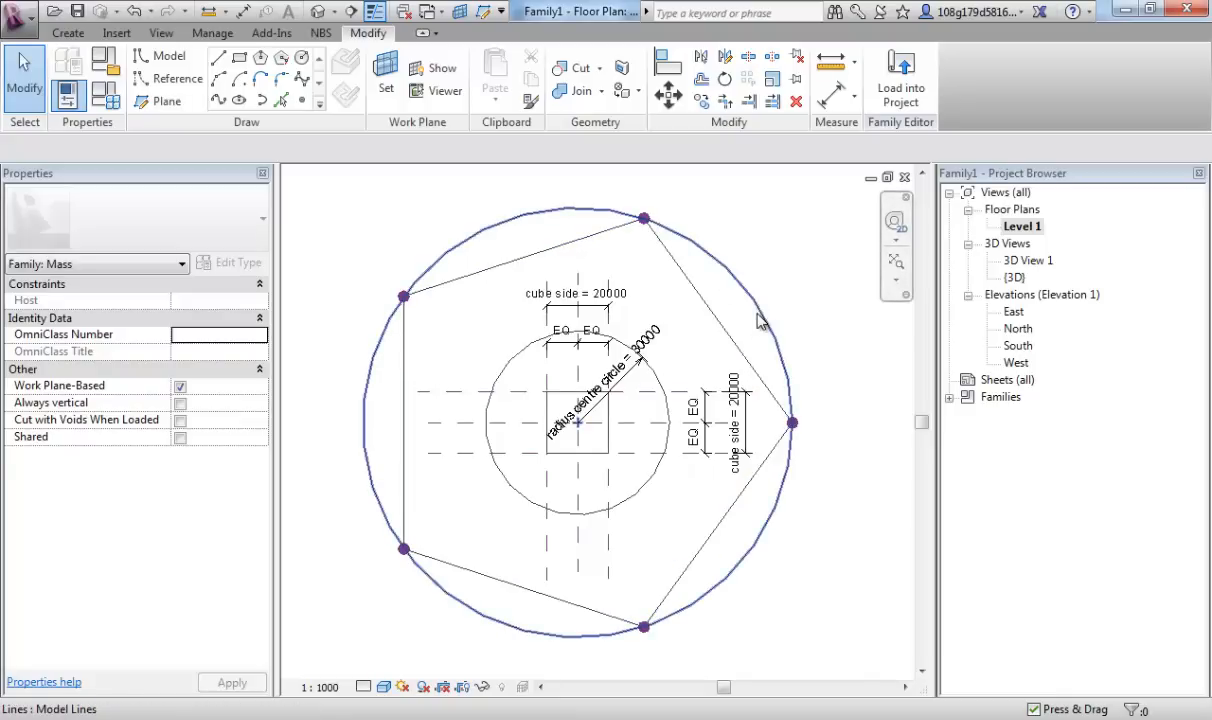
mouse_move(726, 276)
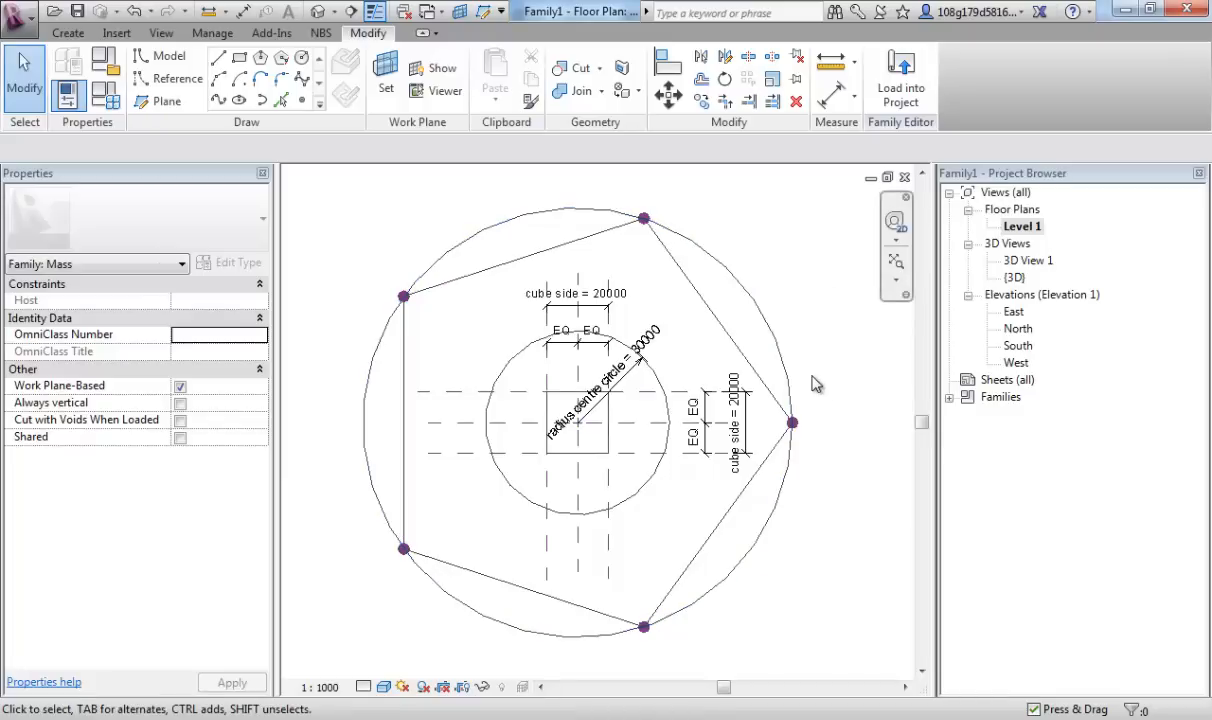
Add a radial dimension to the outer circle labelled by a new parameter 'radius top poly'
left_click(762, 318)
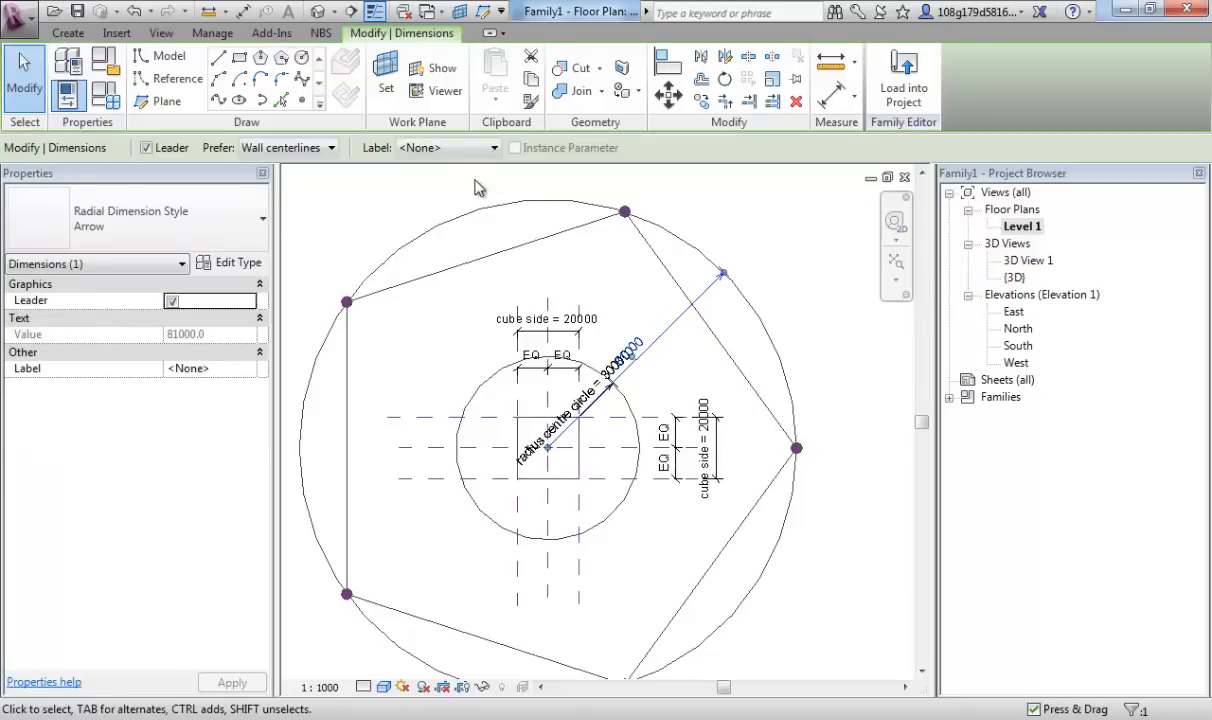
mouse_move(384, 156)
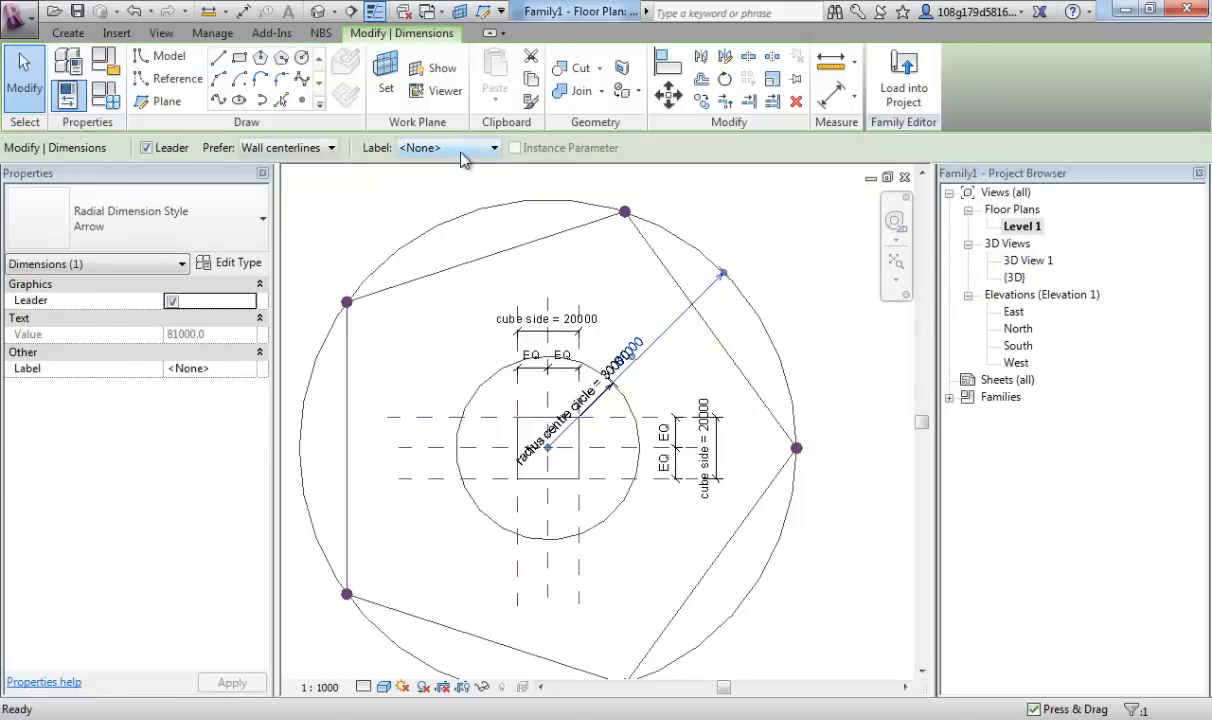
left_click(474, 148)
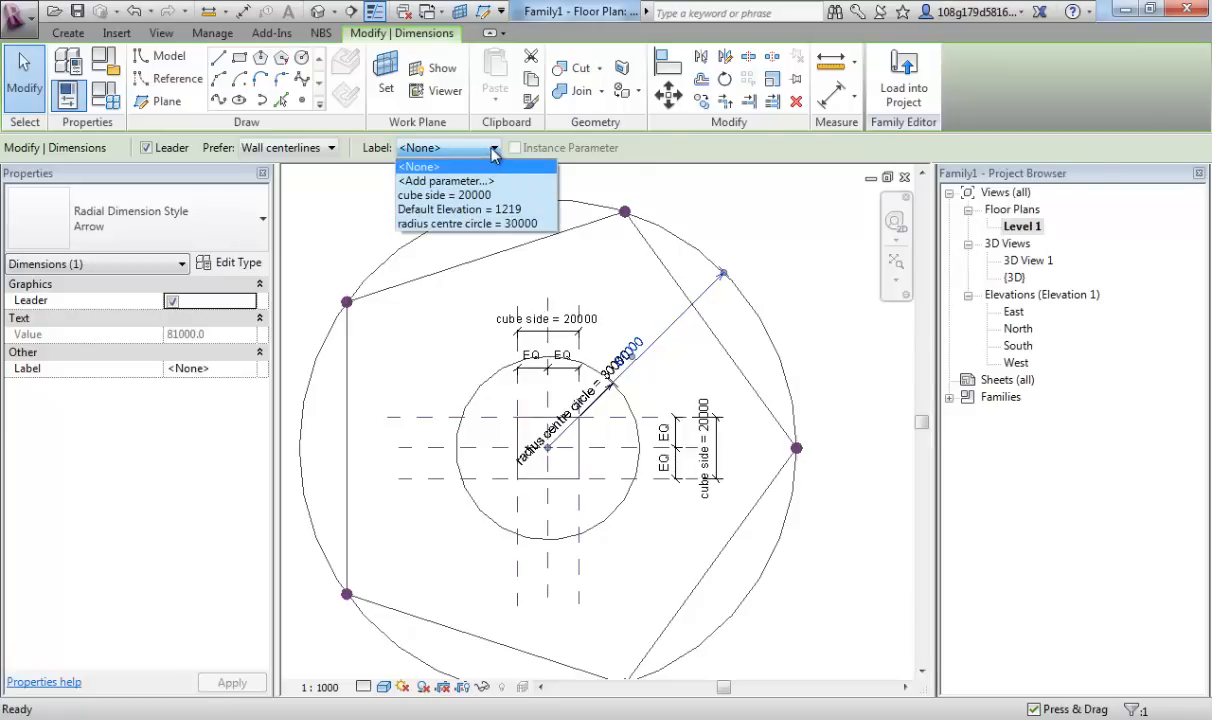
left_click(444, 180)
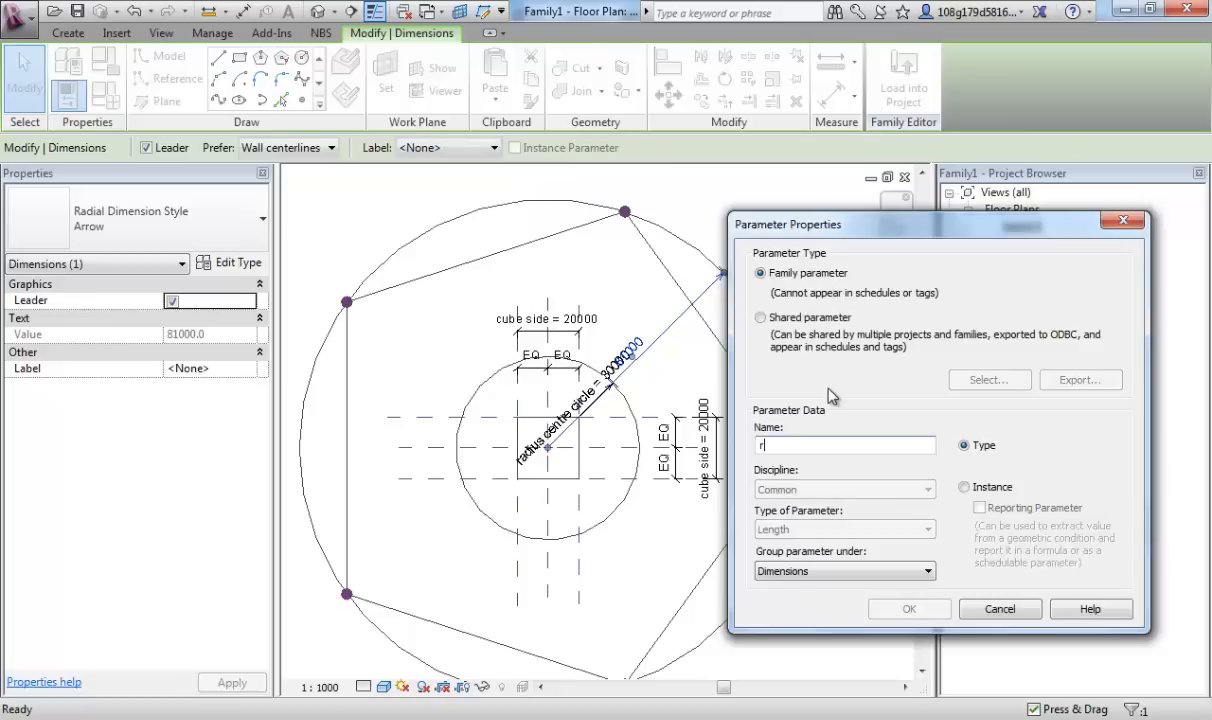
type("adius top poly")
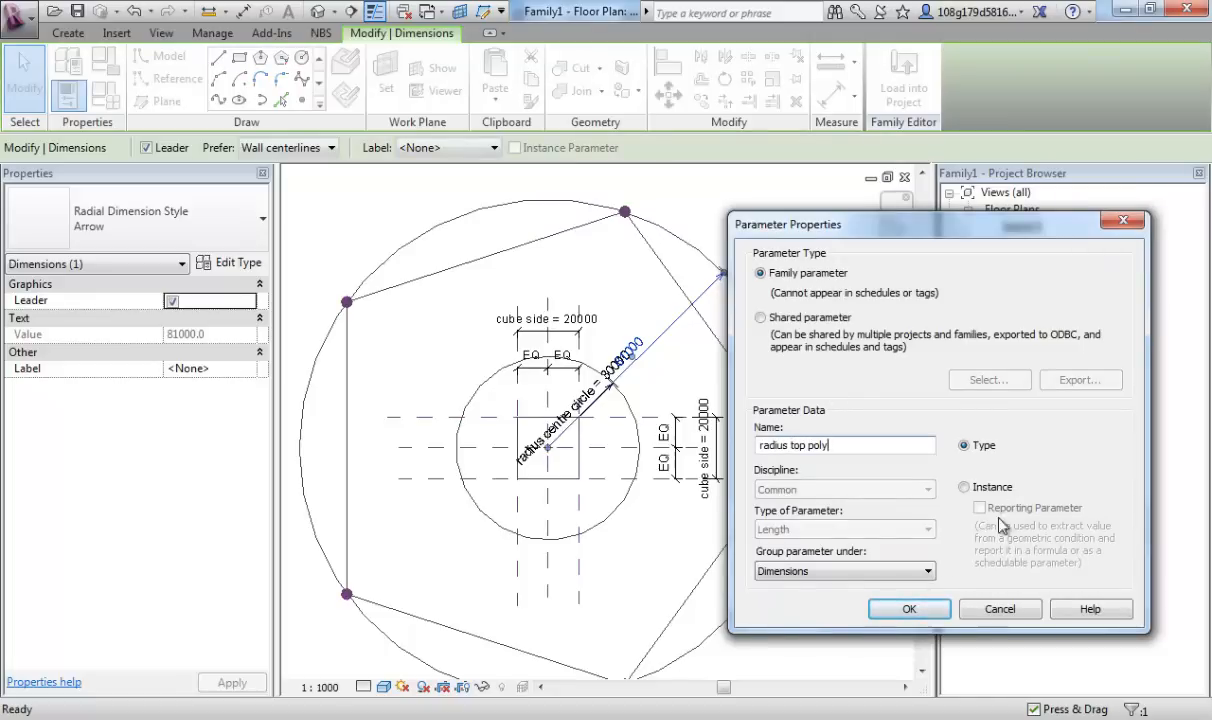
left_click(908, 608)
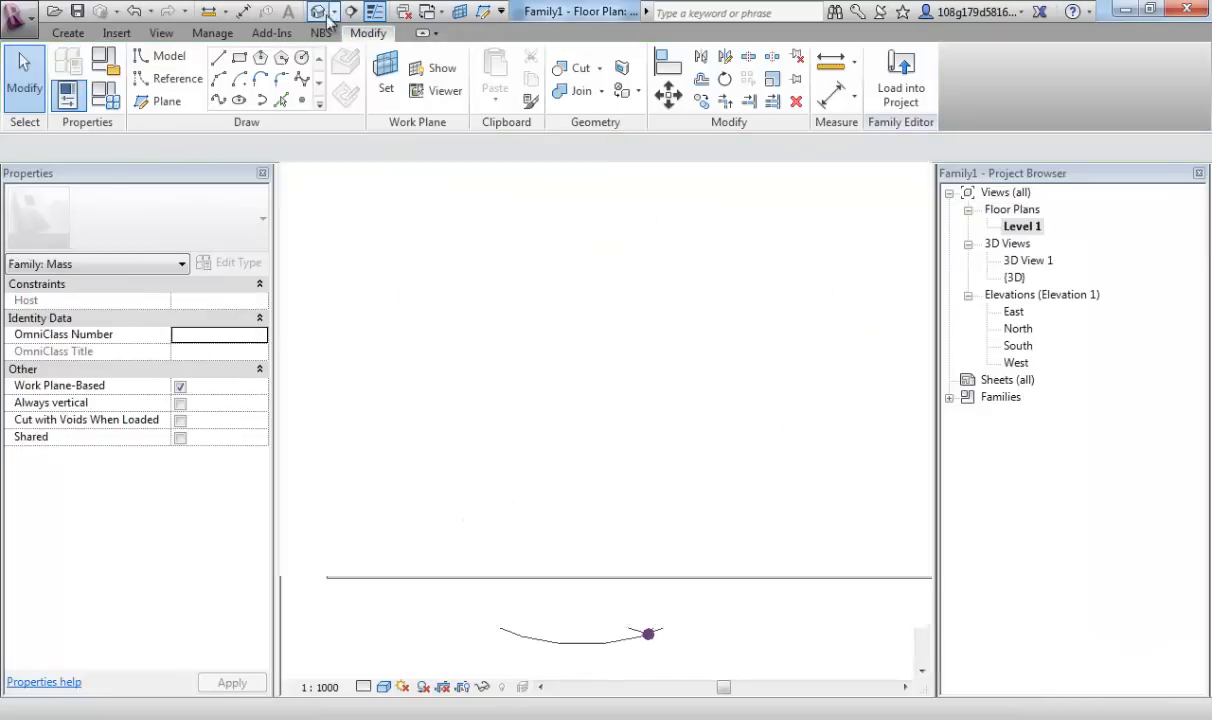
In the 3D view, set radius top poly to 40000 in Family Types and apply it
left_click(324, 12)
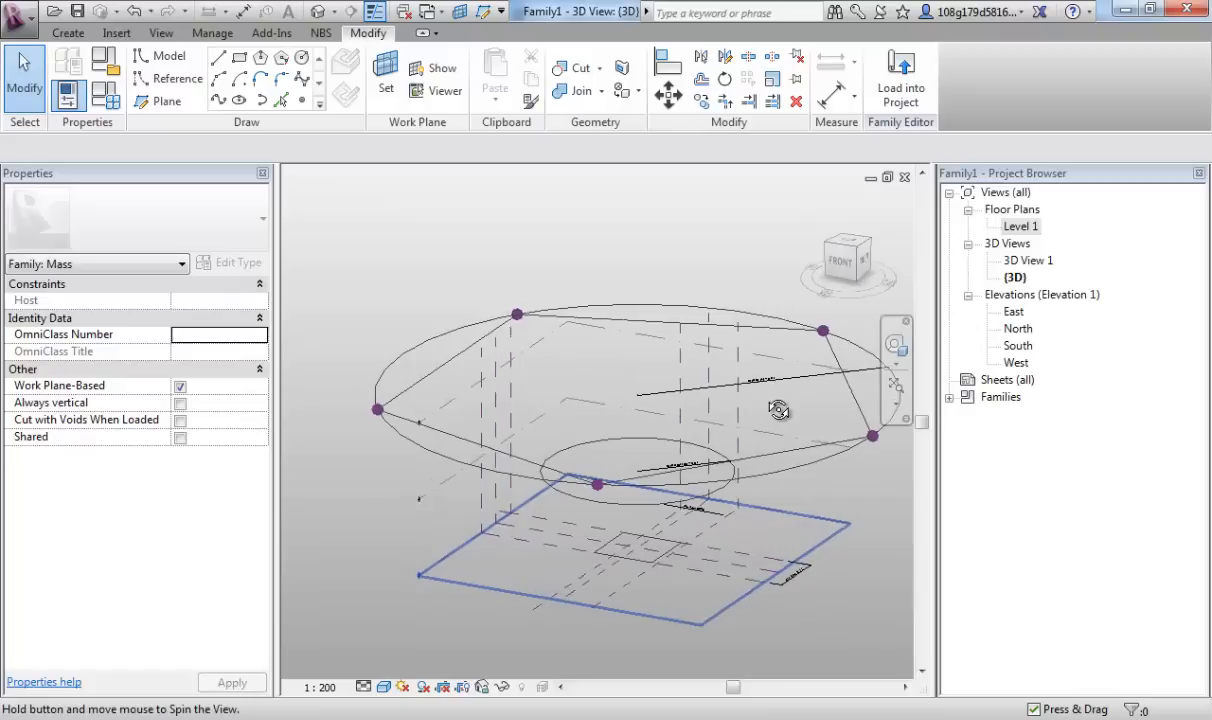
left_click_drag(780, 412, 640, 334)
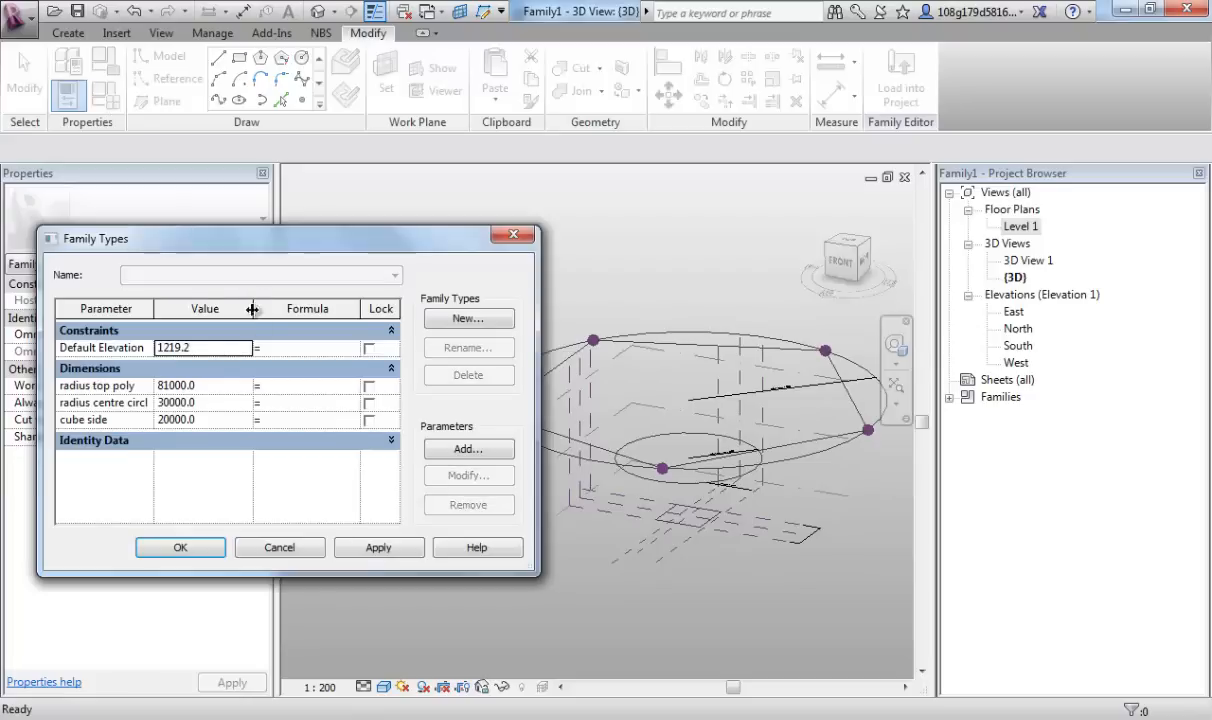
left_click(176, 384)
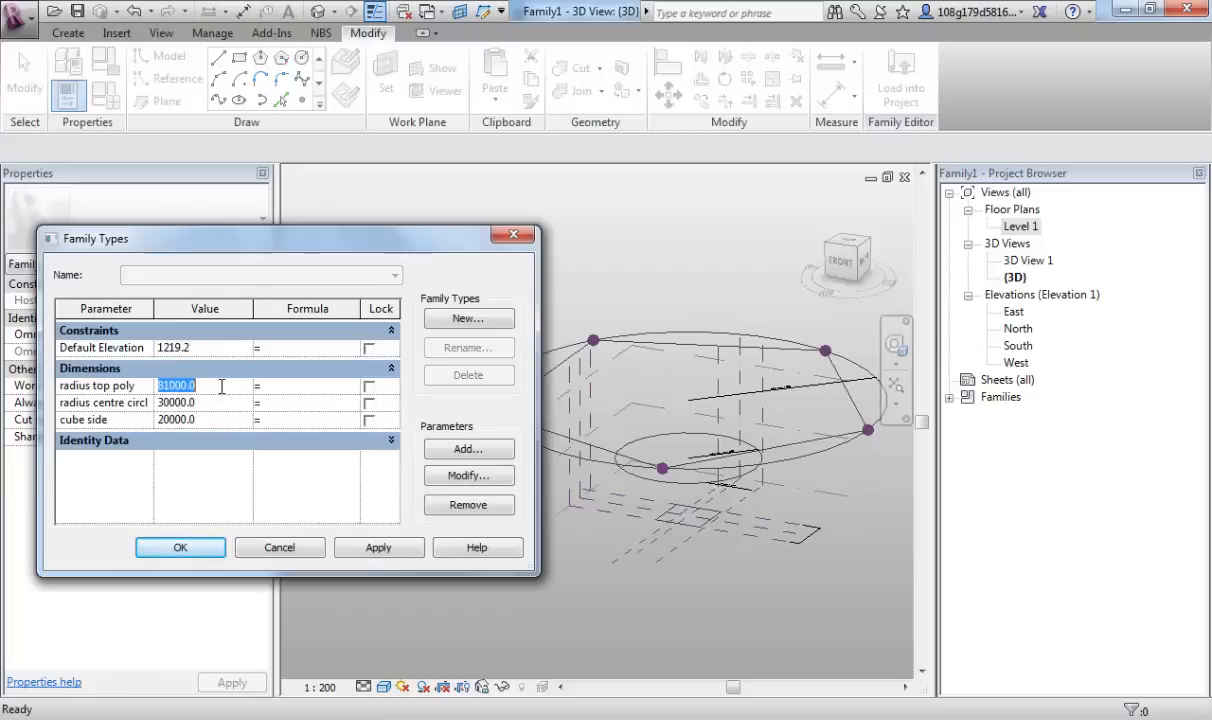
type("400")
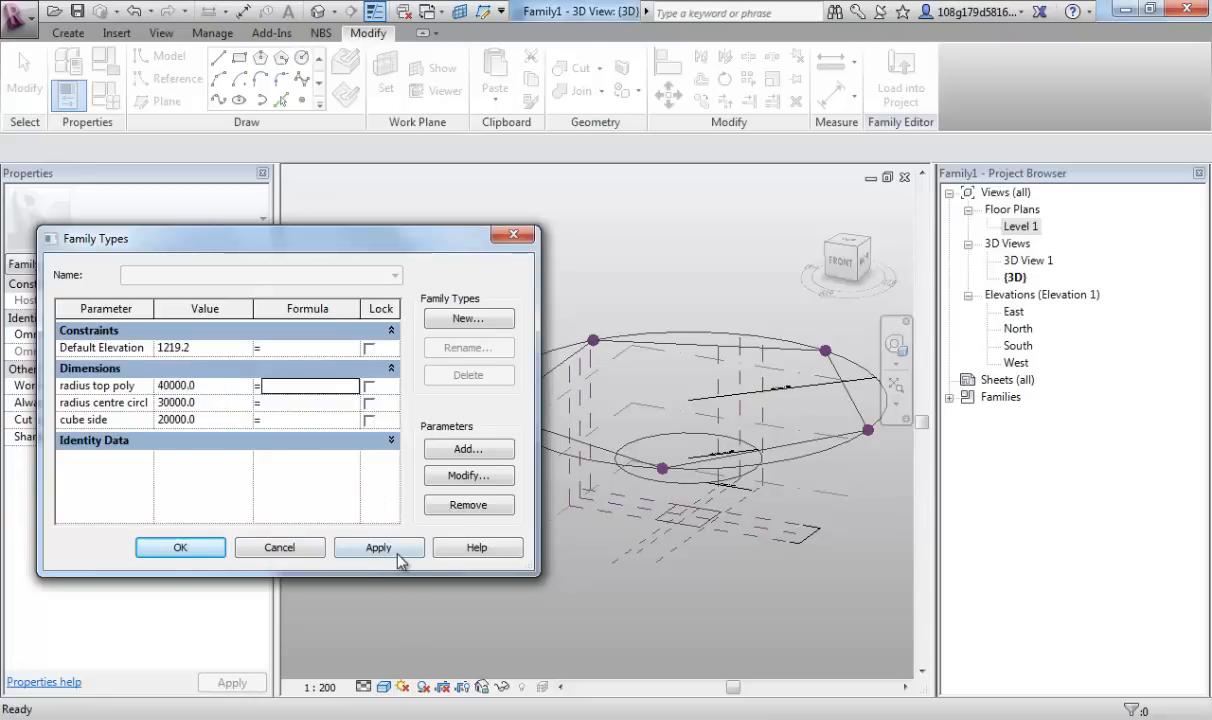
left_click(378, 548)
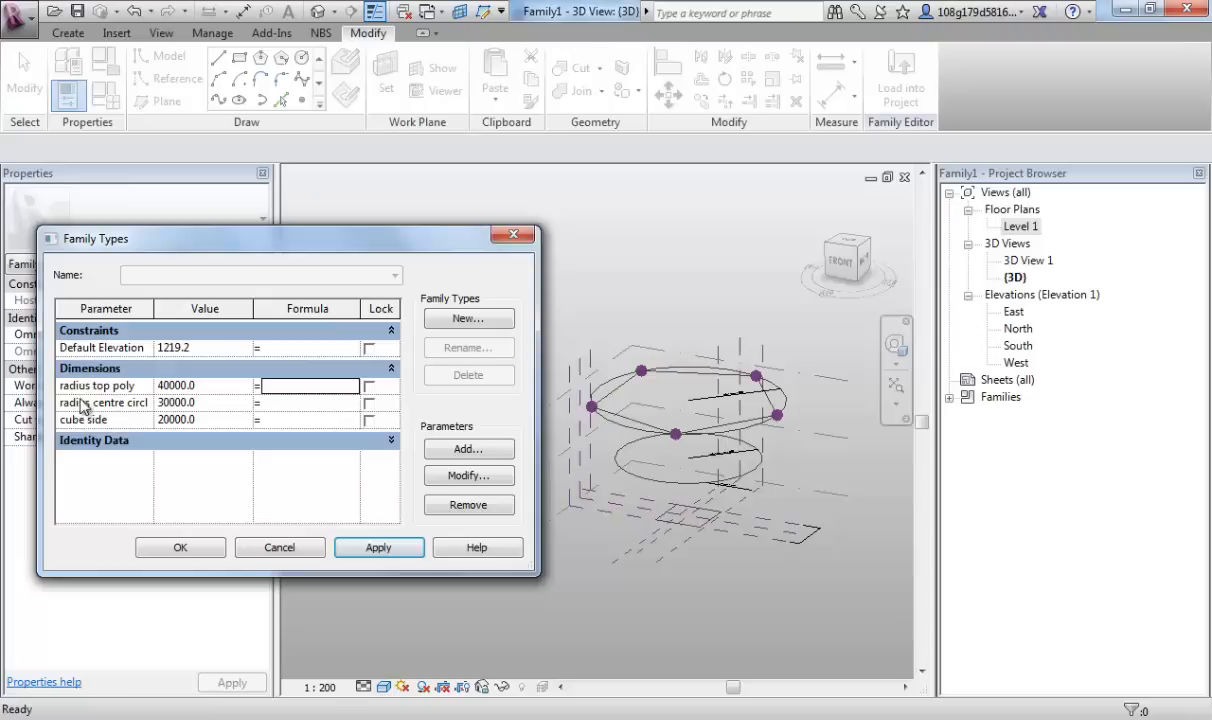
mouse_move(778, 510)
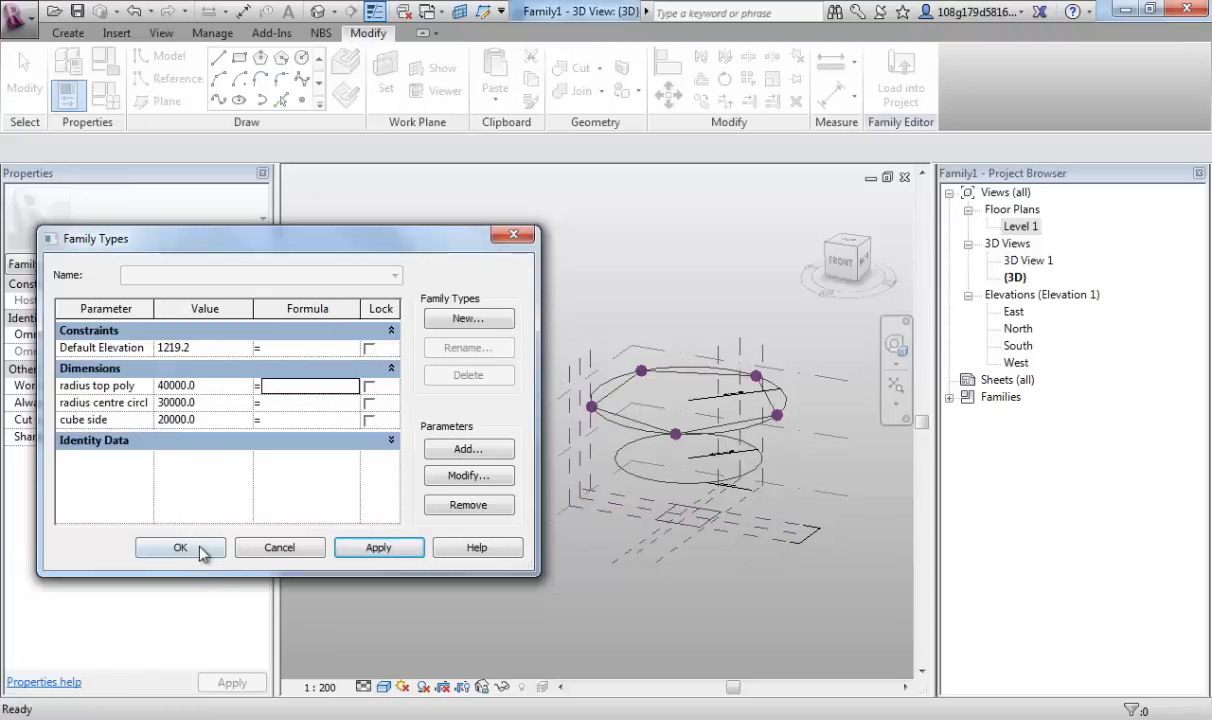
left_click(180, 548)
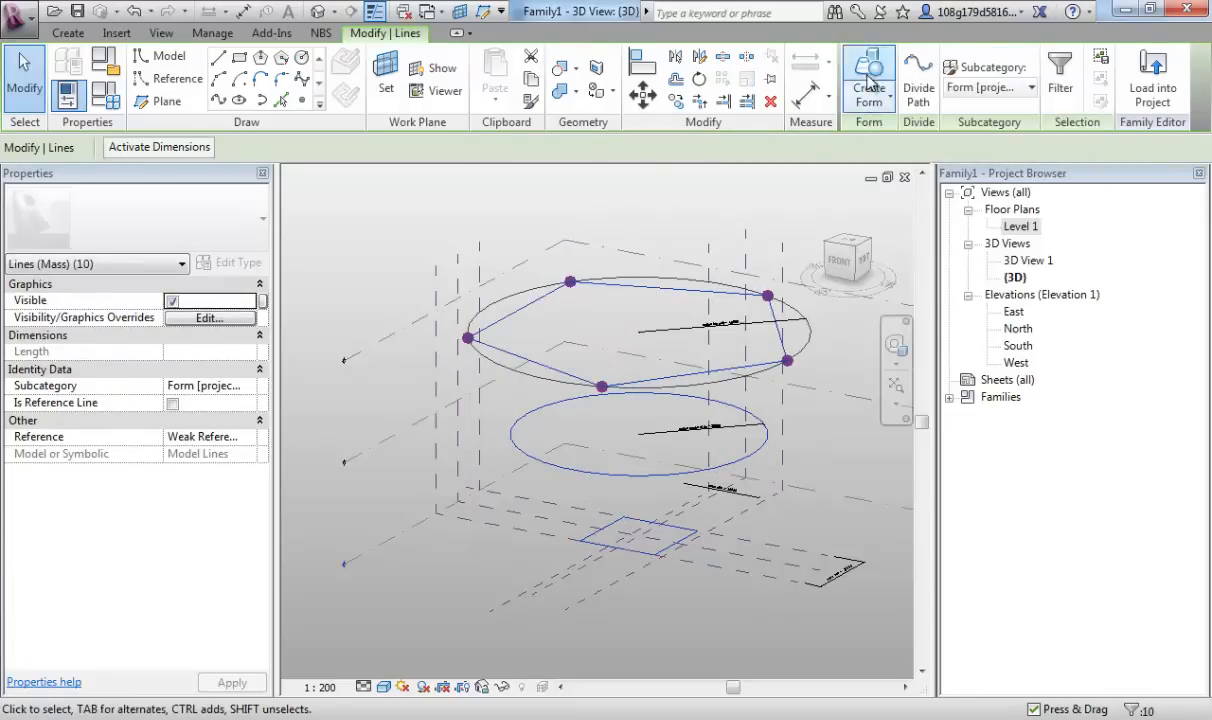
Loft a solid form through the profiles, trial a 20000 top polygon radius, then cancel the change
left_click(868, 78)
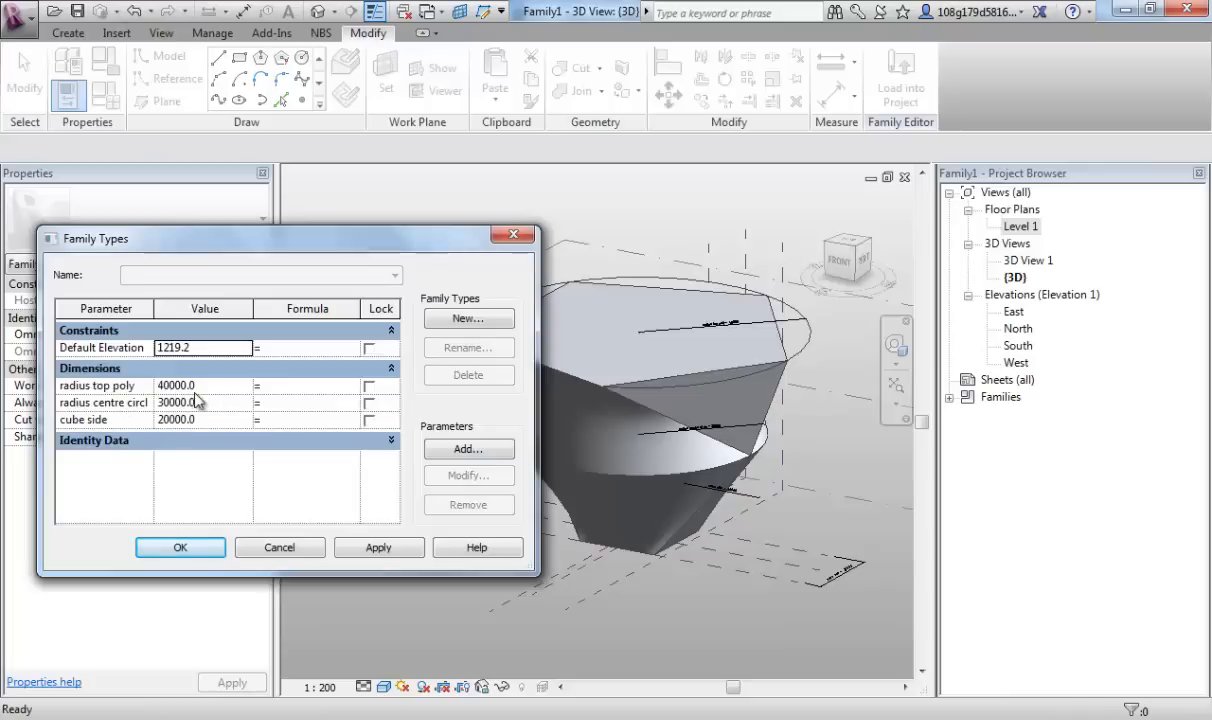
left_click(176, 384)
type("20000")
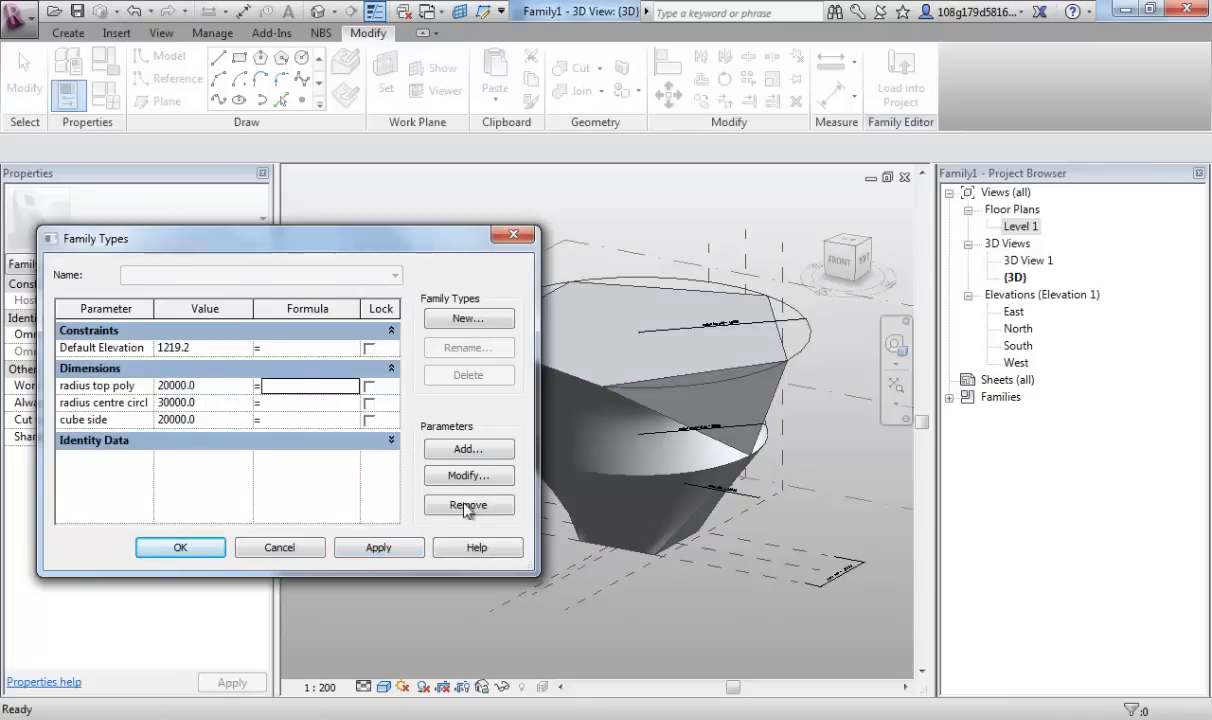
left_click(378, 548)
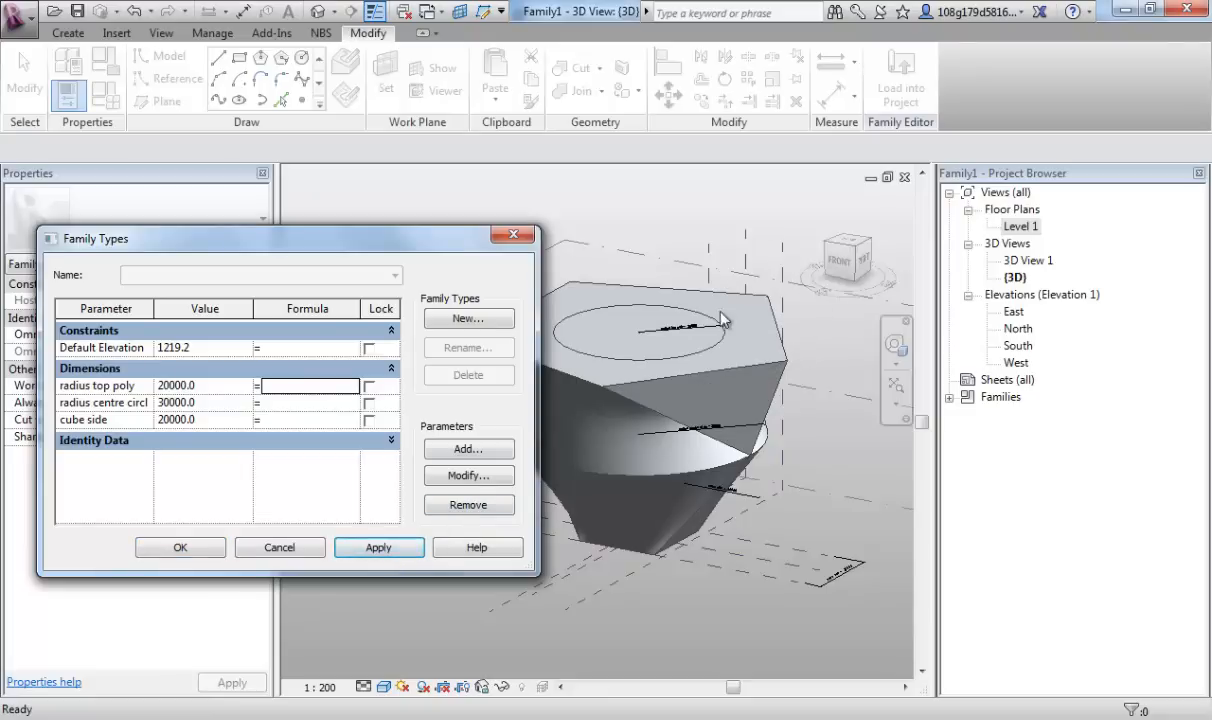
mouse_move(792, 378)
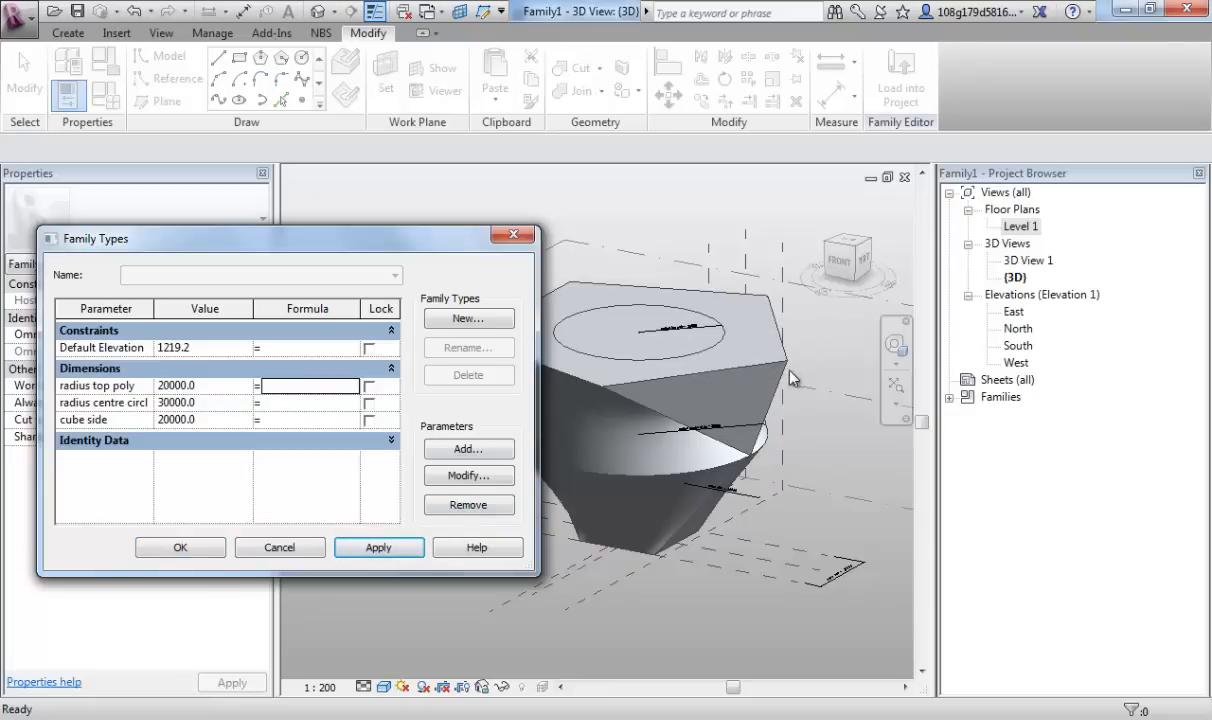
mouse_move(796, 388)
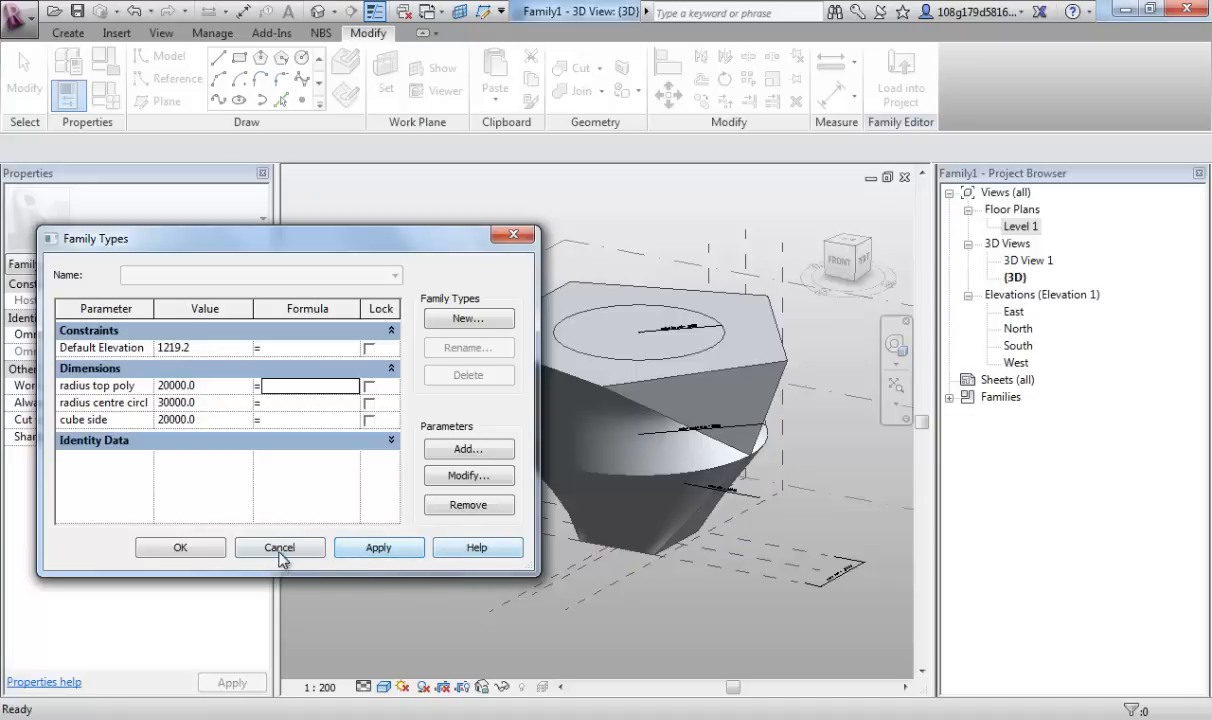
left_click(280, 548)
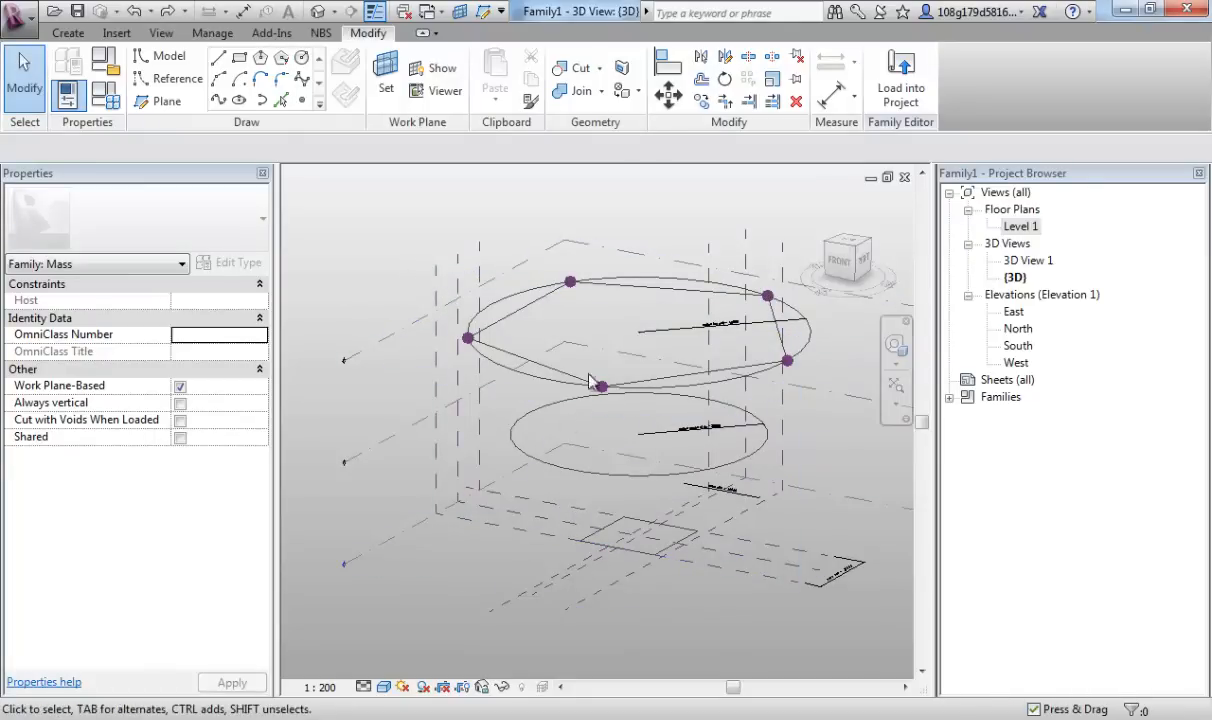
Select the square, pentagon and circle profiles and make them reference lines
left_click(626, 540)
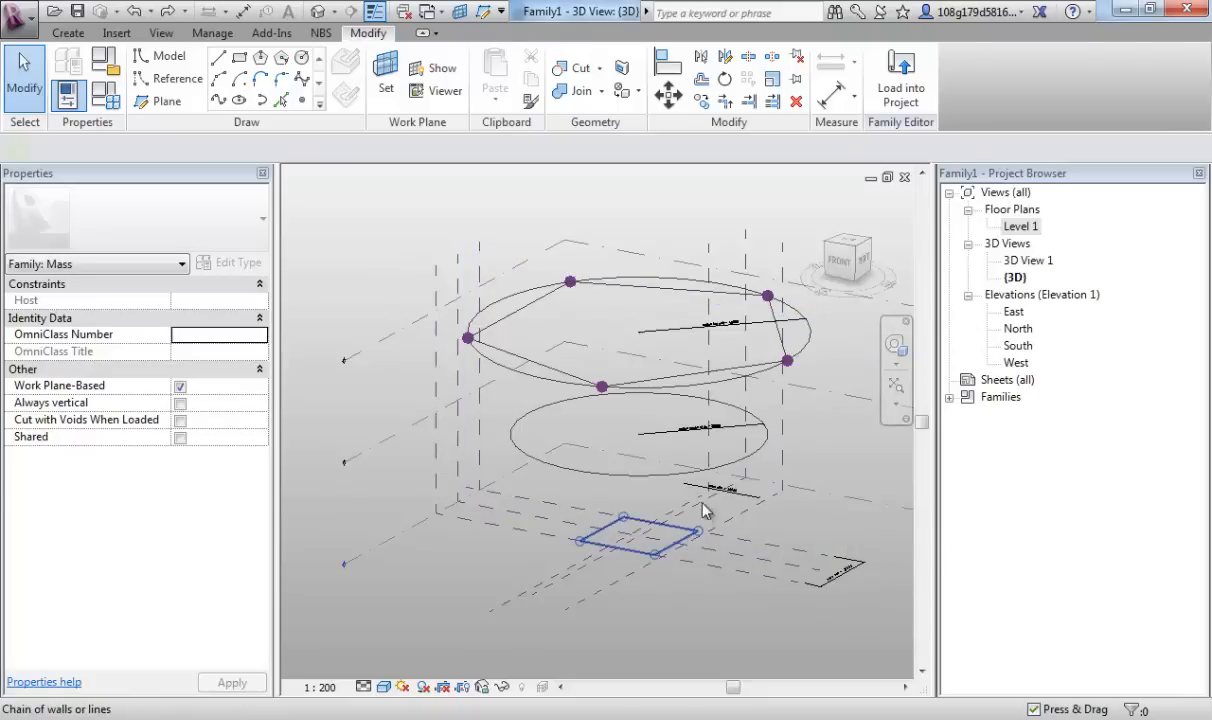
left_click(622, 540)
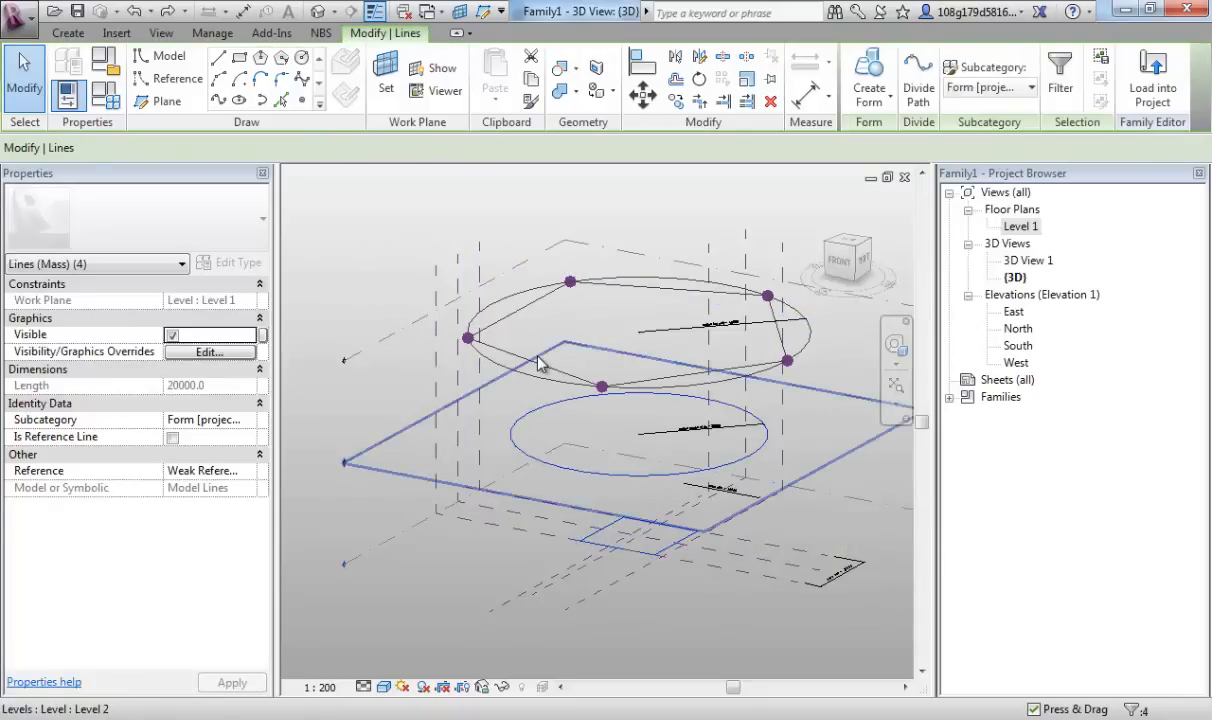
left_click(524, 356)
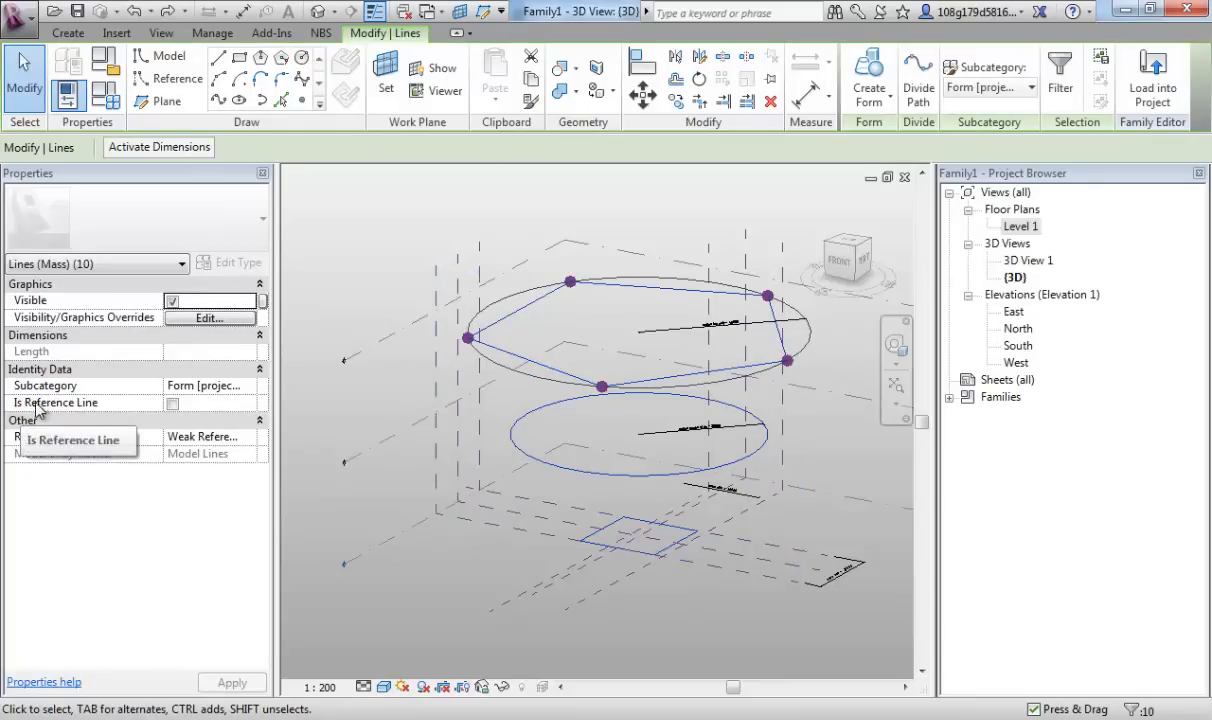
mouse_move(156, 410)
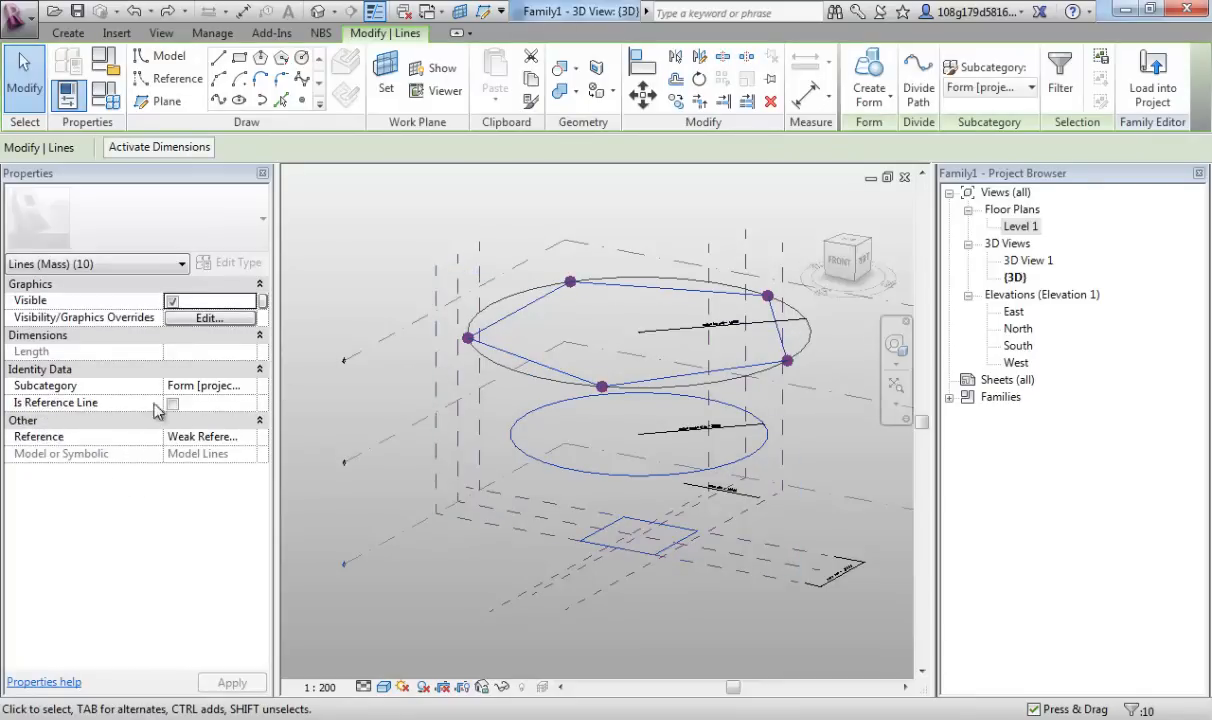
left_click(172, 402)
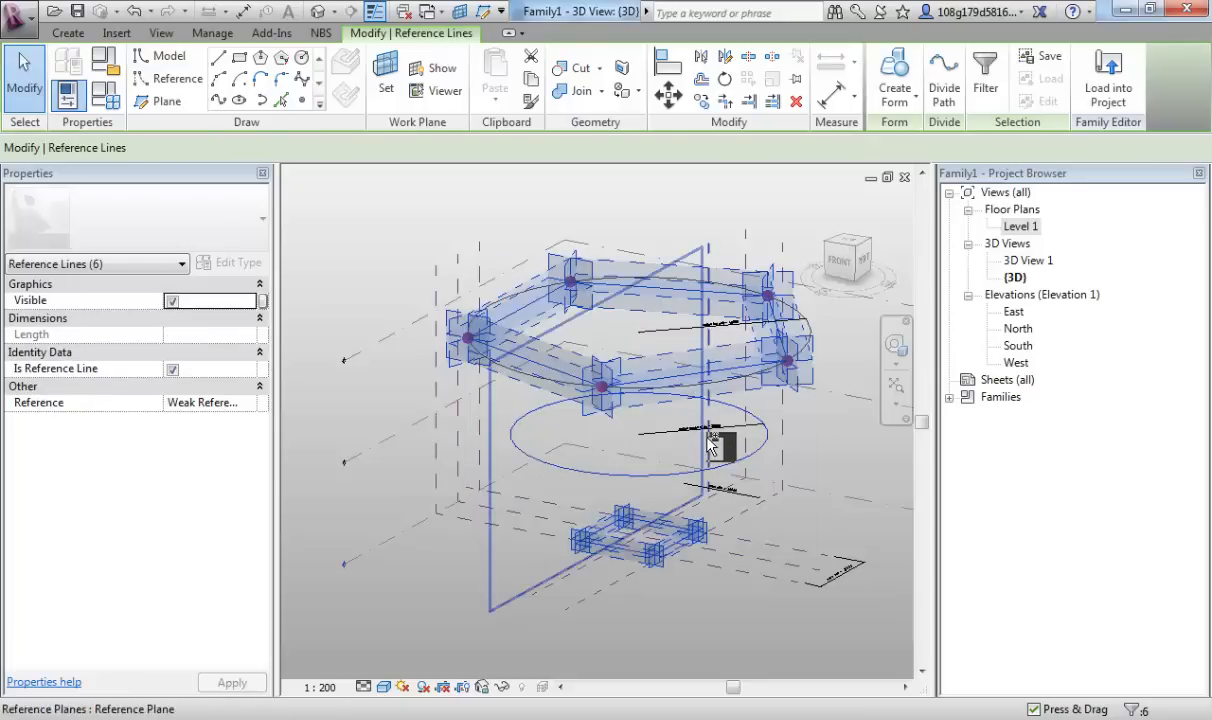
Create a solid form lofting through the three reference-line profiles
left_click(892, 78)
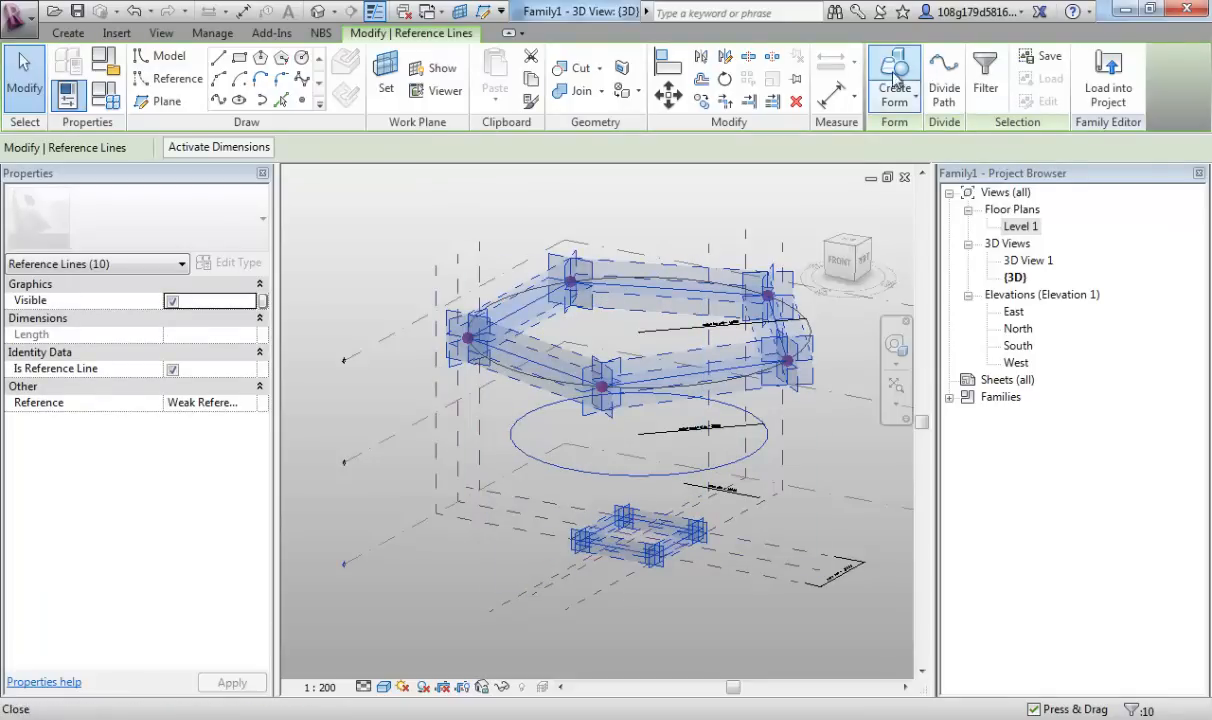
left_click(892, 80)
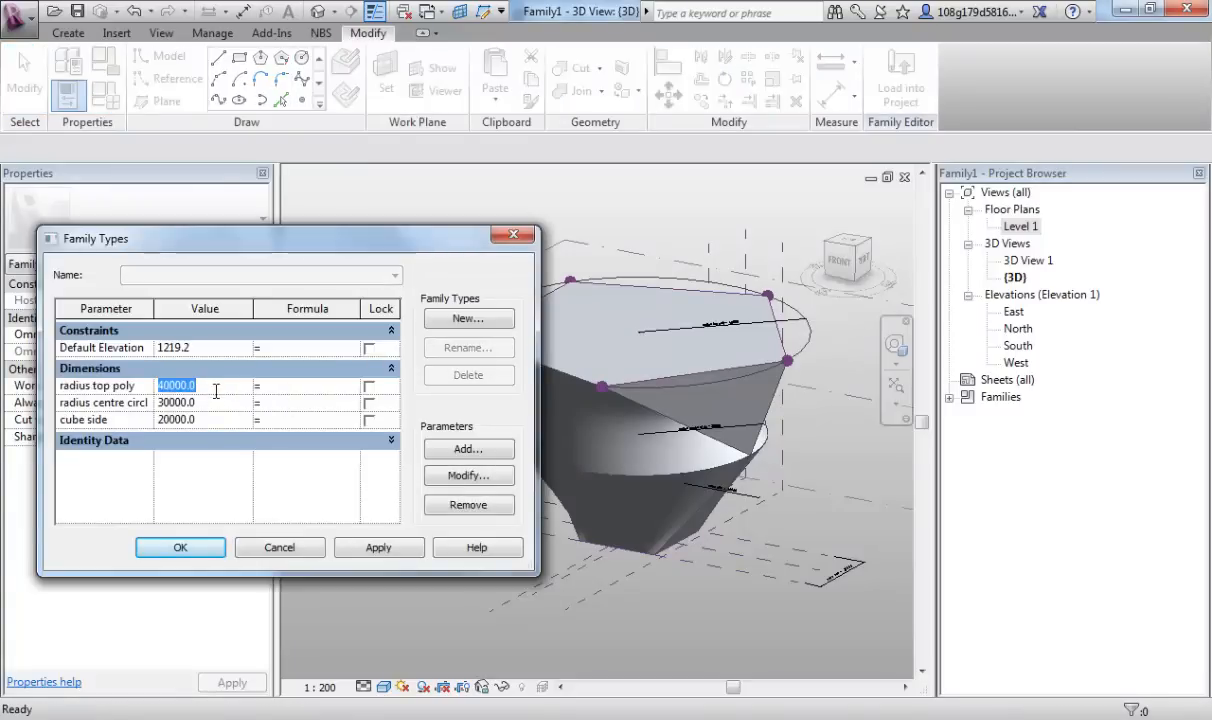
Set top radius 20000, centre circle radius 60000 and cube side 100000, then inspect the flexed form
type("20000.0")
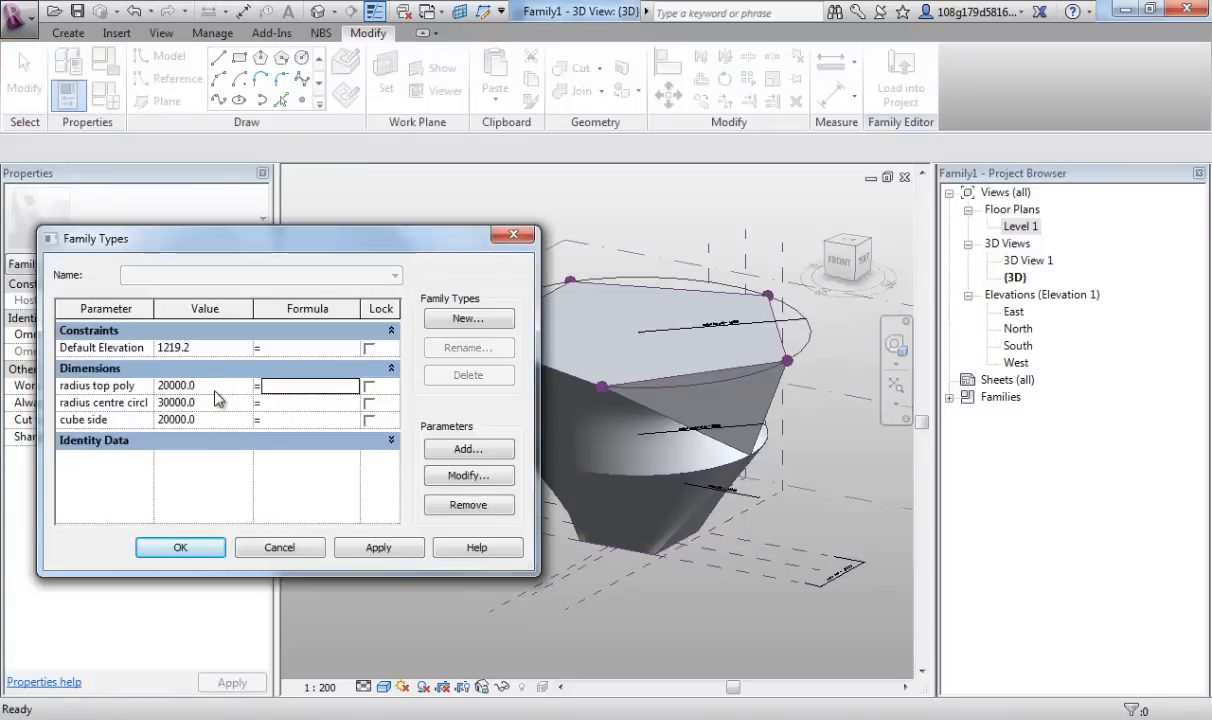
left_click(378, 548)
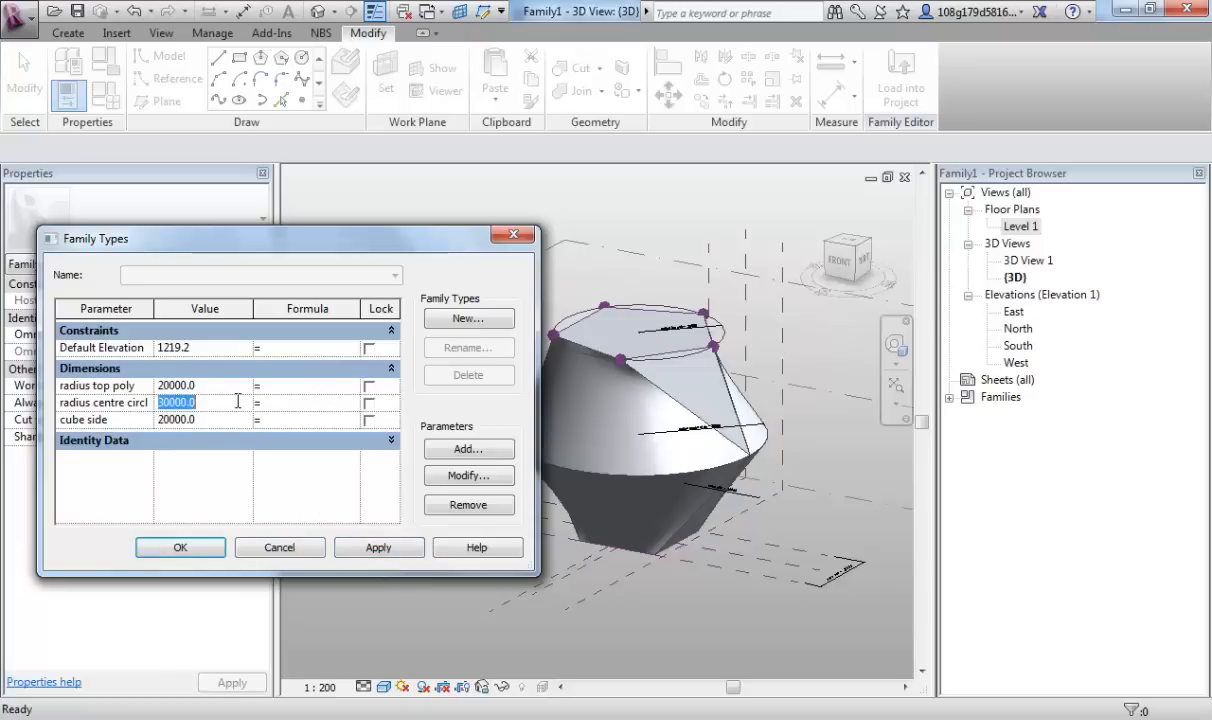
type("60")
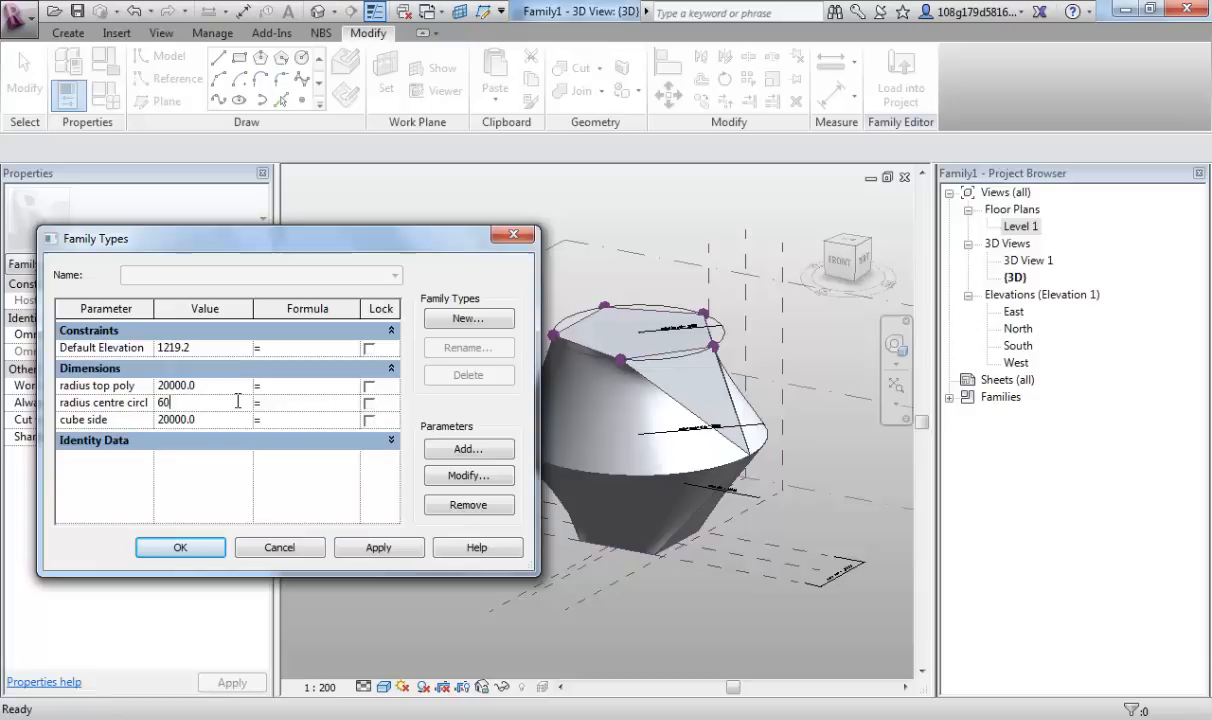
left_click(380, 548)
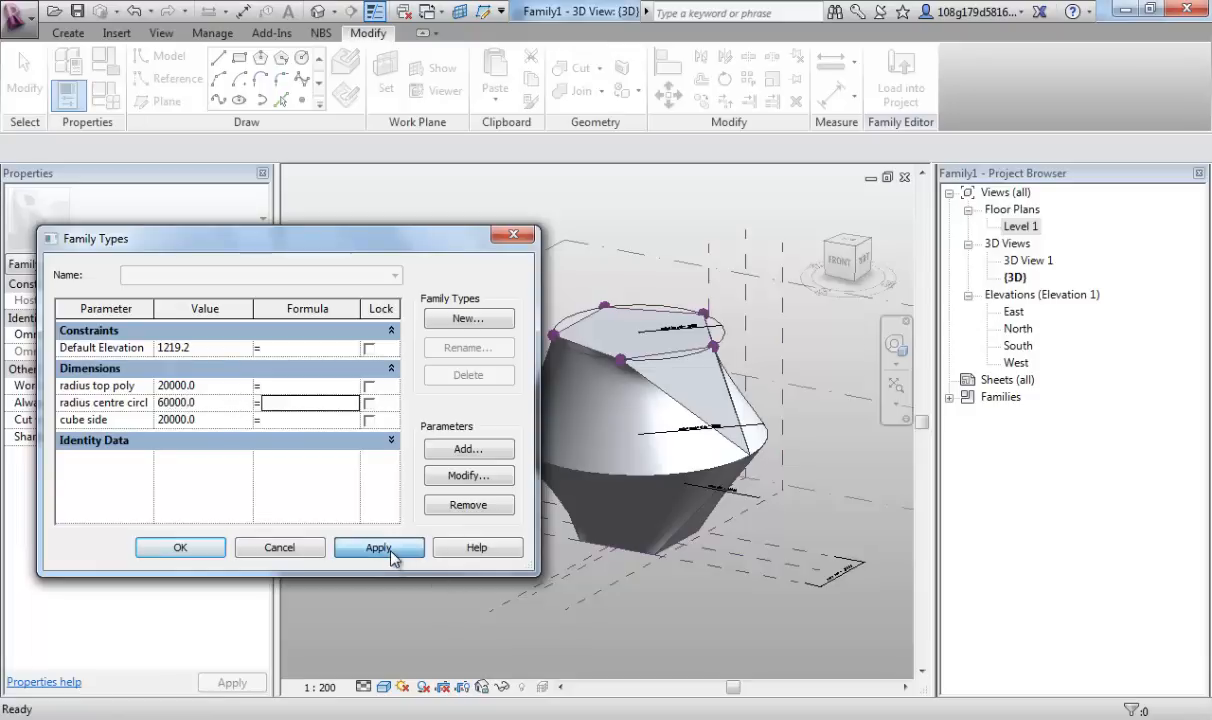
left_click(378, 548)
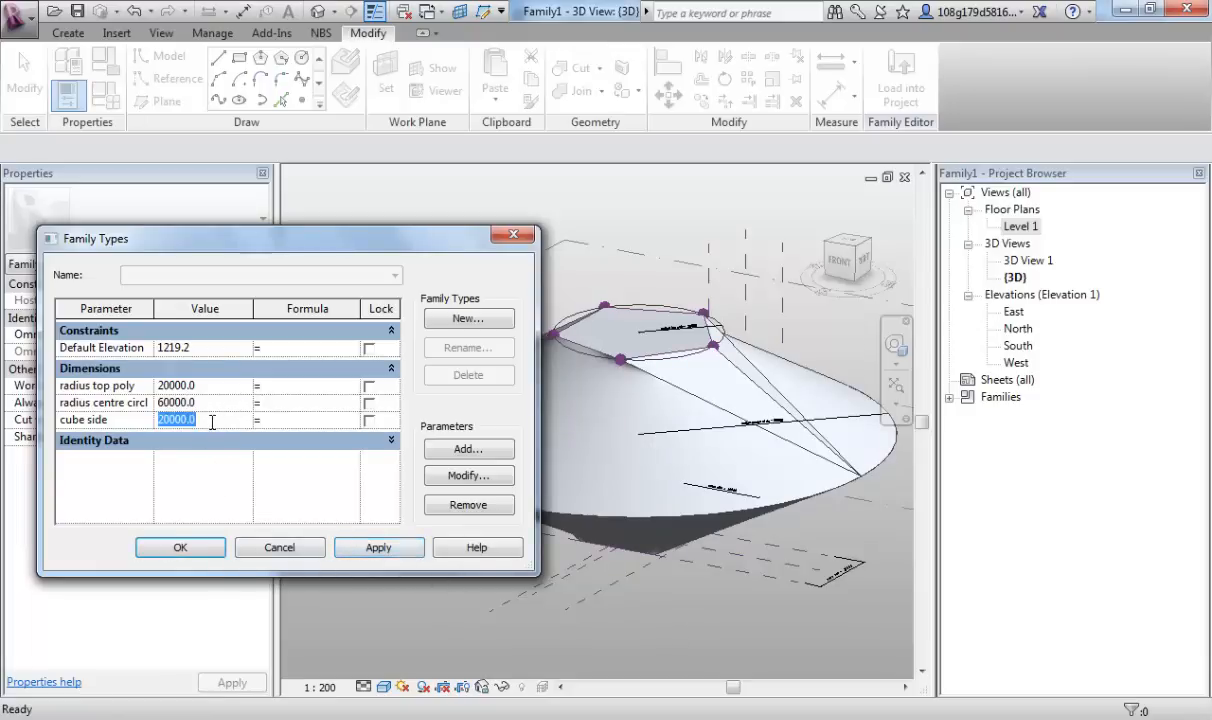
type("1000")
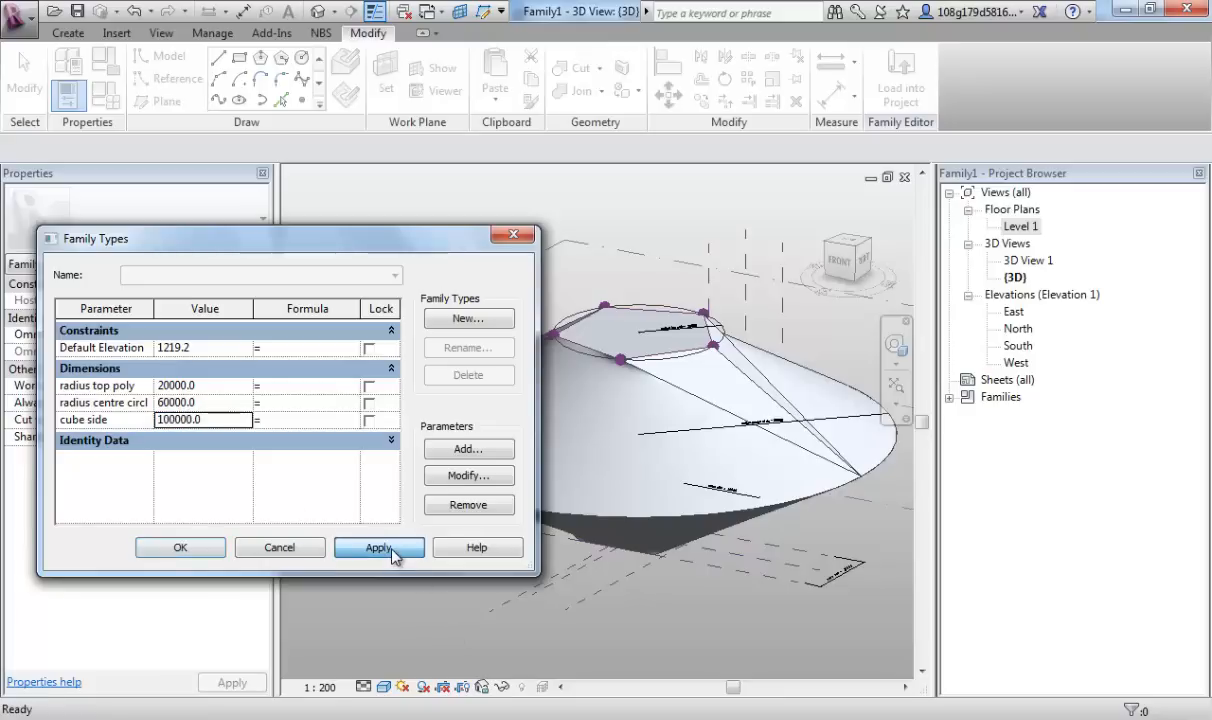
left_click(380, 548)
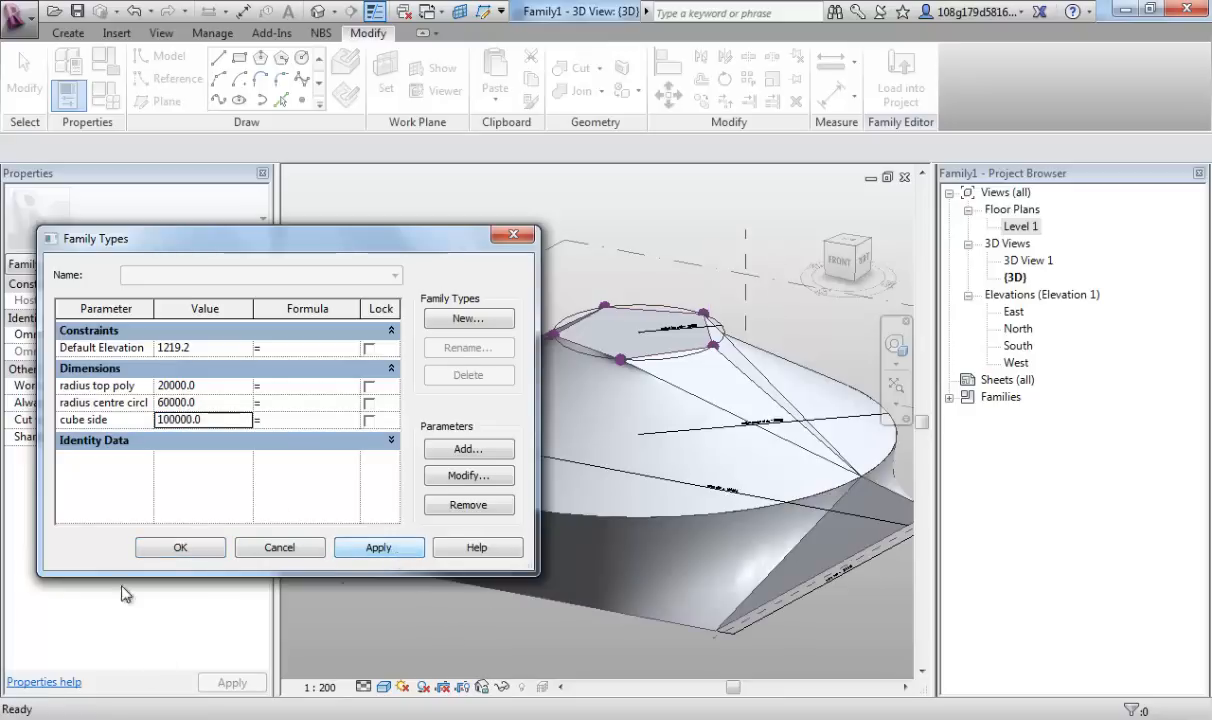
left_click(180, 548)
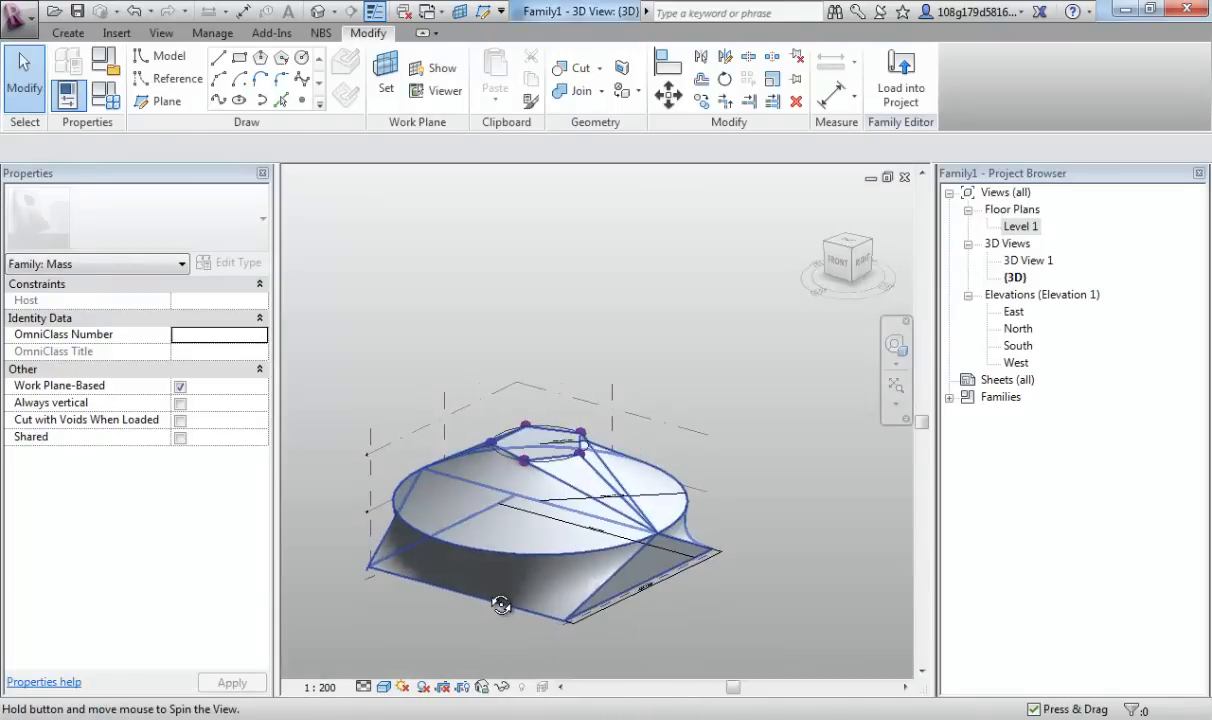
left_click_drag(500, 604, 494, 258)
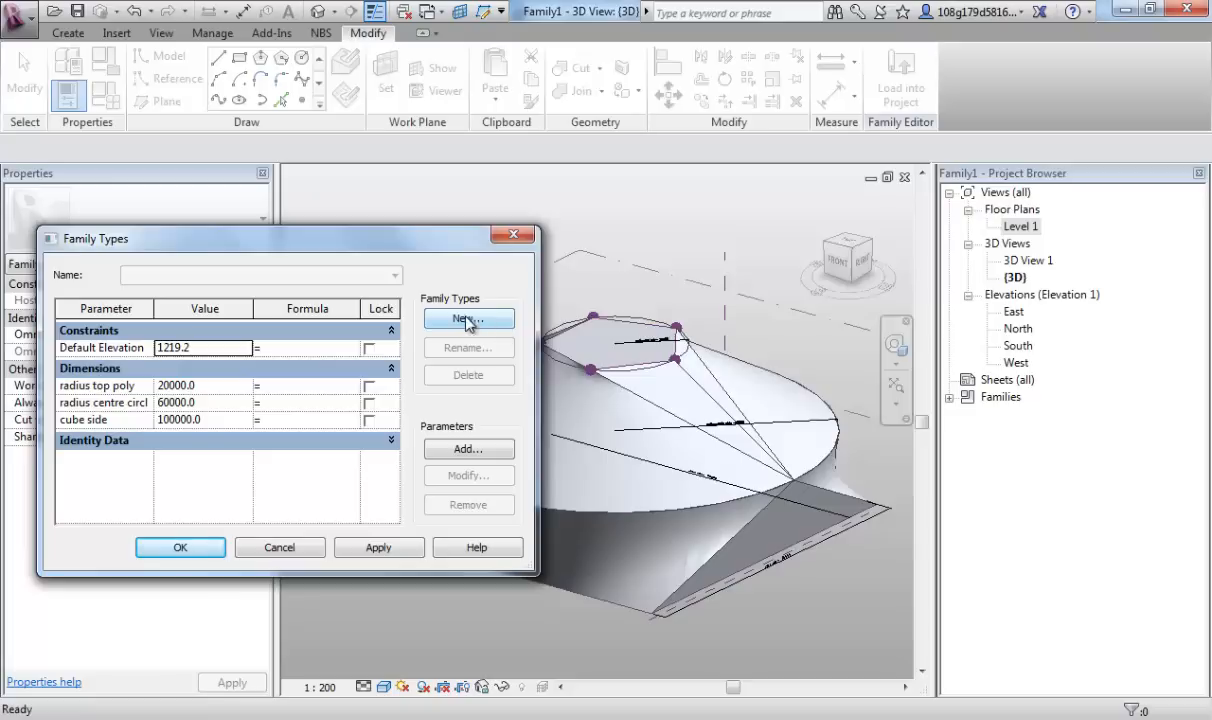
Add a family type named '100 60 20' keeping the current sizes
left_click(468, 318)
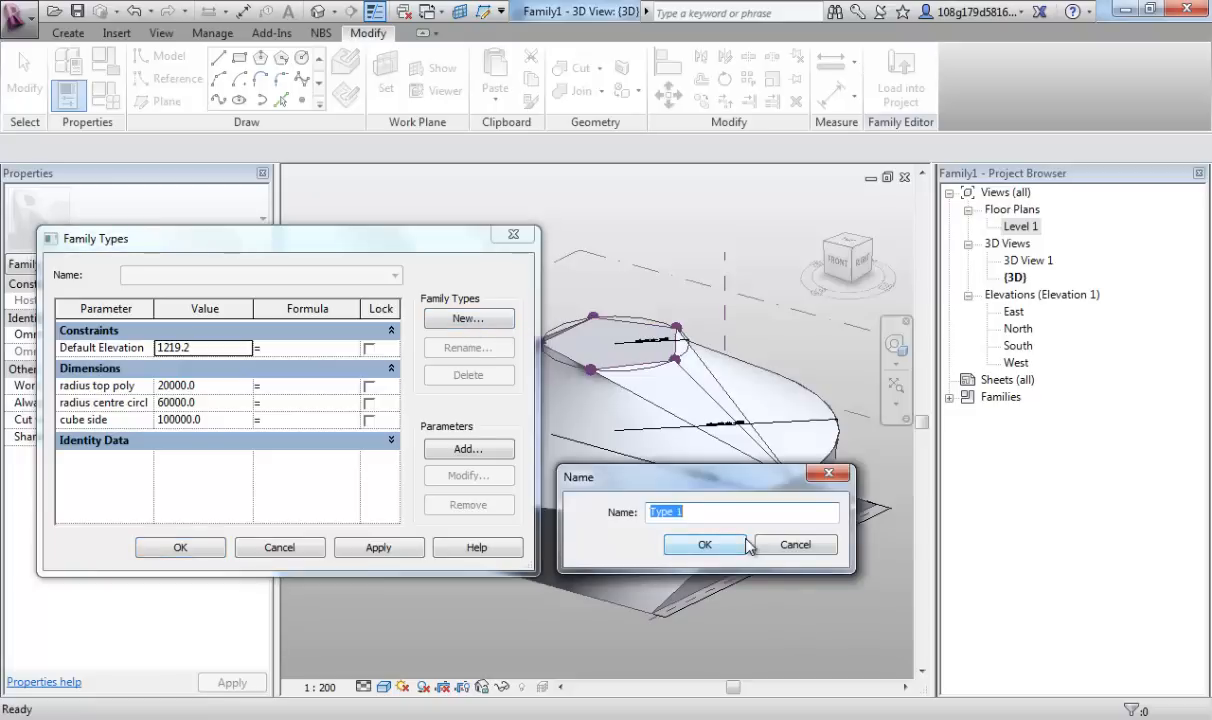
type("100 60 20")
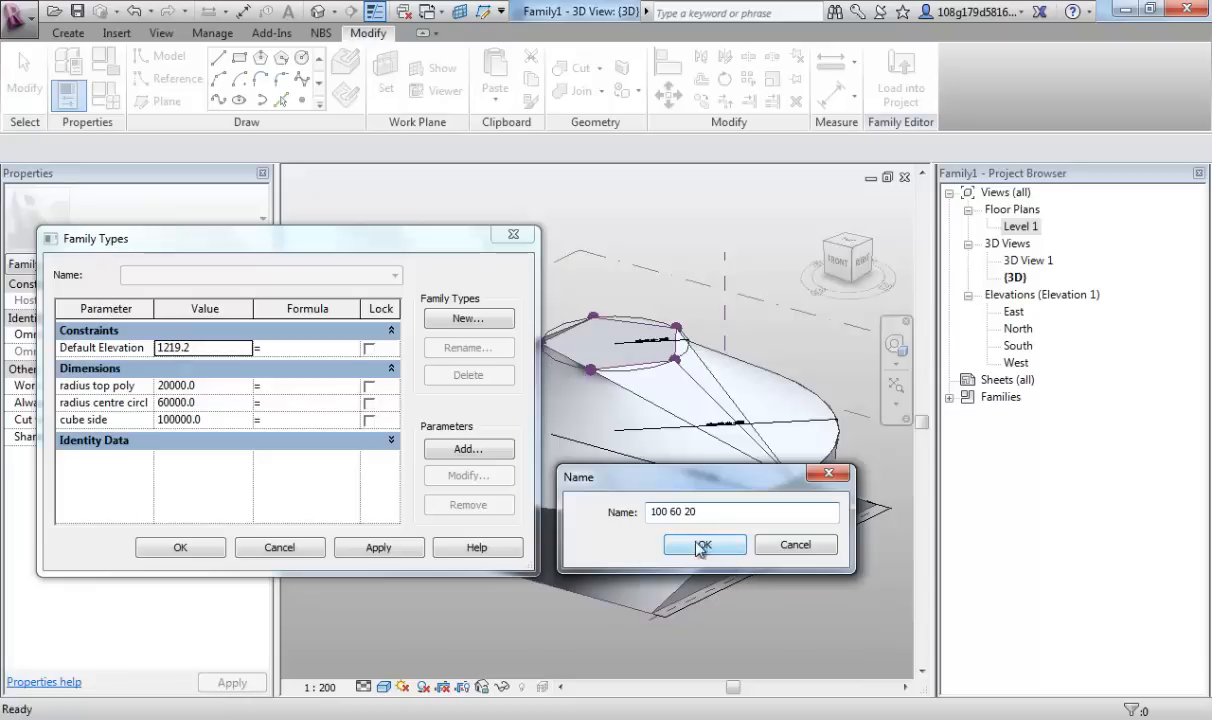
left_click(704, 544)
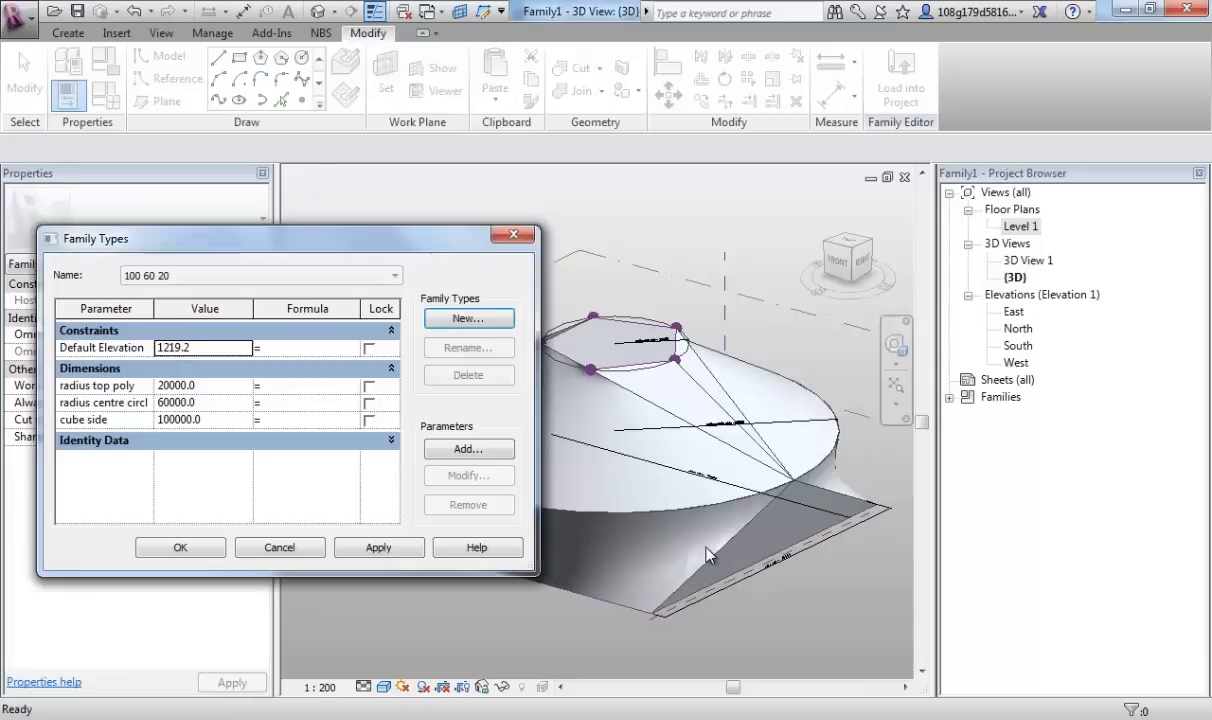
left_click(378, 548)
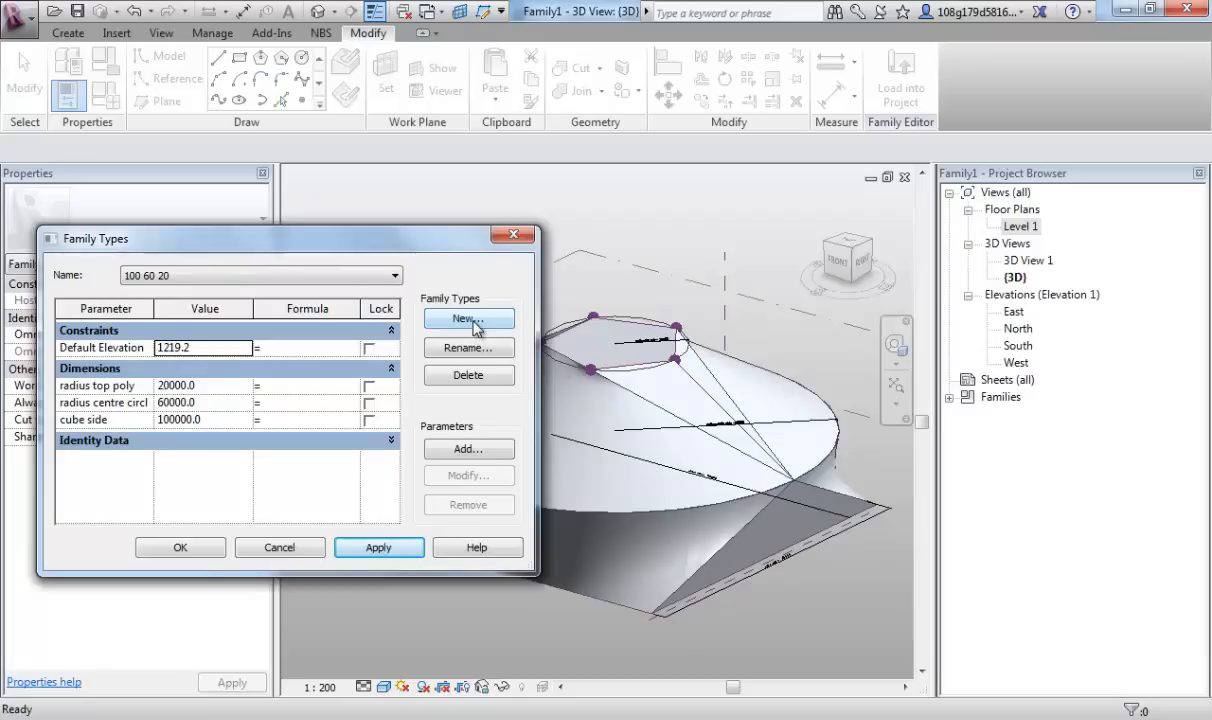
Add type '50 30 10' with cube 50000, circle radius 30000 and top radius 10000, and preview both types
left_click(468, 318)
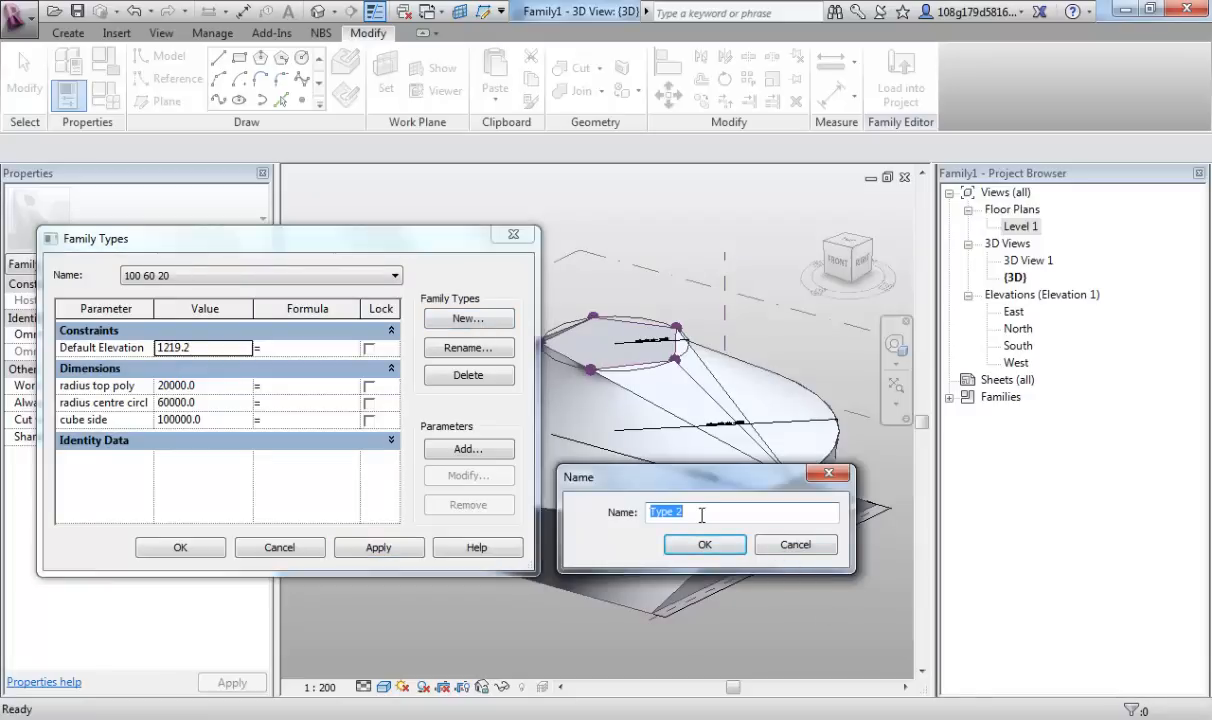
type("50 30")
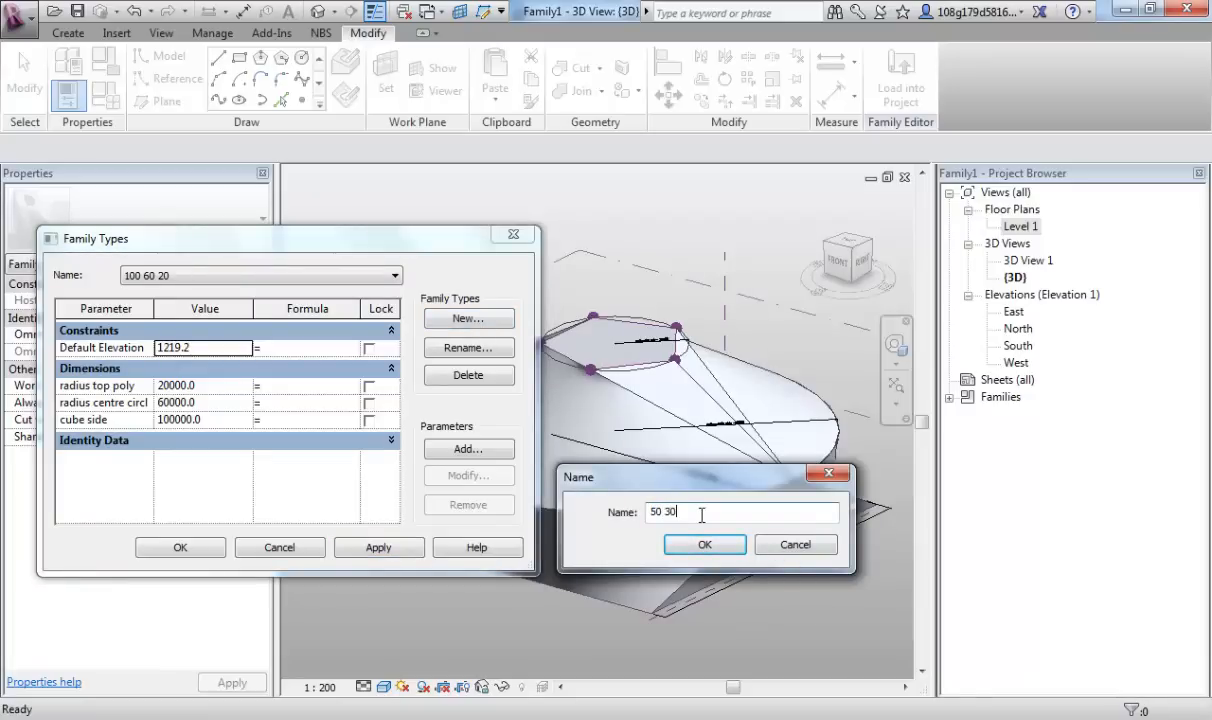
type("10")
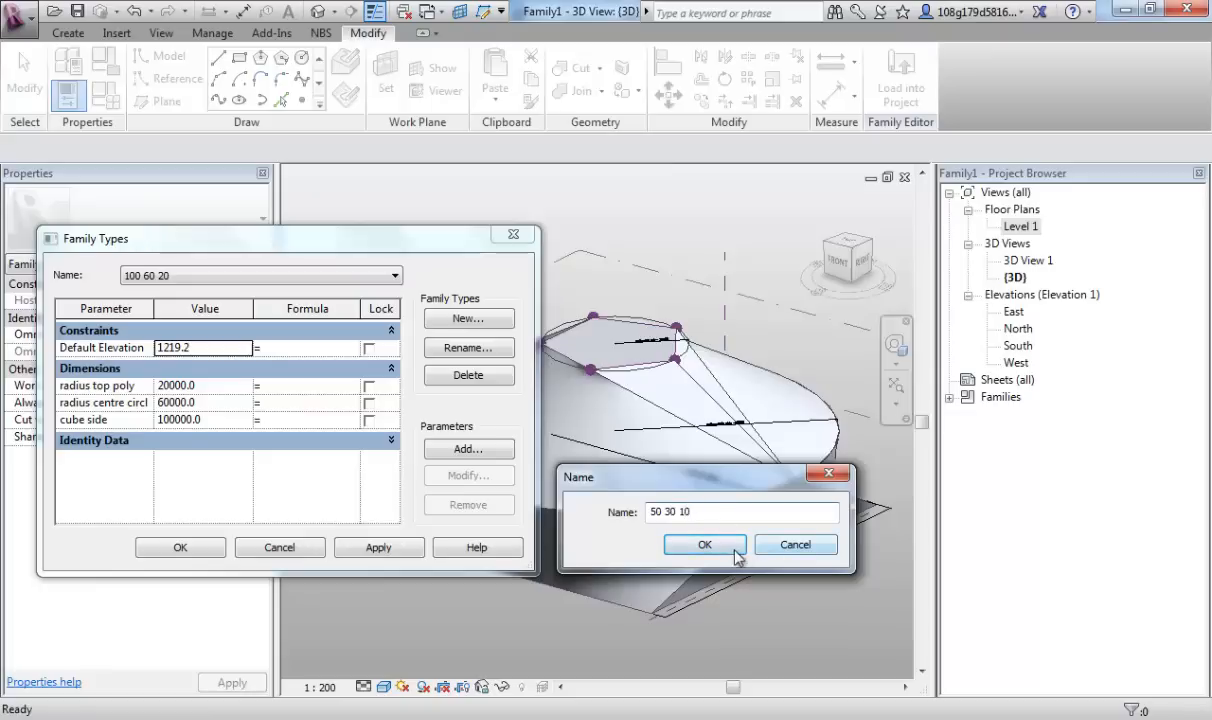
left_click(704, 544)
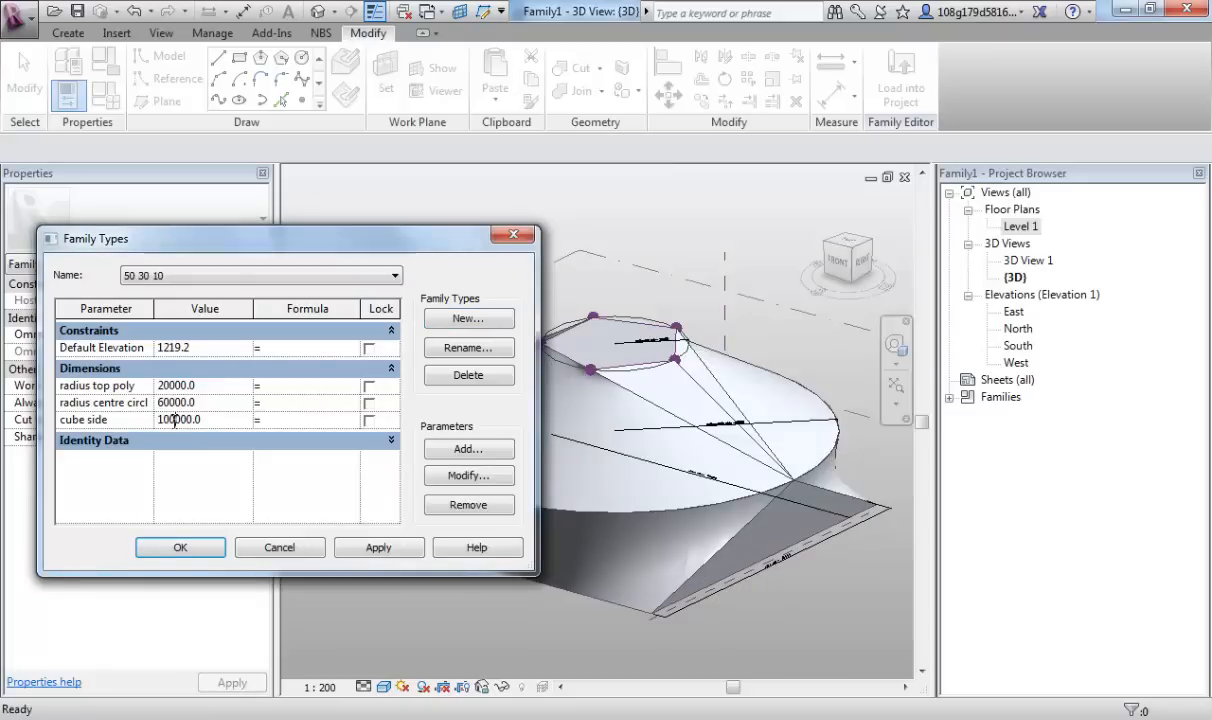
type("50000.0")
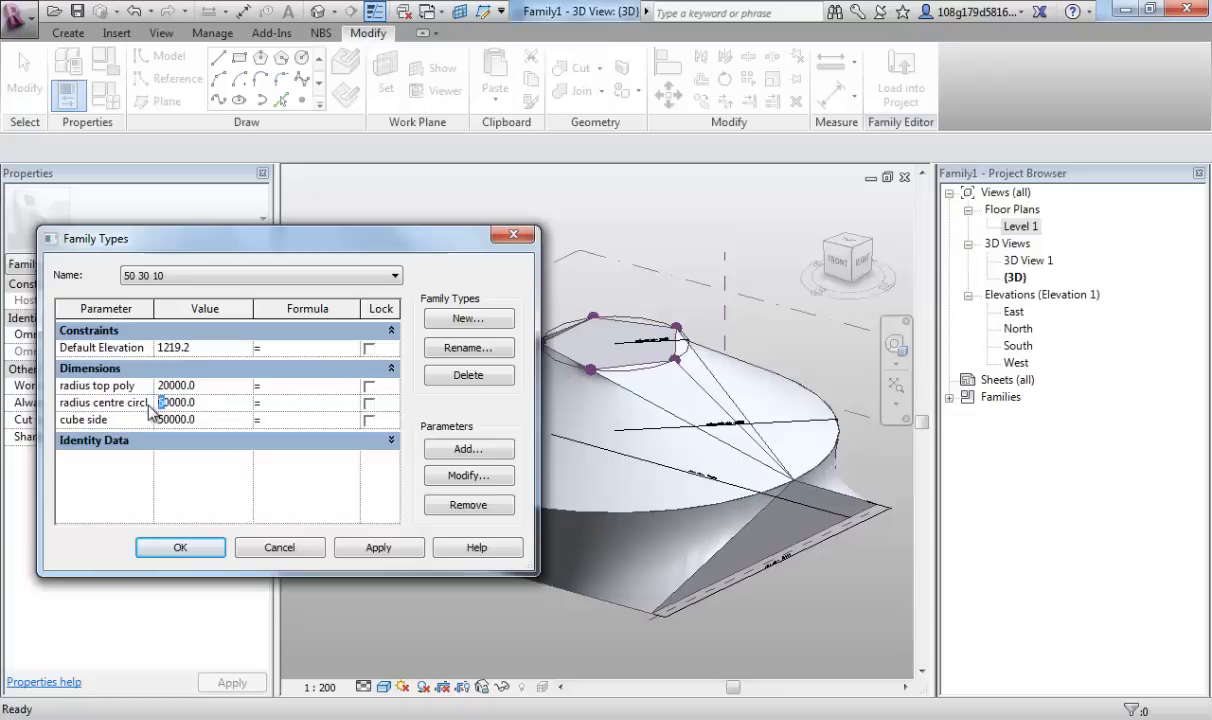
left_click(200, 384)
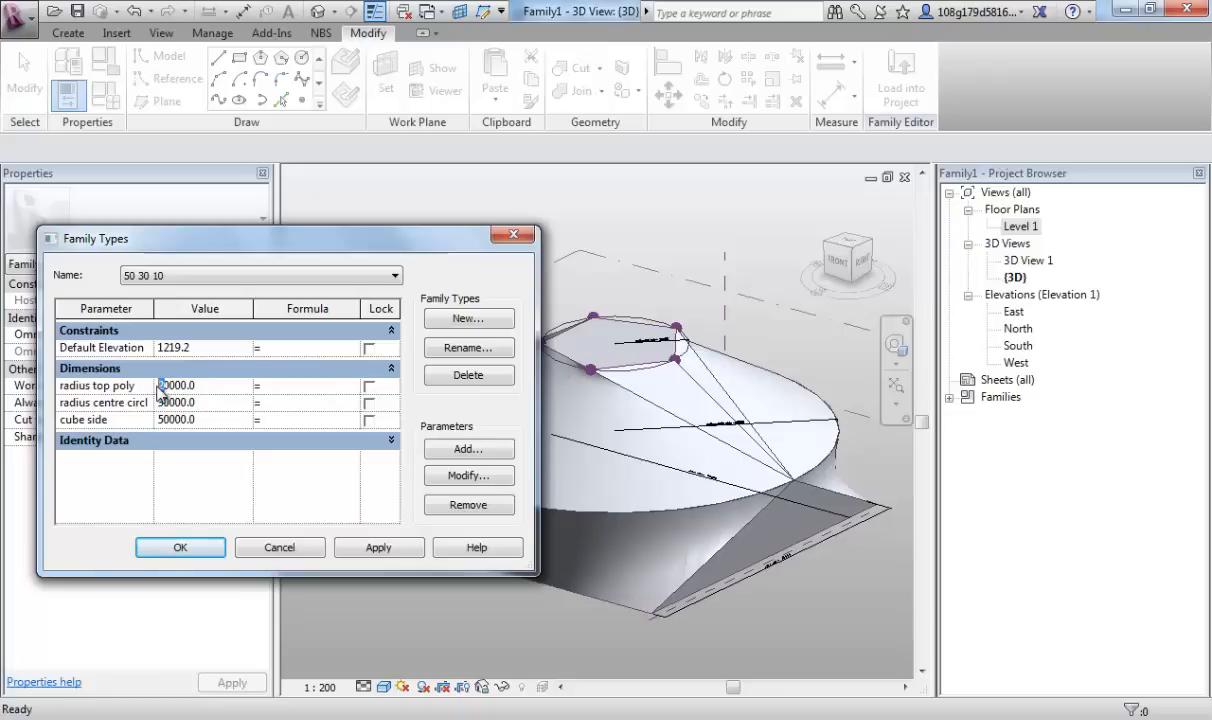
left_click(378, 548)
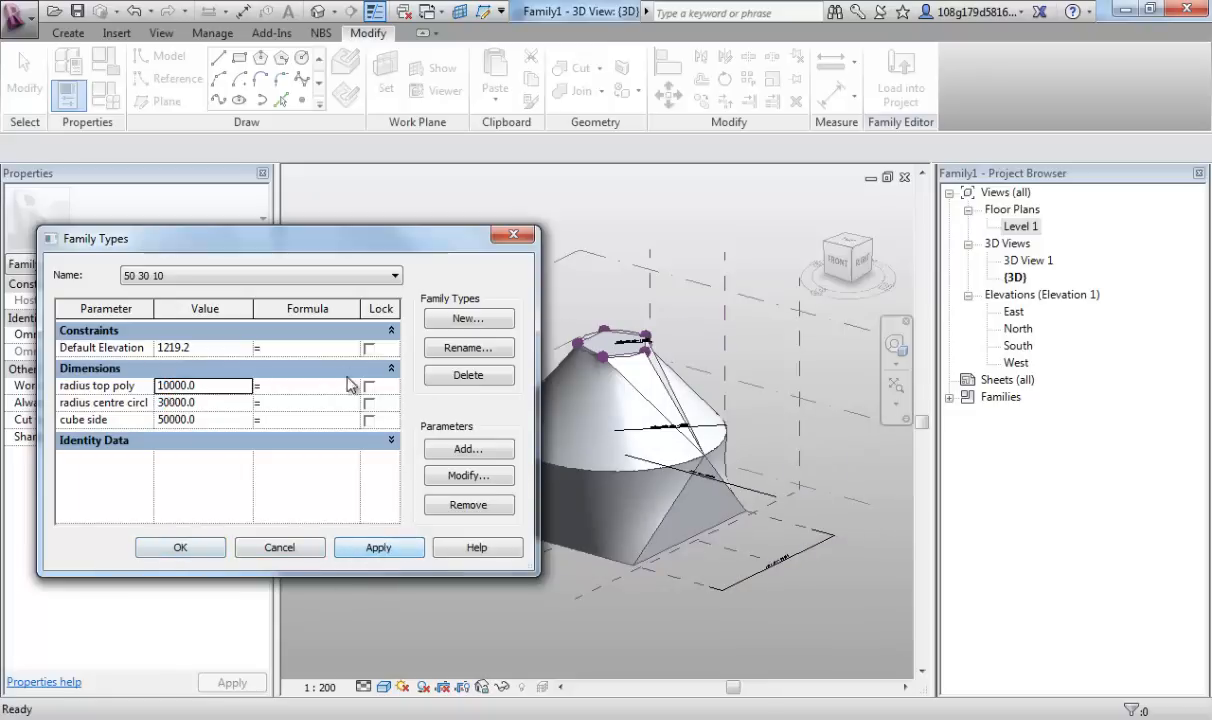
left_click(378, 548)
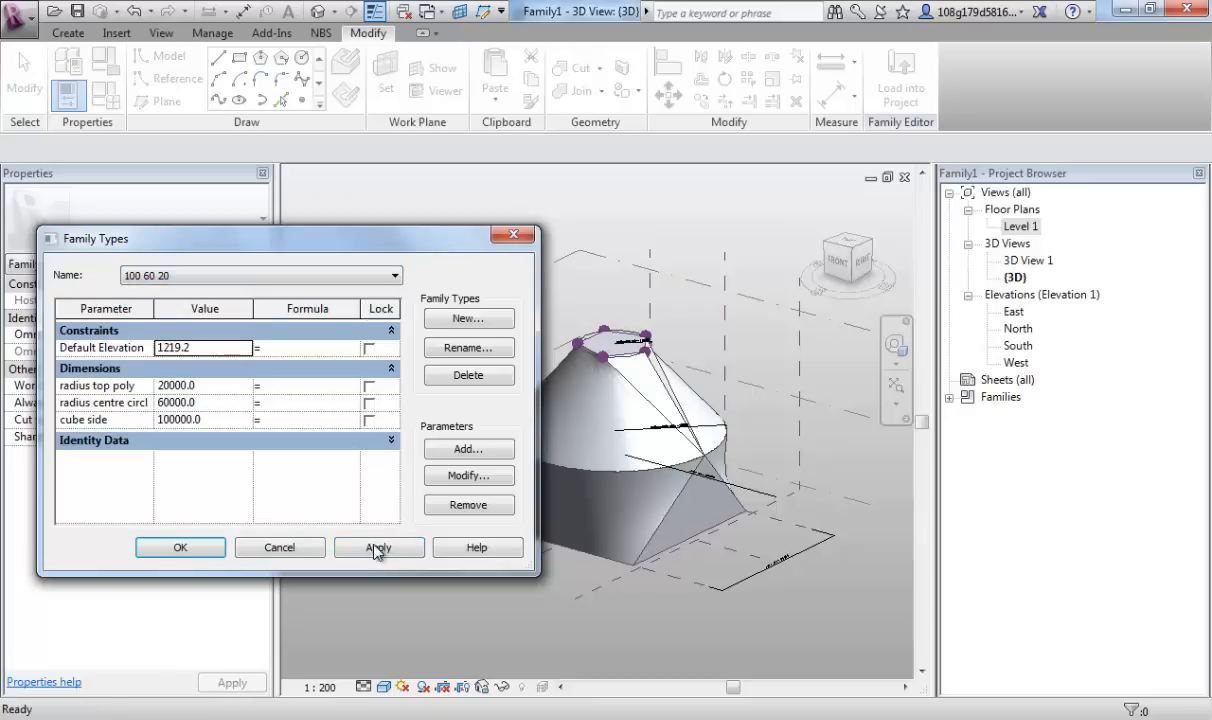
left_click(392, 276)
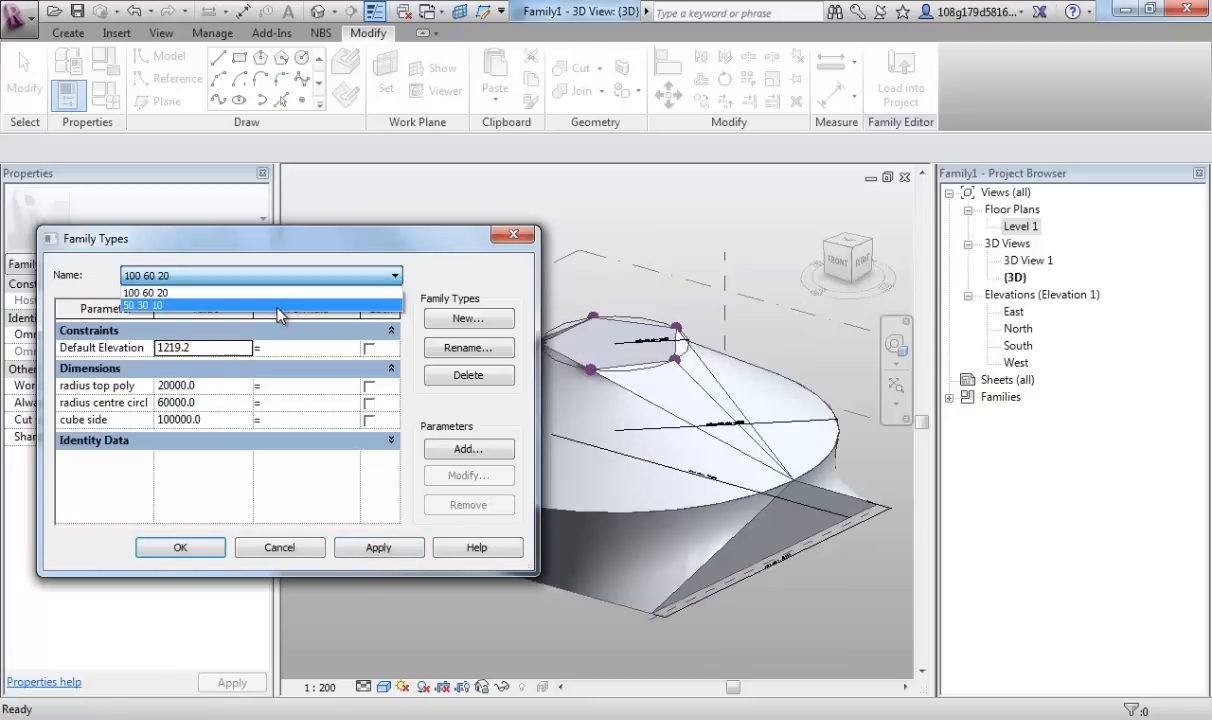
left_click(144, 304)
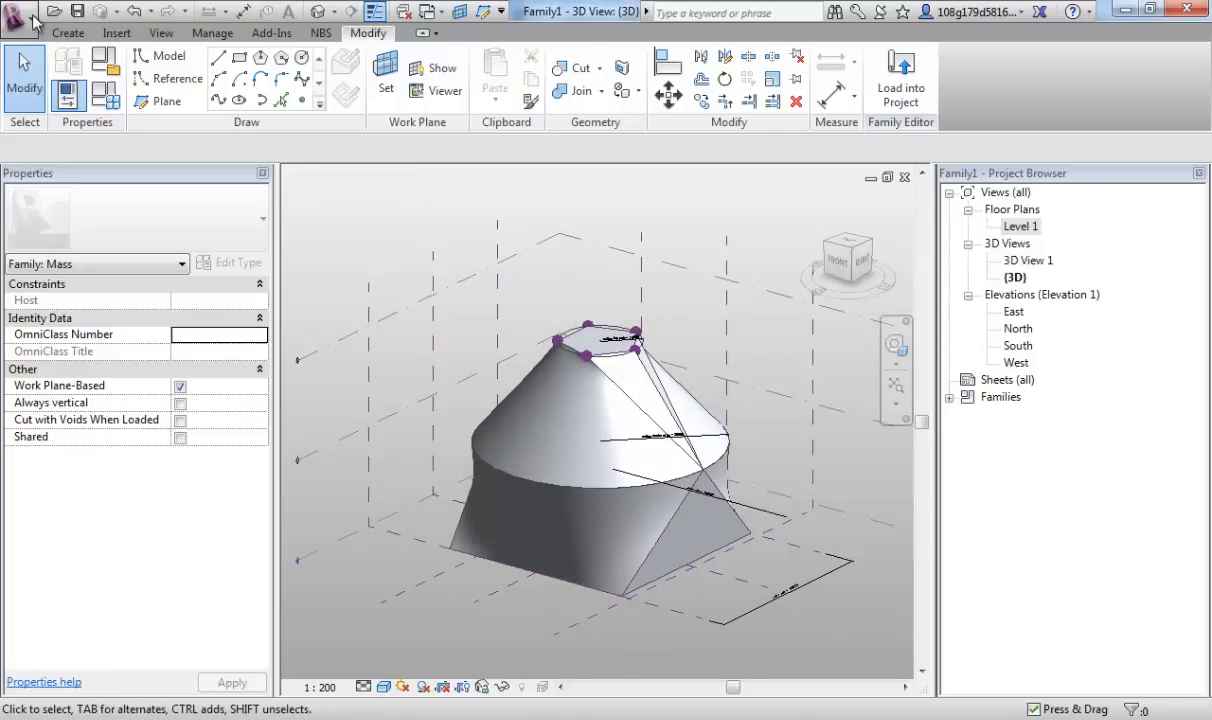
Create a new project from the Architectural Template, then switch back to the Family1 window
left_click(20, 12)
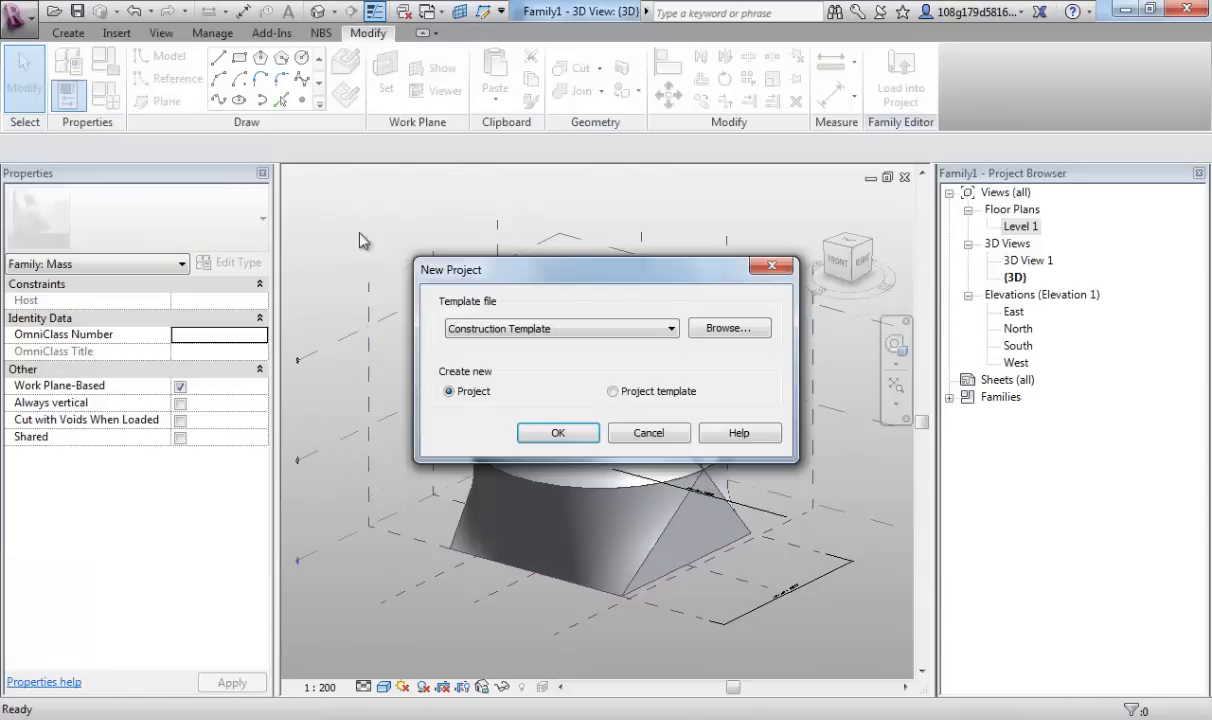
left_click(560, 328)
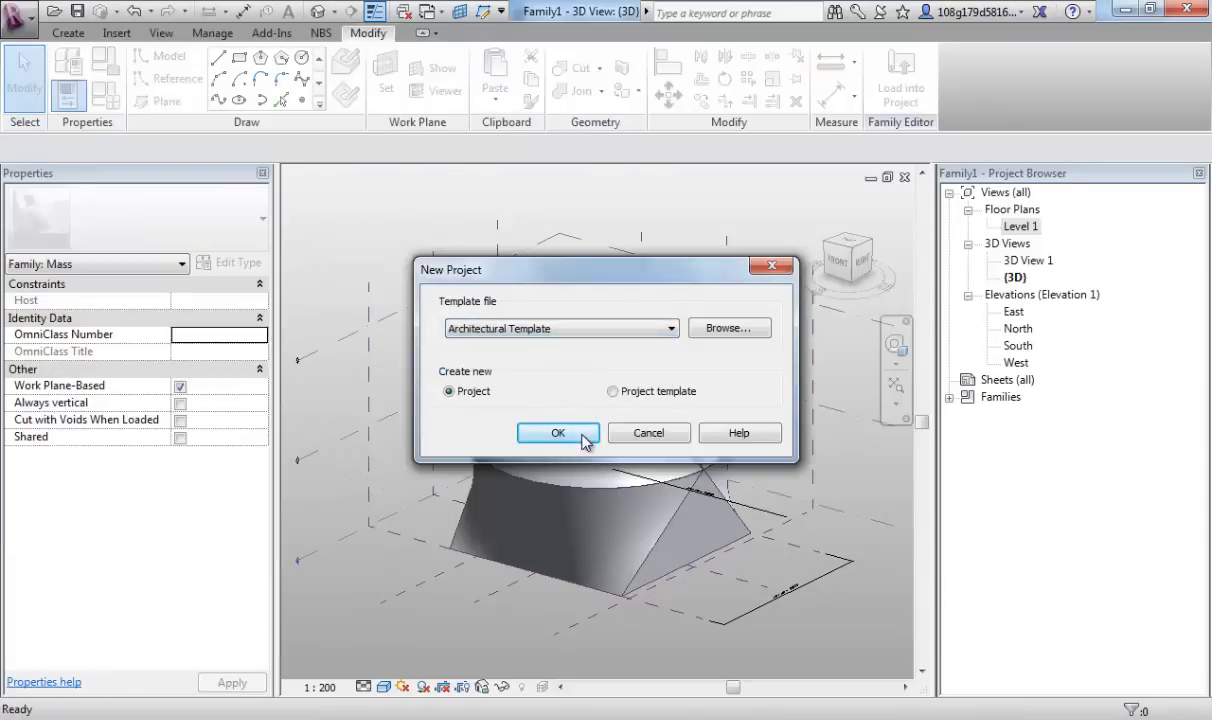
left_click(558, 432)
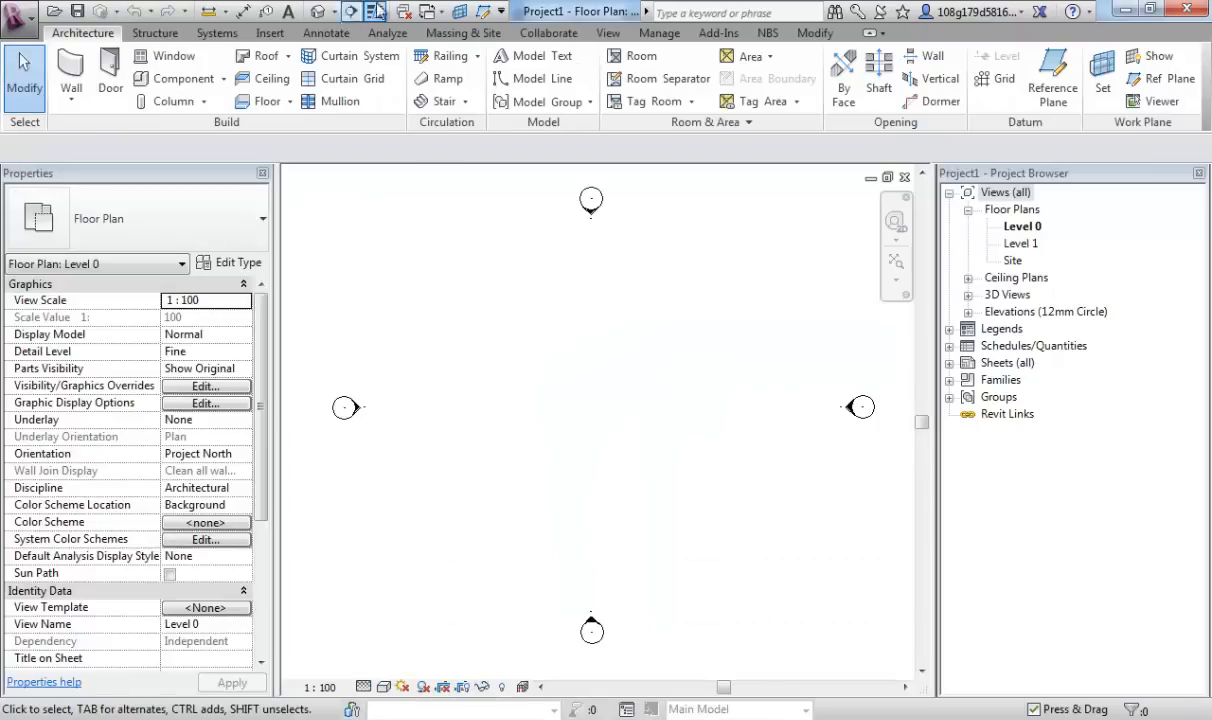
left_click(430, 12)
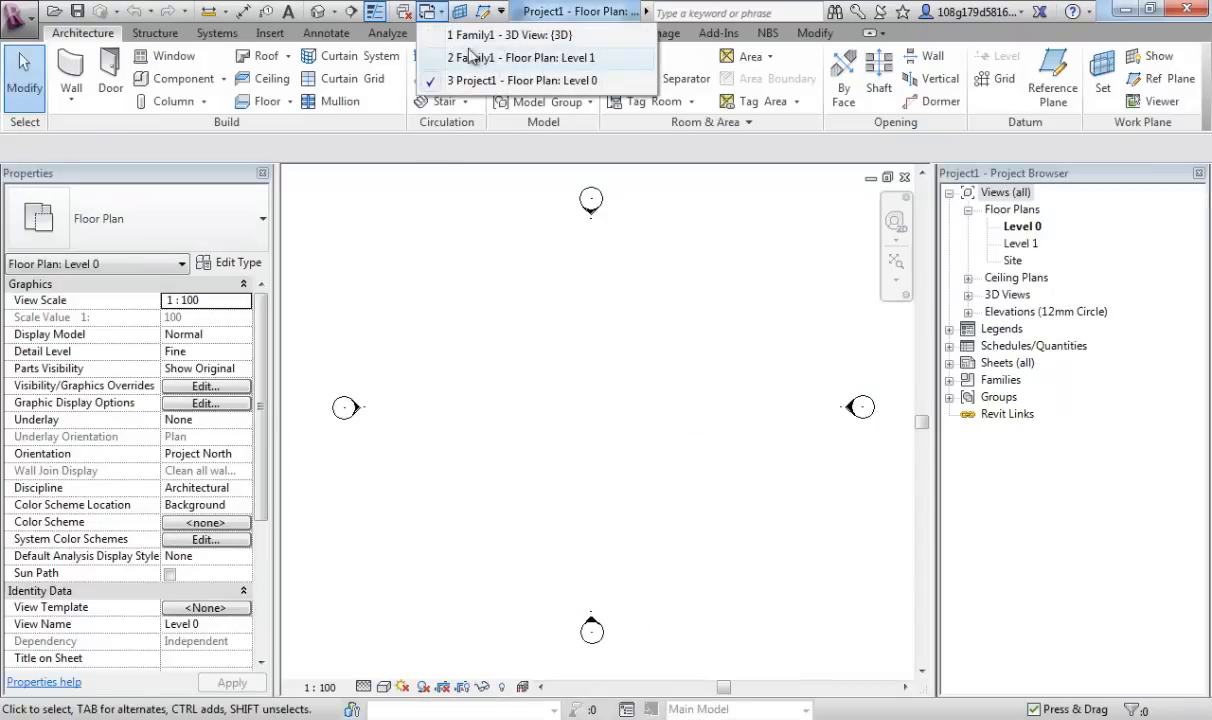
left_click(512, 36)
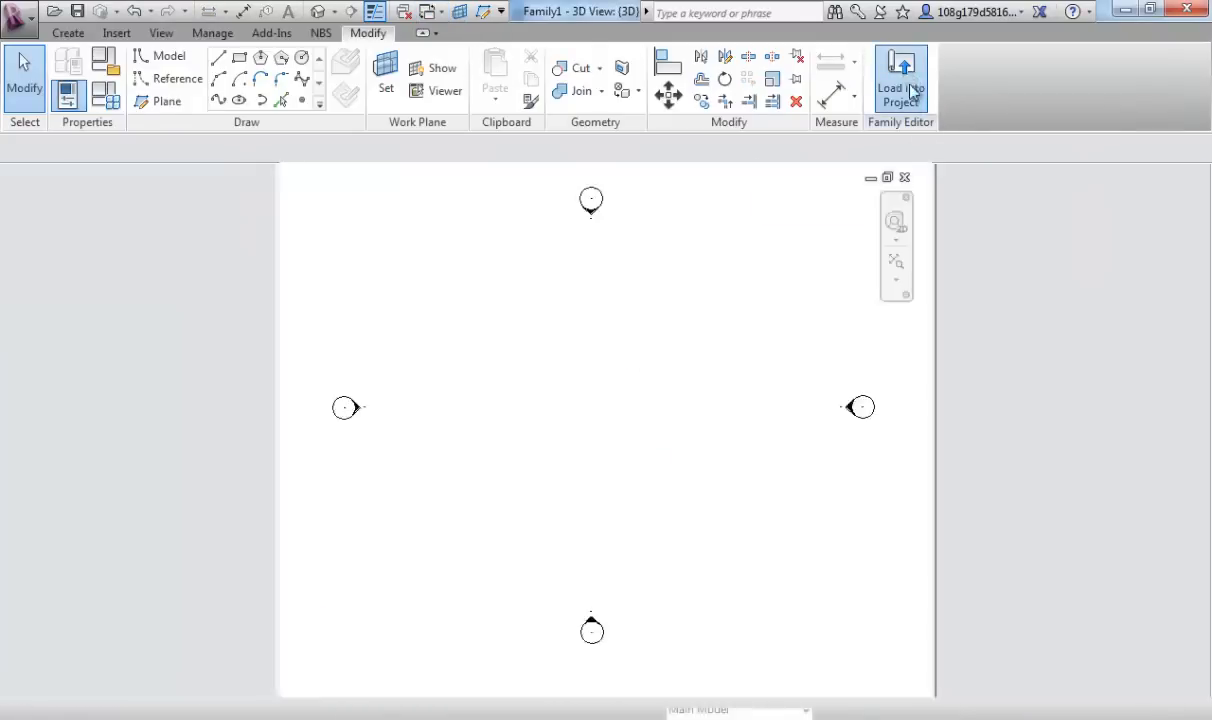
Load the family into the project and place two '100 60 20' masses on Level 0, selecting one
left_click(900, 78)
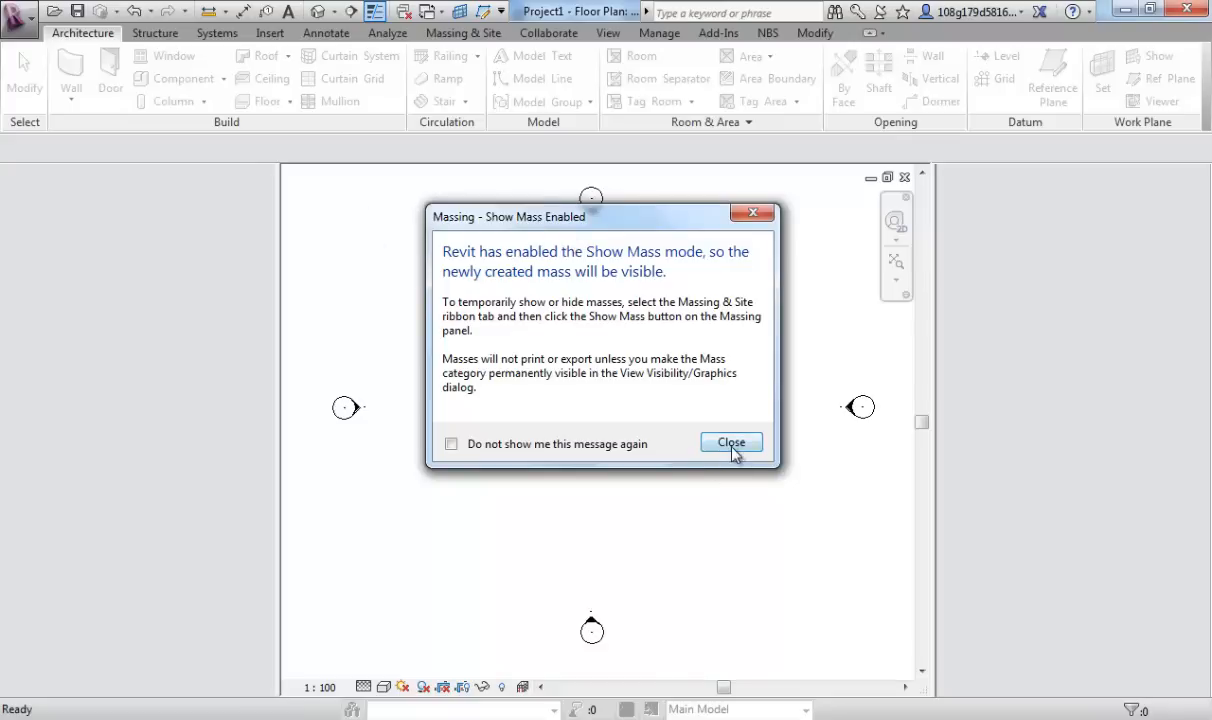
left_click(730, 442)
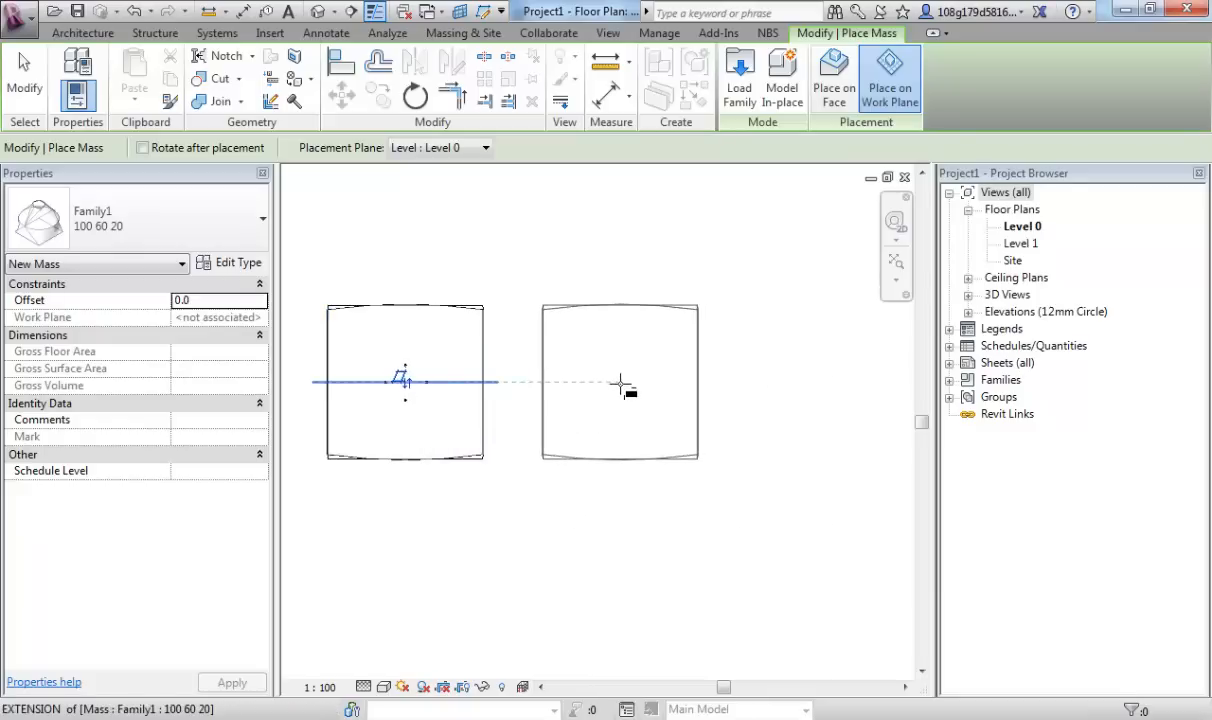
left_click(82, 32)
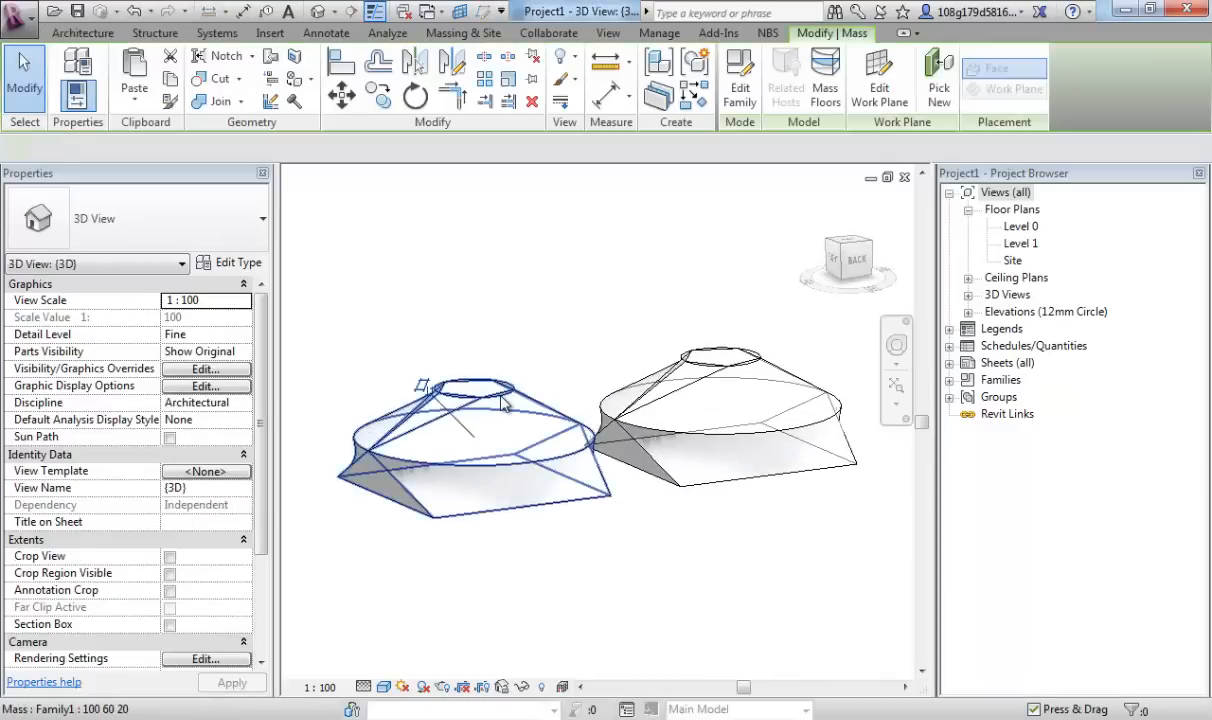
left_click(470, 450)
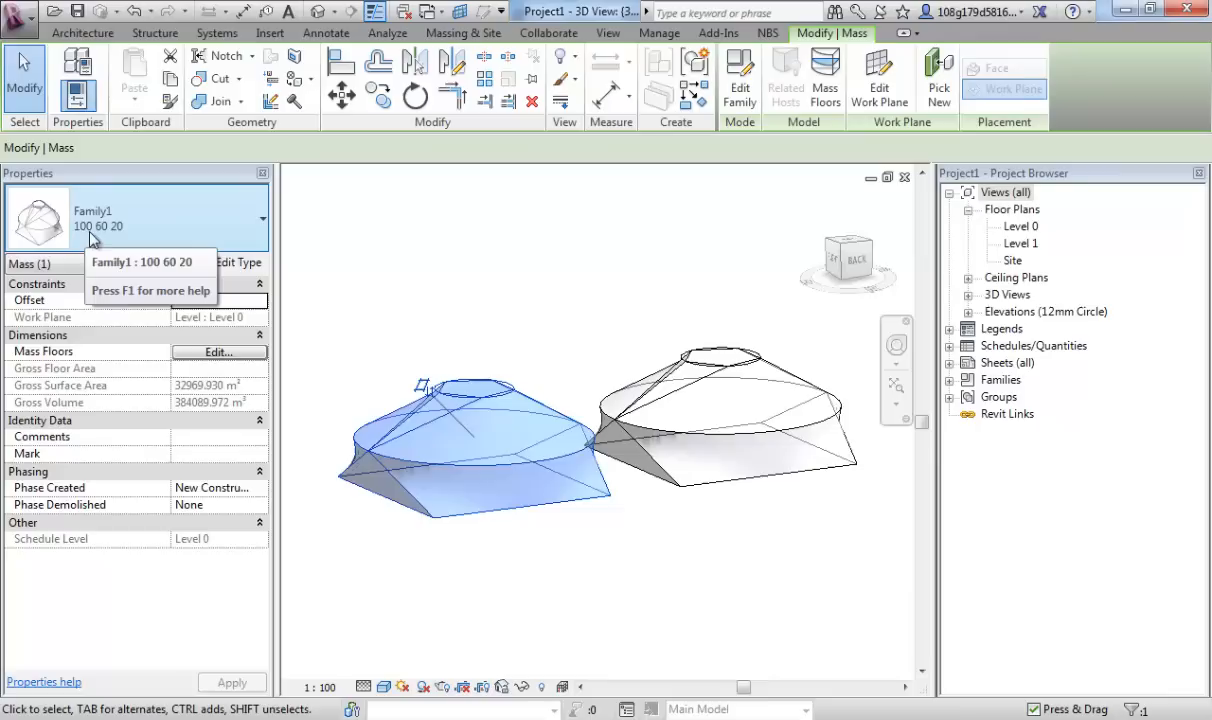